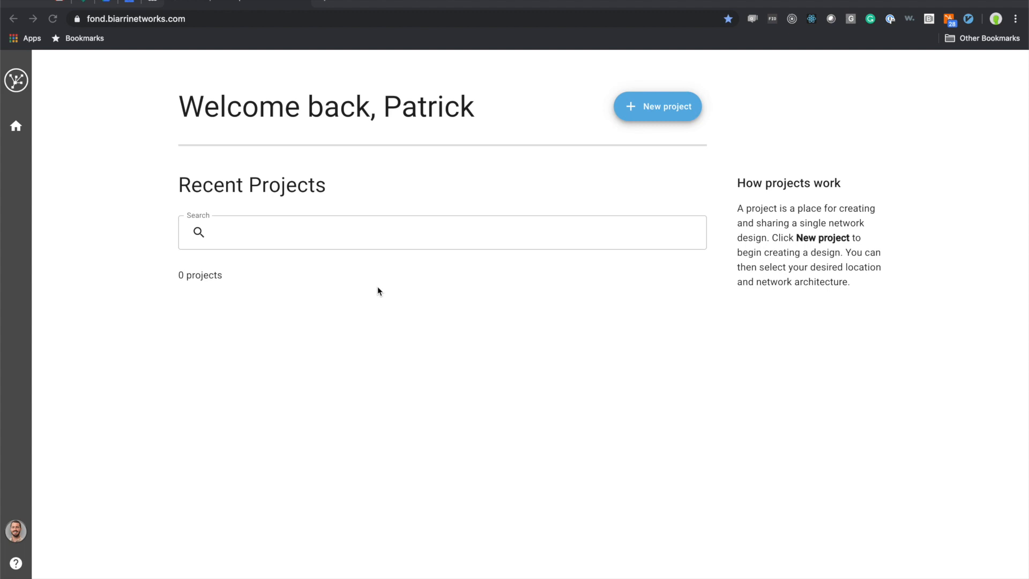
mouse_move(676, 126)
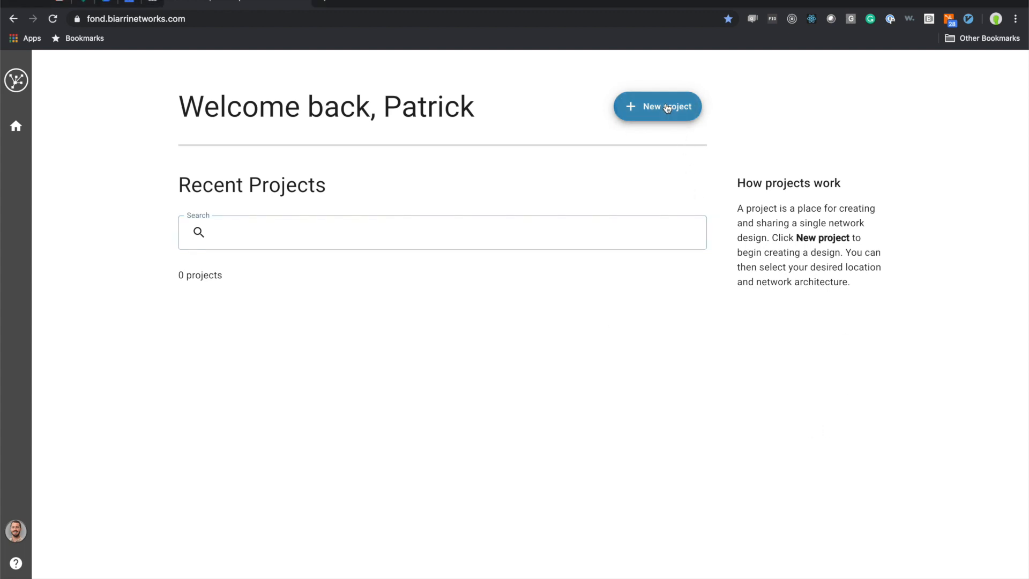
Create a new project named Demo 2 and let its map view load.
click(658, 106)
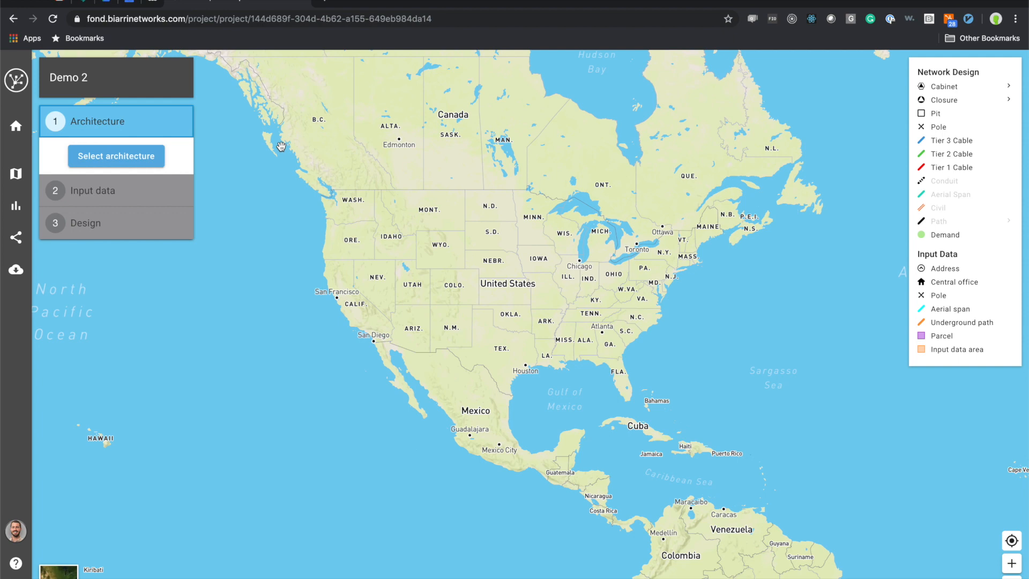
mouse_move(117, 144)
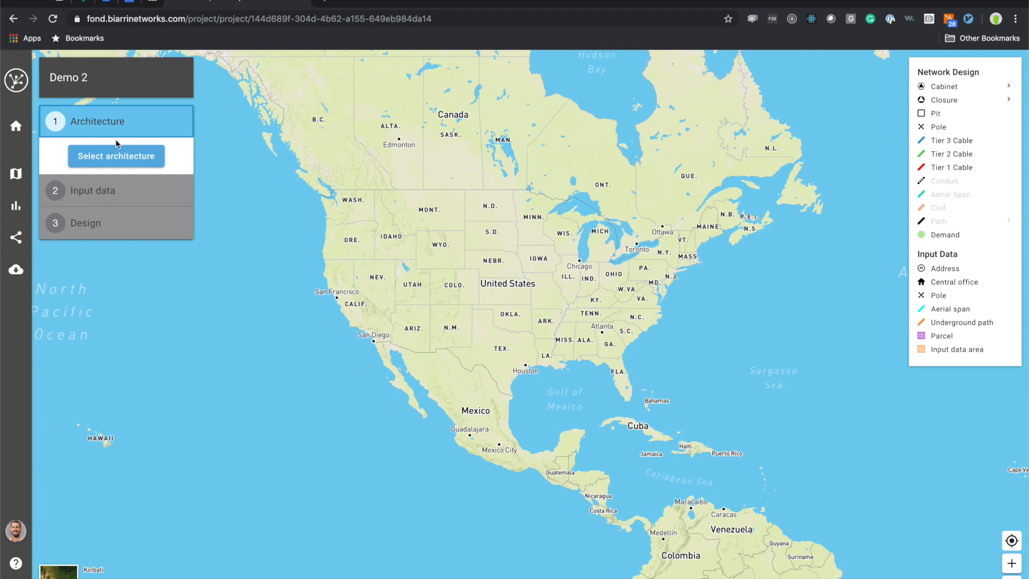
Bring up the architecture chooser listing saved architectures such as Demo 1 and Client 1.
click(116, 156)
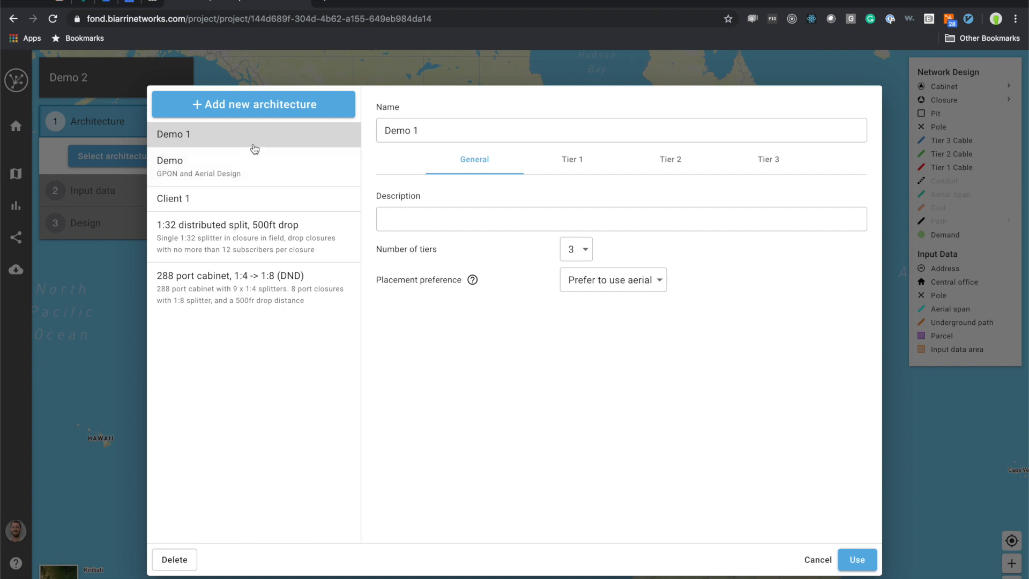
mouse_move(284, 287)
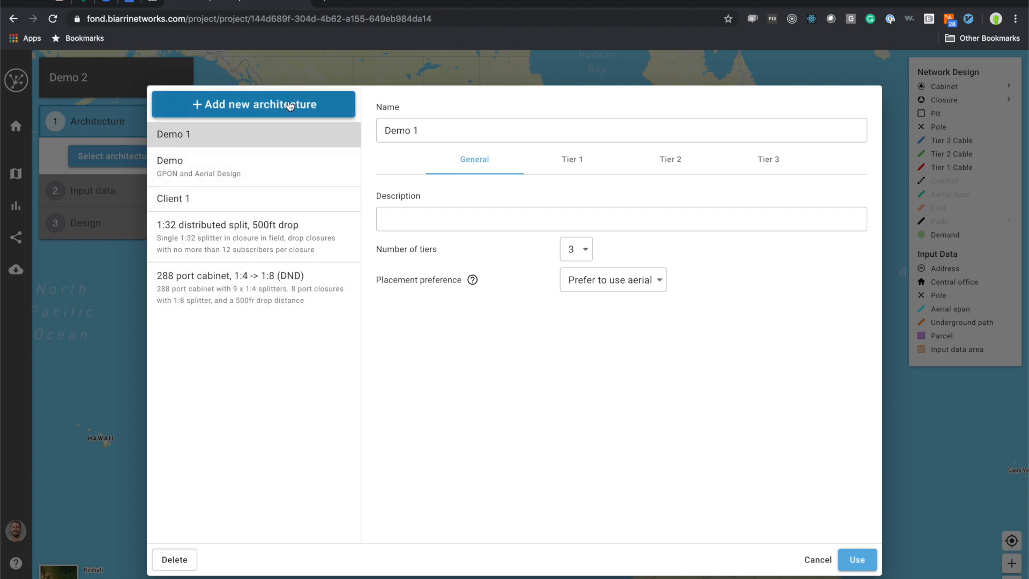
mouse_move(276, 181)
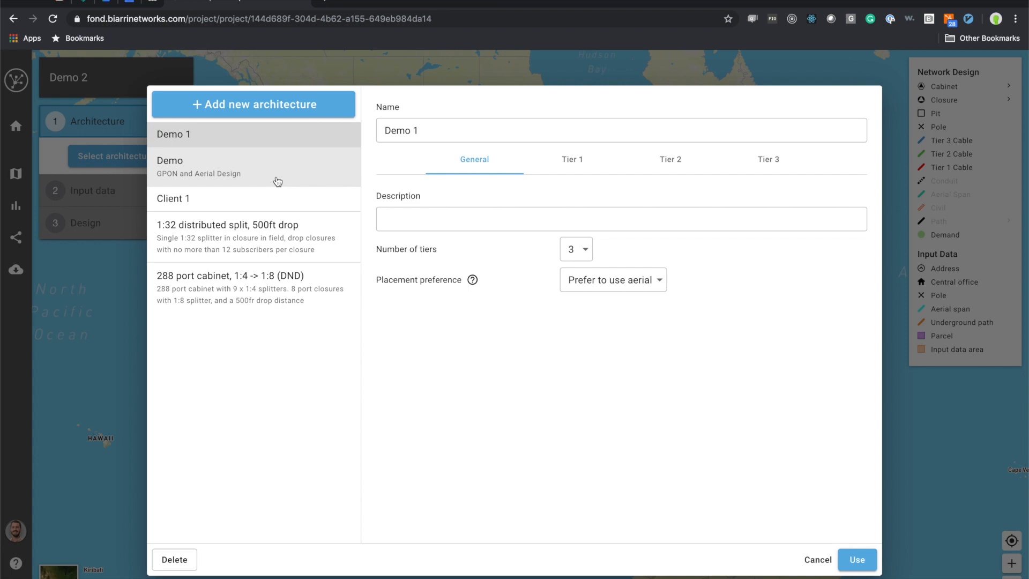
Add a new architecture named 'Demo 2' described as 'Useful in rural area'.
click(253, 104)
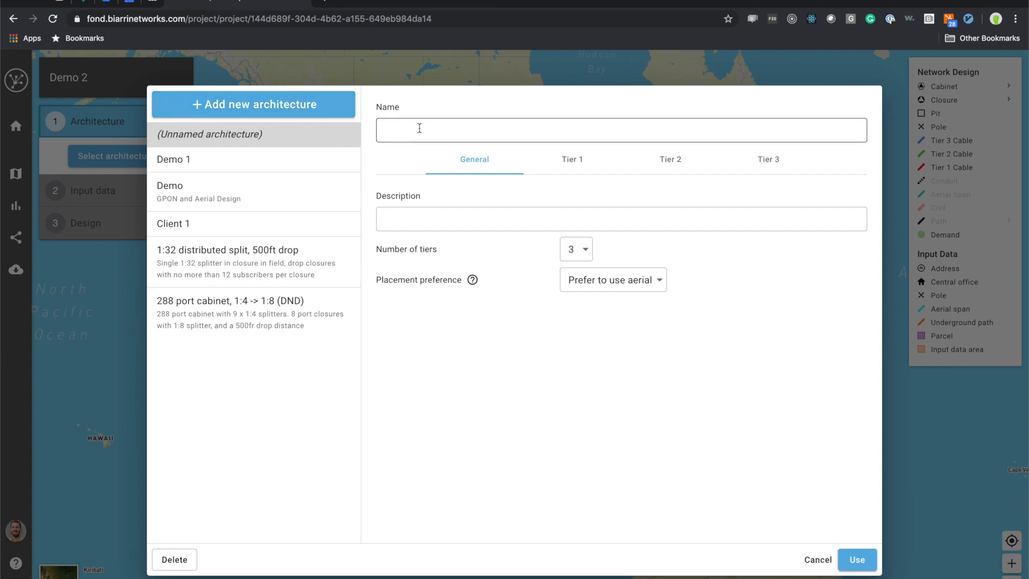
text(Demo 2)
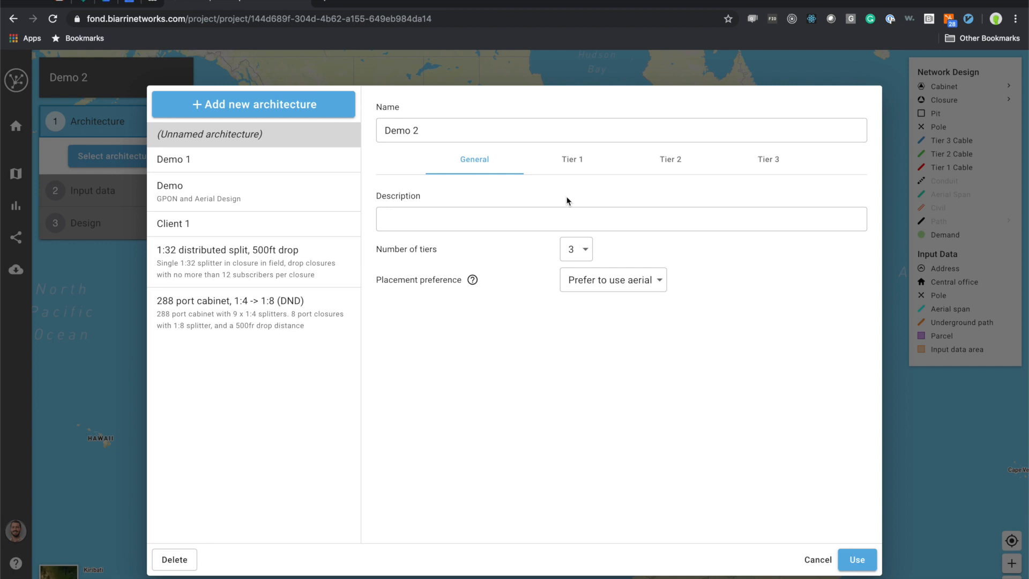
click(557, 219)
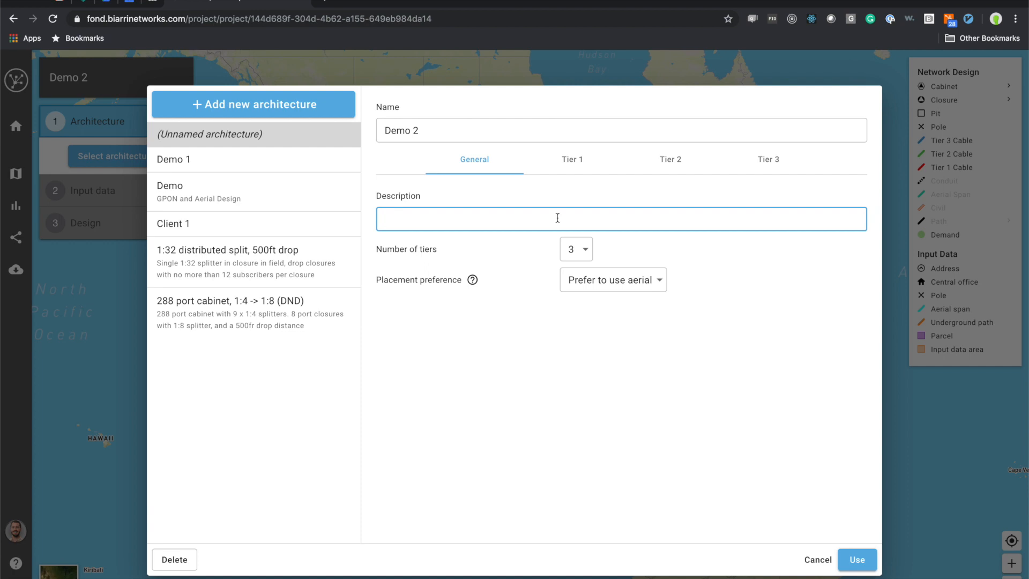
text(Use)
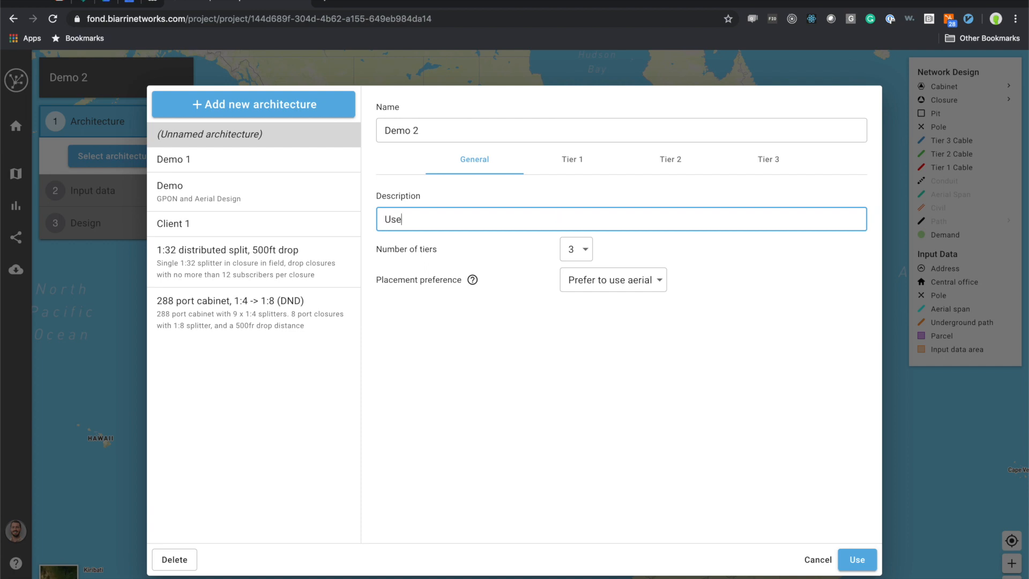
text(ful in rural)
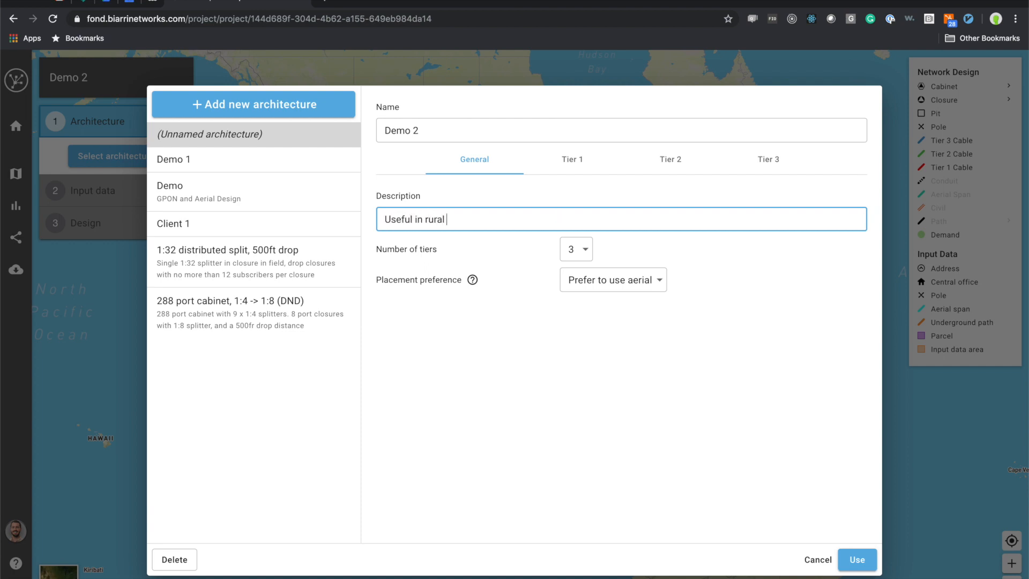
text(area)
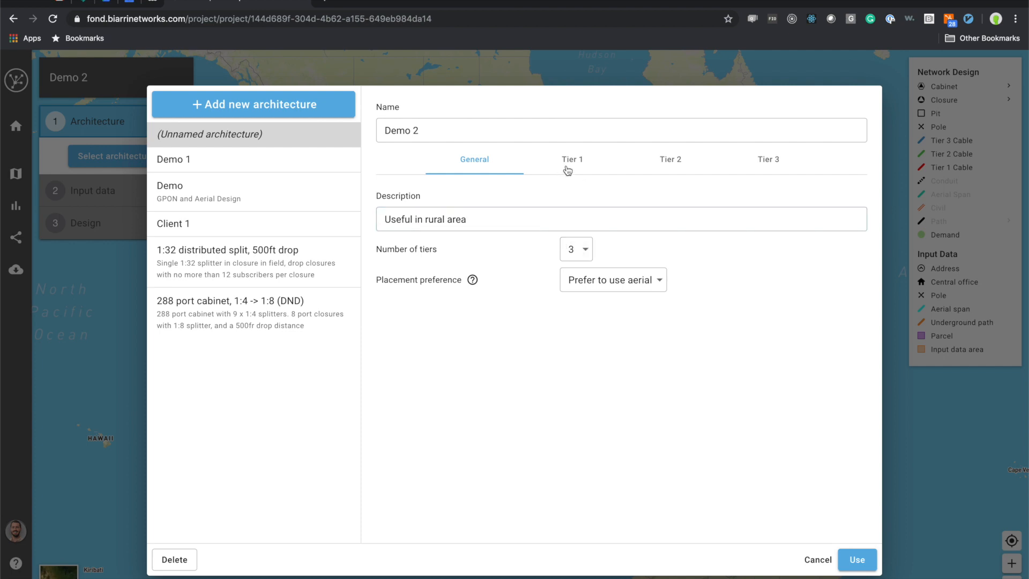
mouse_move(585, 155)
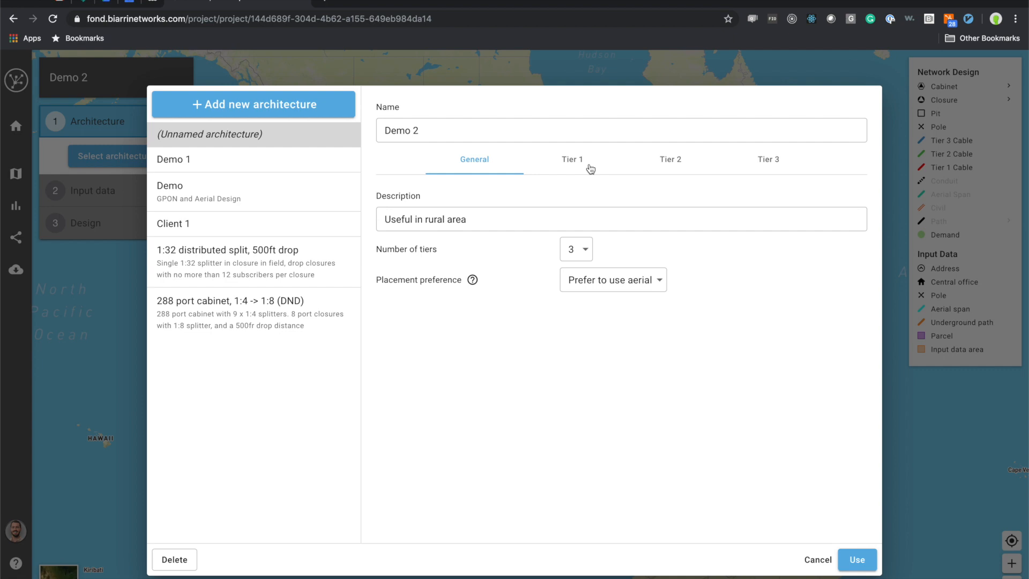
Set Tier 1 cable length to 500 feet with 2 spare closure ports and a split ratio.
click(572, 159)
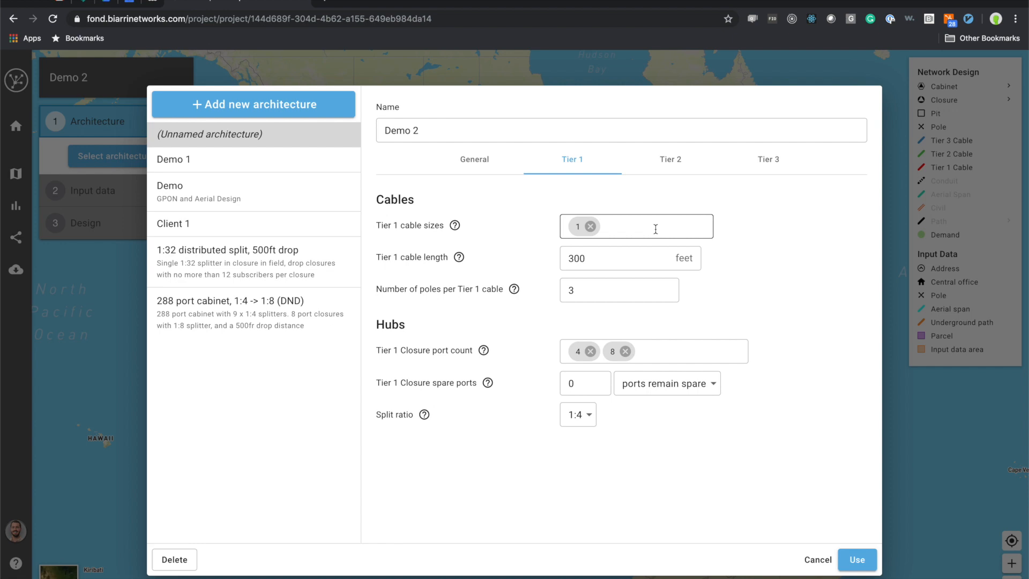
click(630, 257)
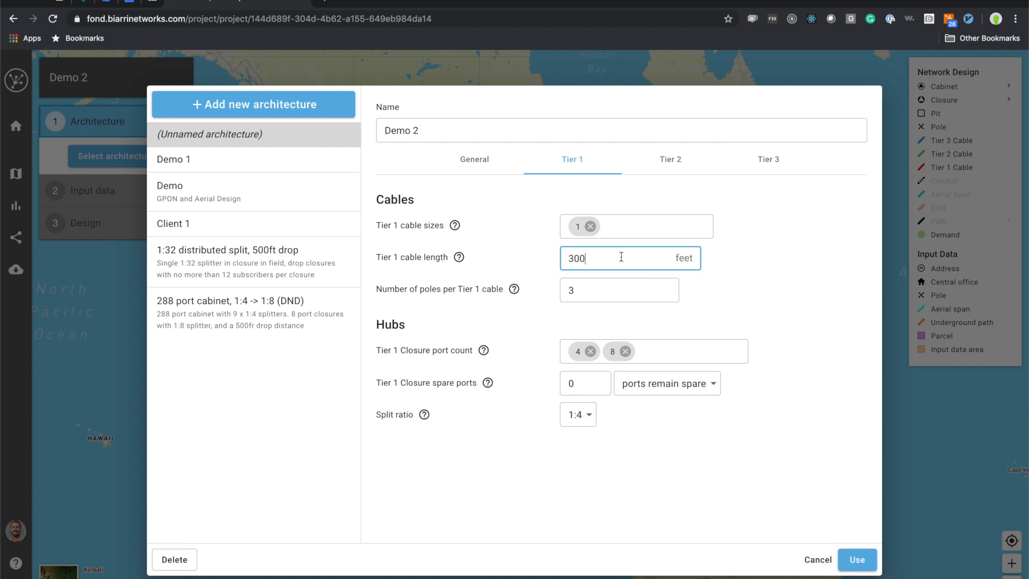
text(500)
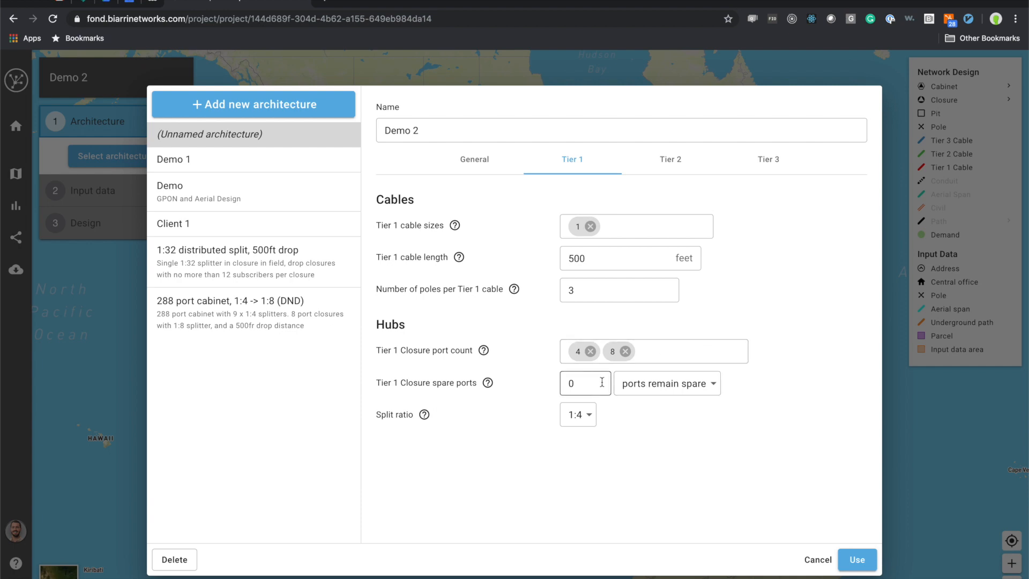
text(2)
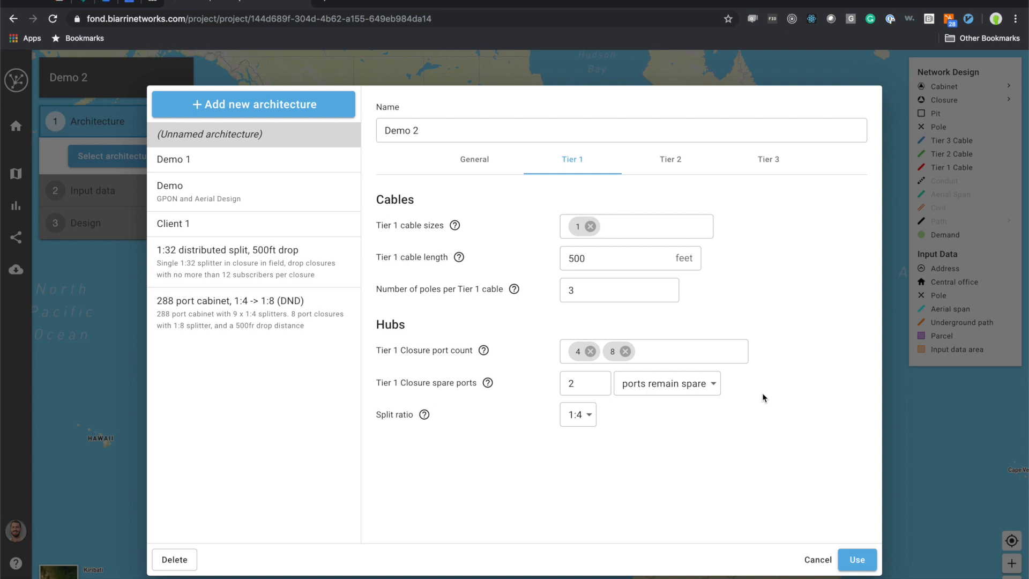
click(578, 414)
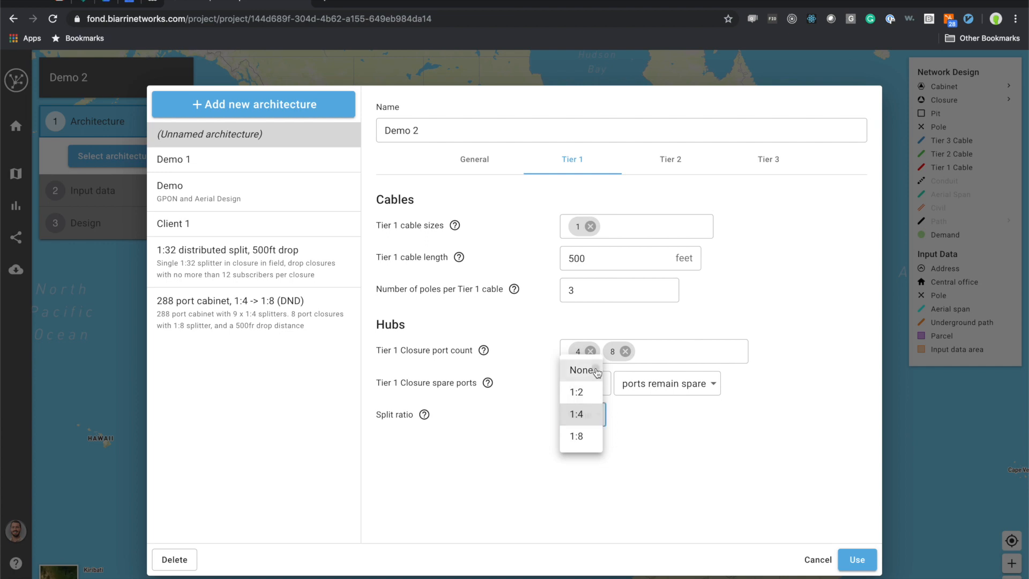
click(670, 159)
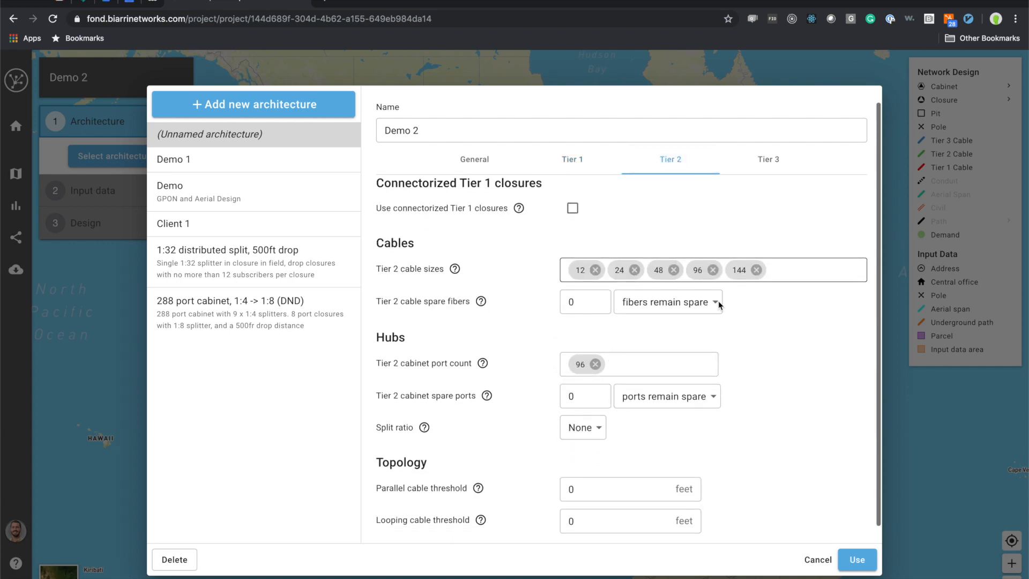
Set Tier 2 to a 1:32 split ratio and 144/288-port cabinets.
click(583, 427)
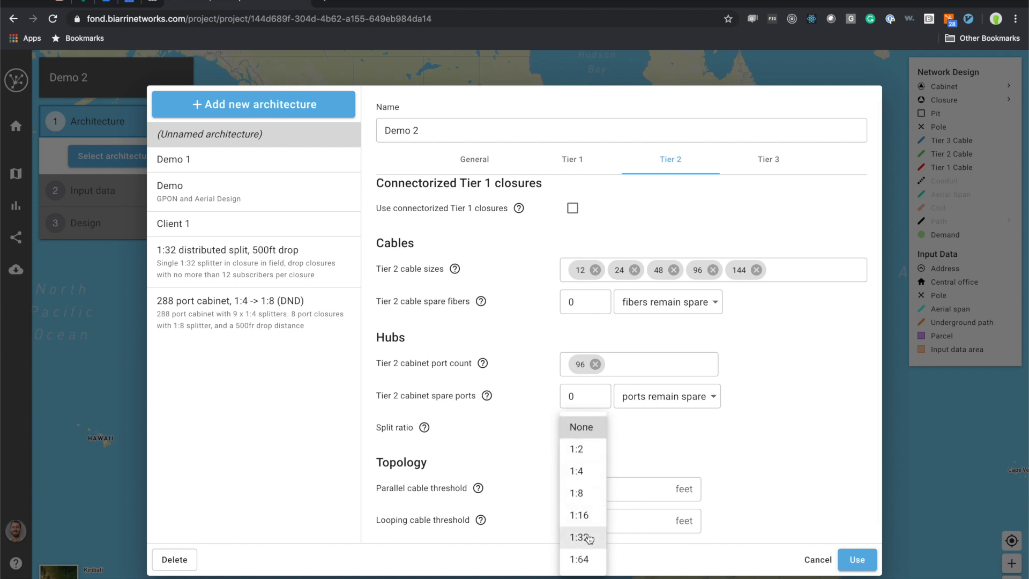
click(579, 537)
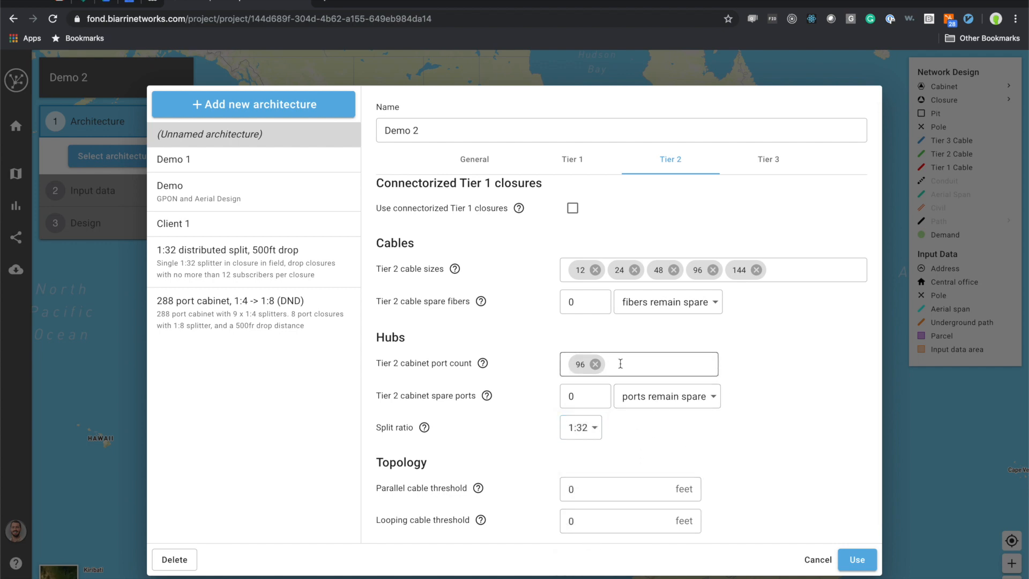
click(595, 365)
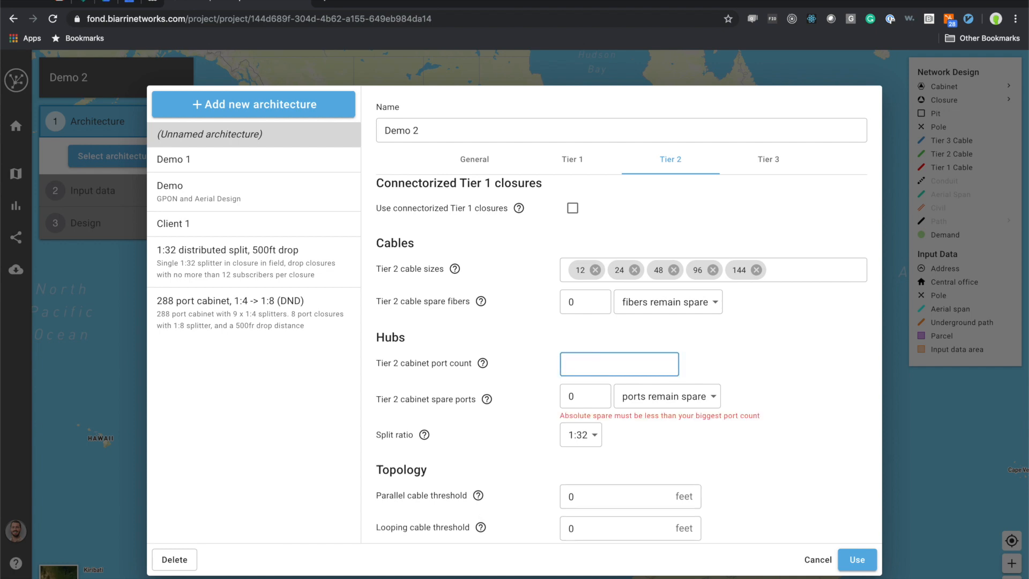
text(288)
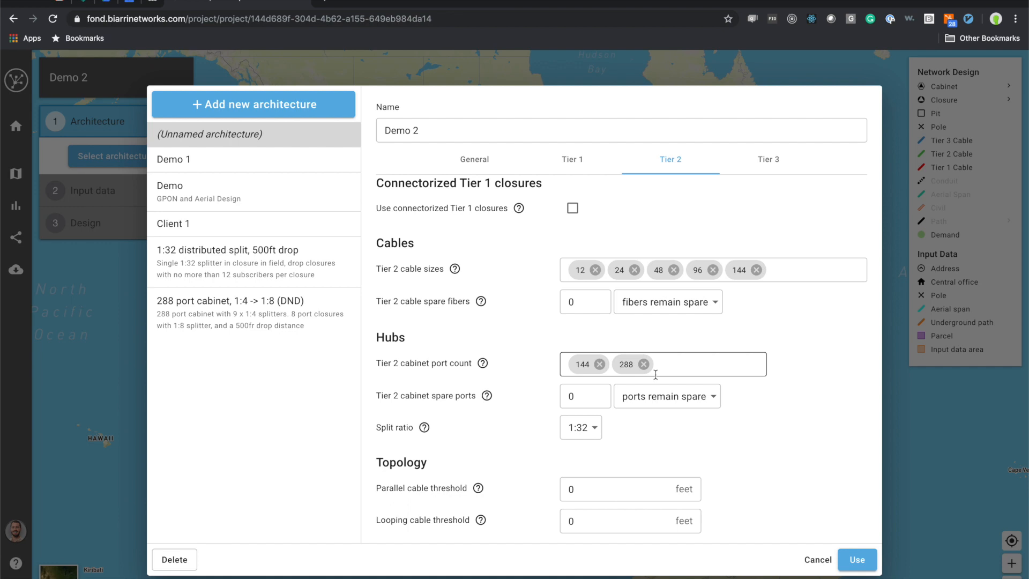
Set Tier 2 cabinet spares to 10% and the parallel cable threshold to 500 feet.
click(585, 395)
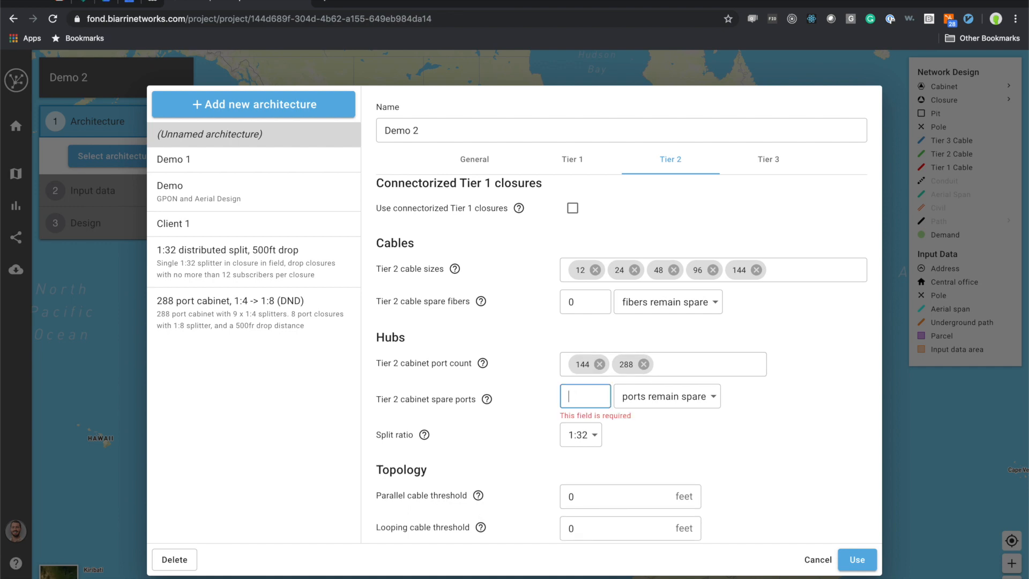
click(669, 396)
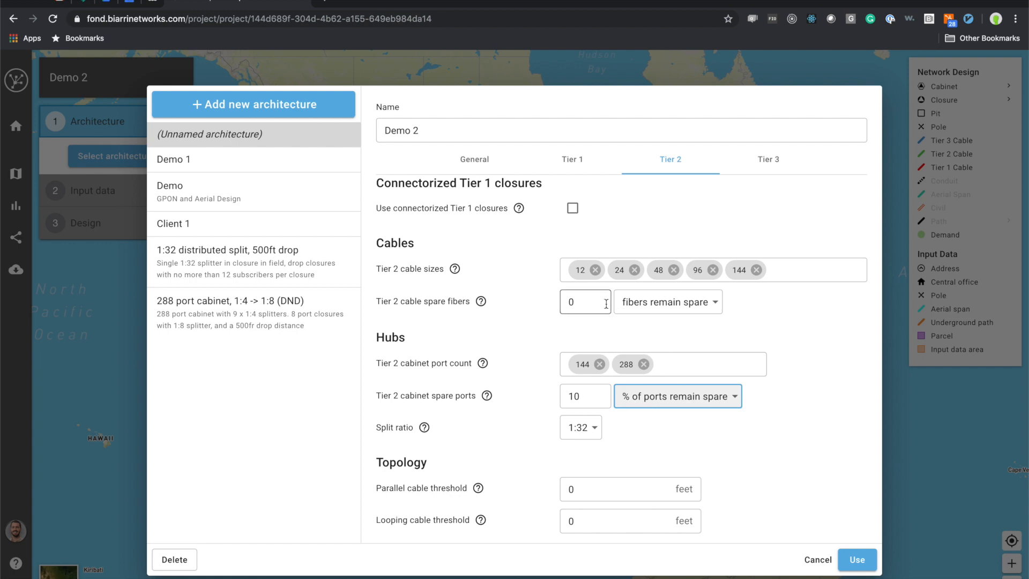
text(10)
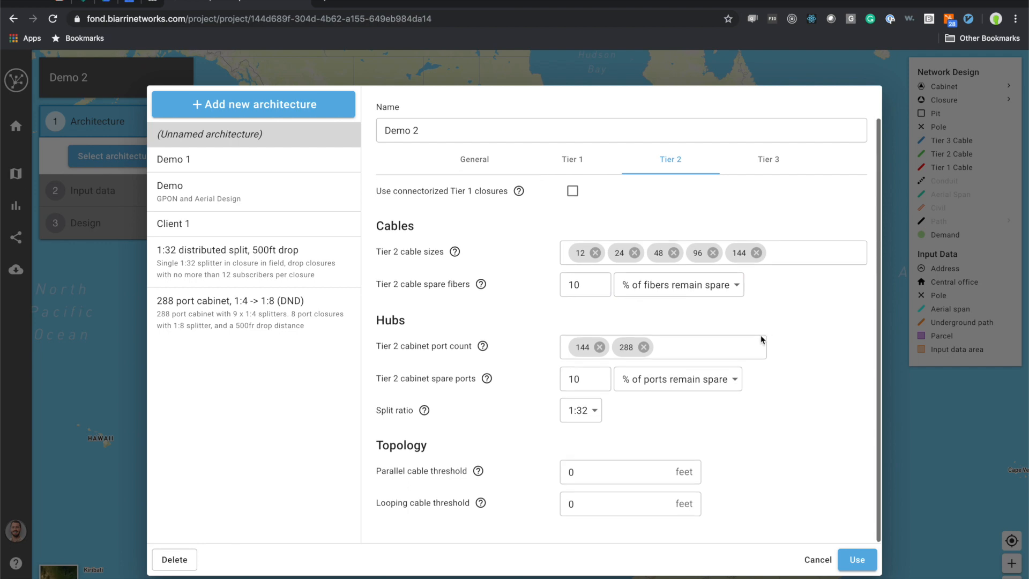
click(615, 472)
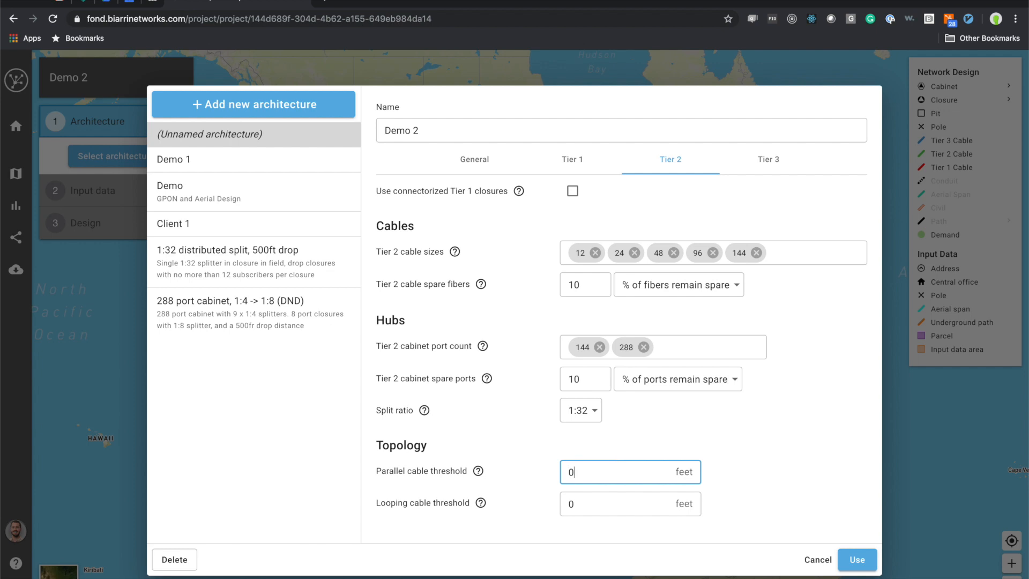
text(500)
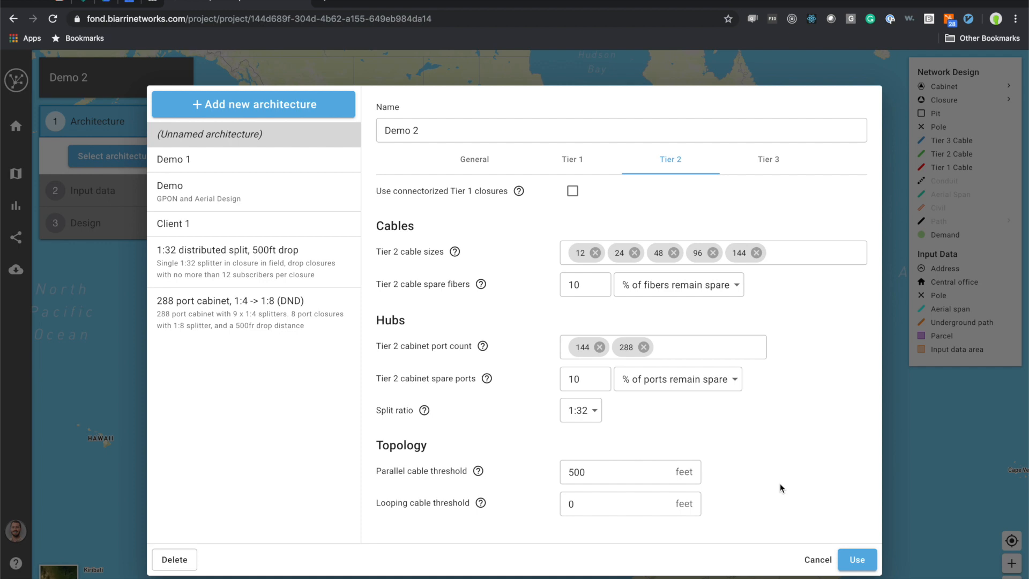
mouse_move(778, 169)
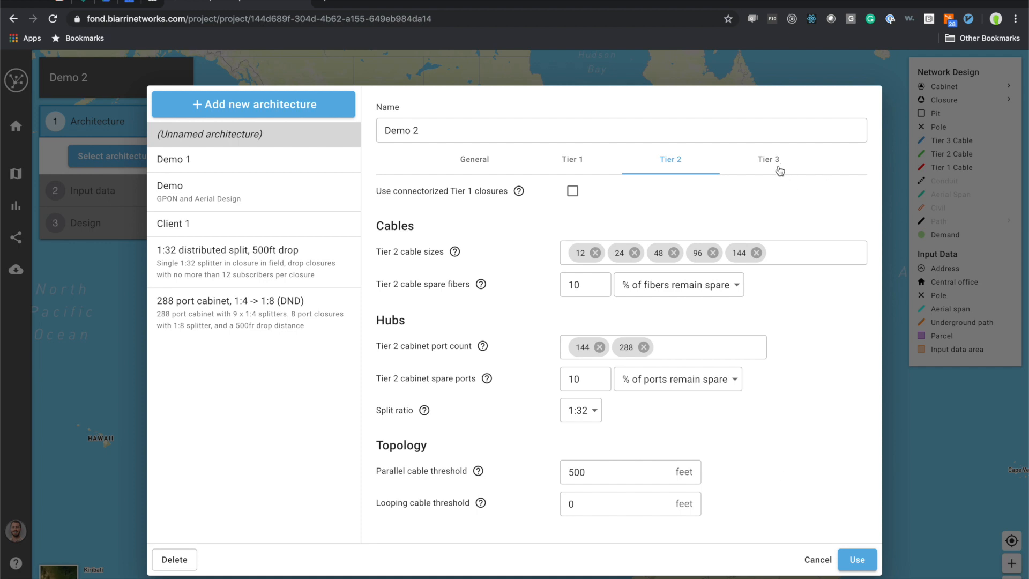
mouse_move(774, 165)
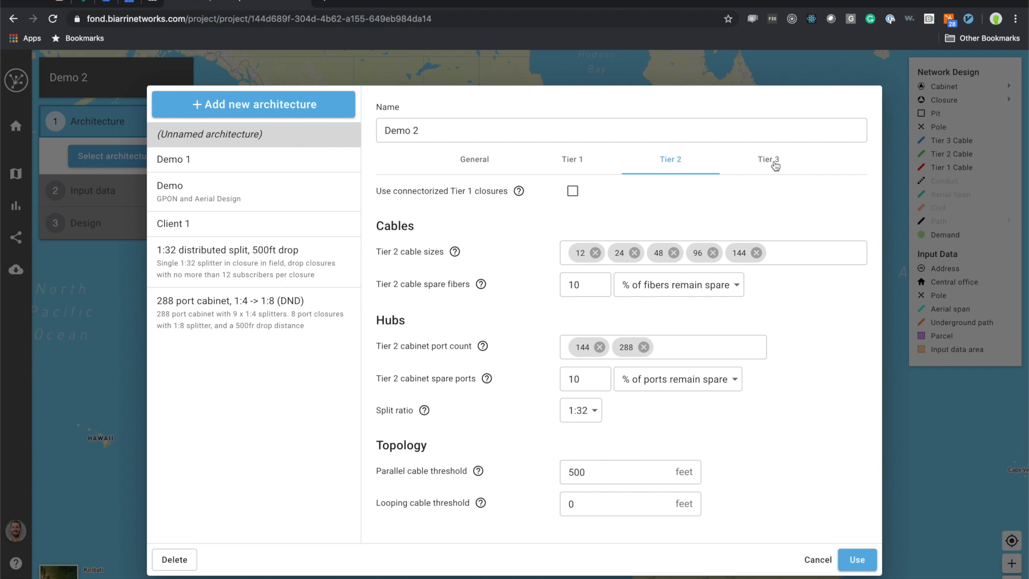
Set Tier 3 to 20% spare fibers and a 1000-foot parallel threshold, then apply Demo 2.
click(767, 158)
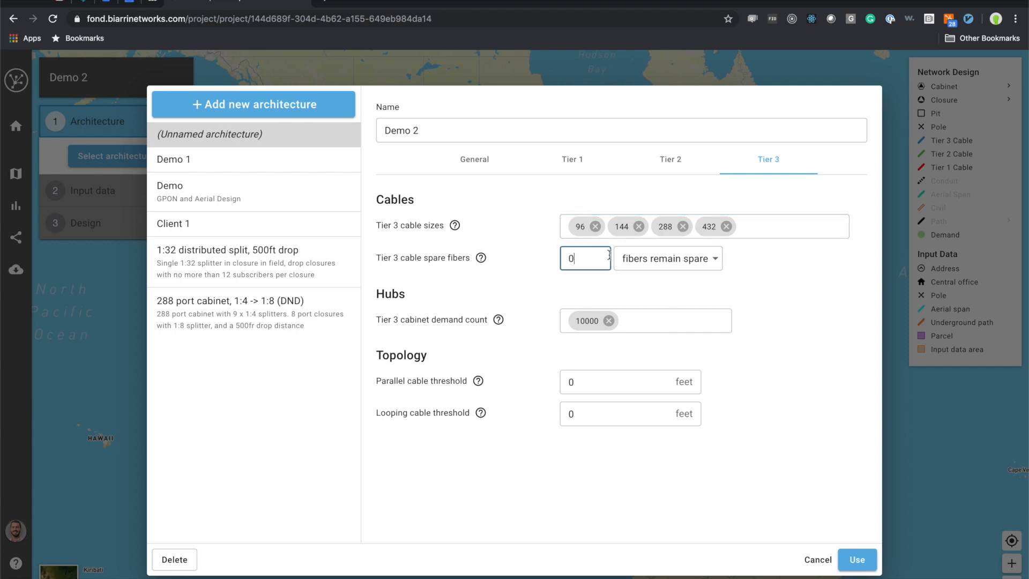
text(20)
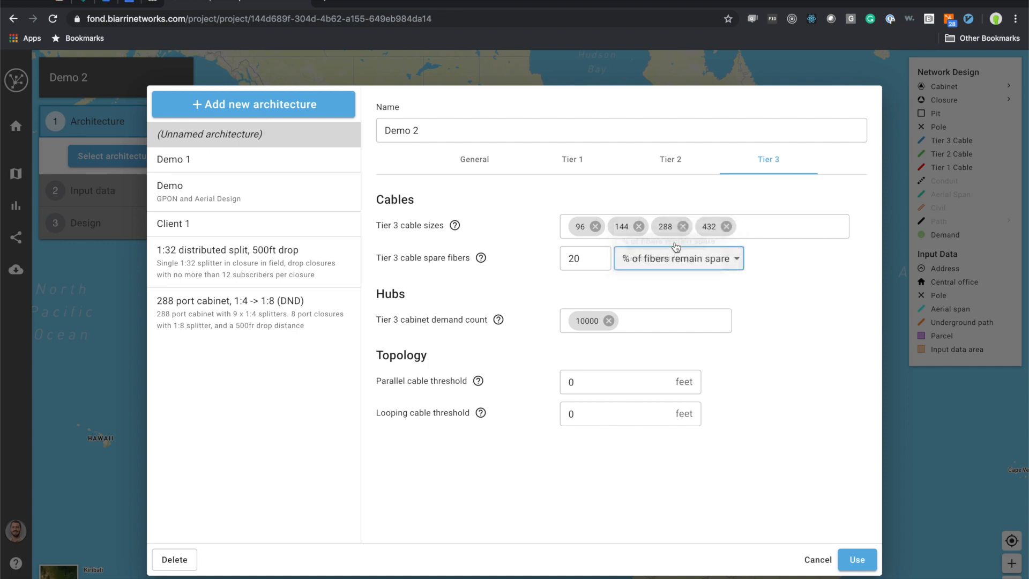
click(630, 381)
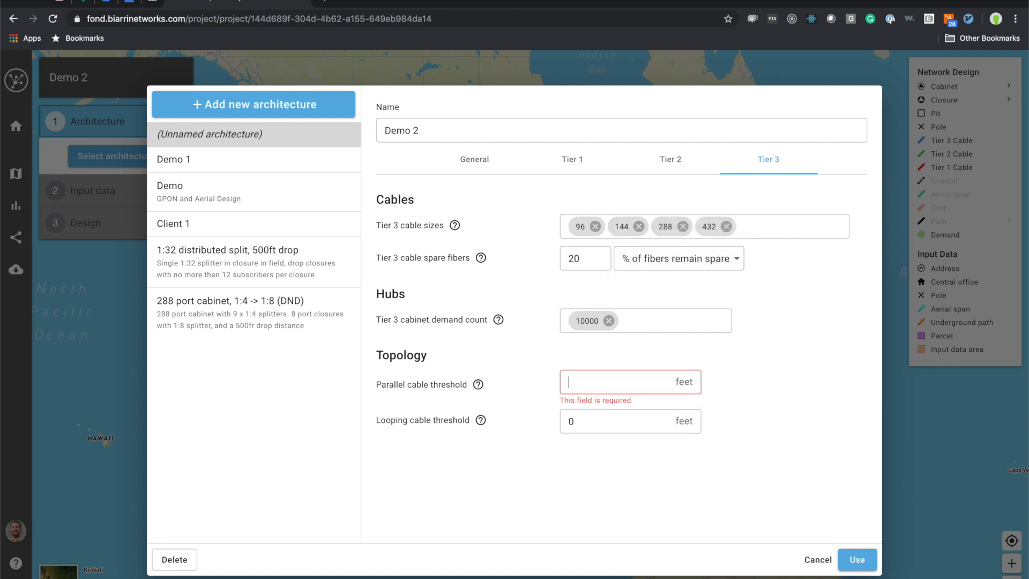
text(1000)
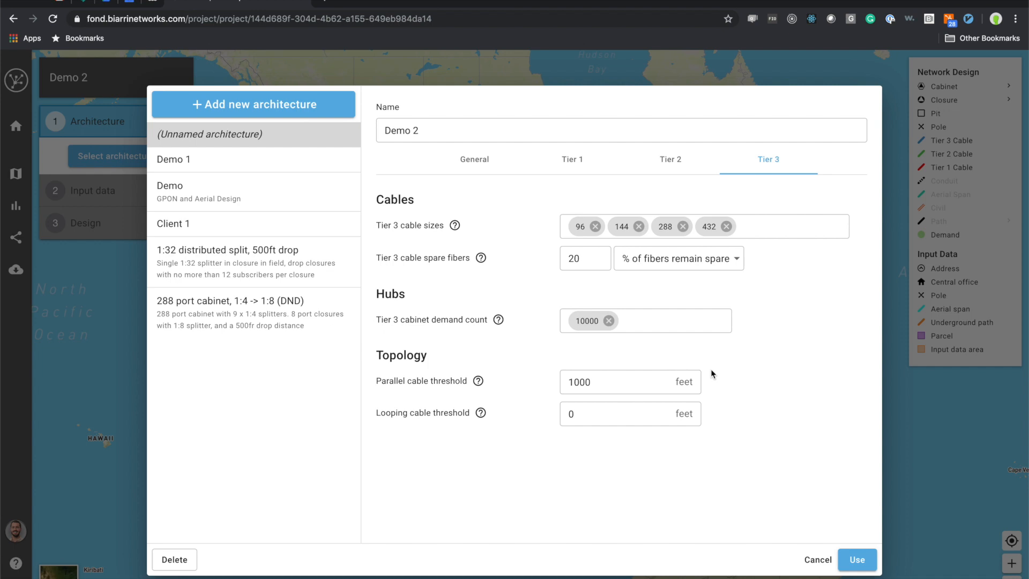
mouse_move(853, 564)
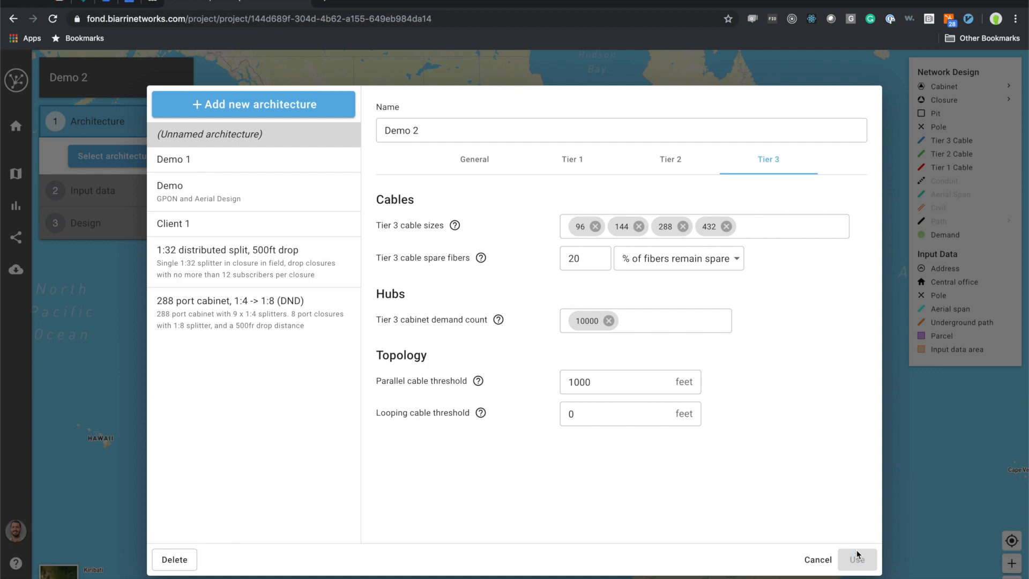
click(857, 559)
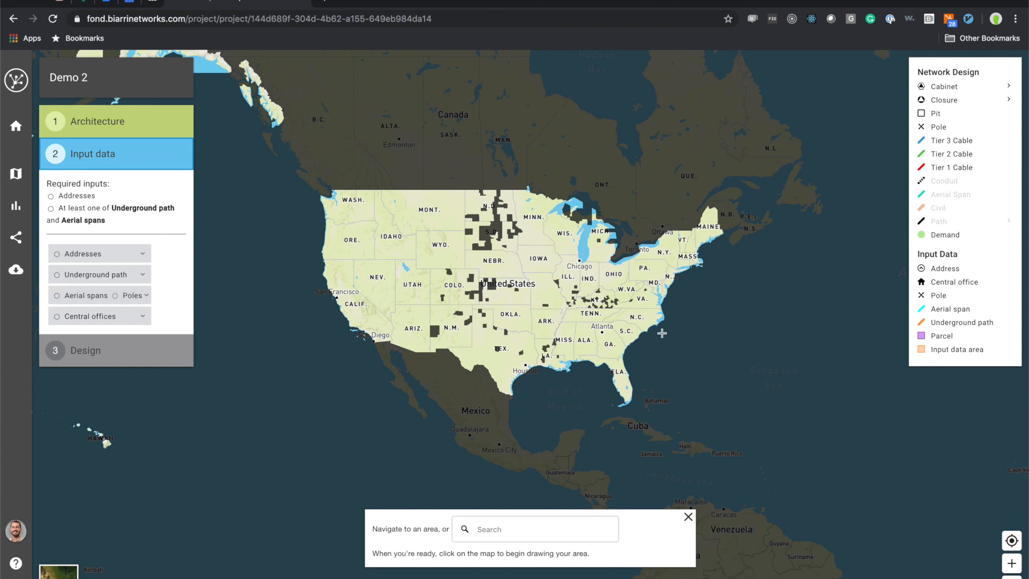
mouse_move(695, 291)
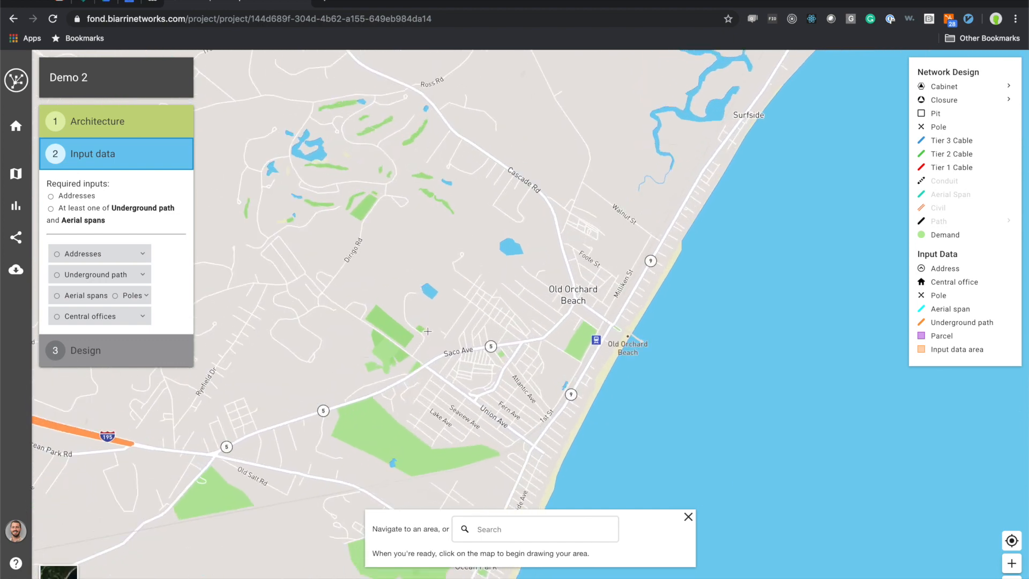
Outline an input data area polygon around central Old Orchard Beach.
click(511, 257)
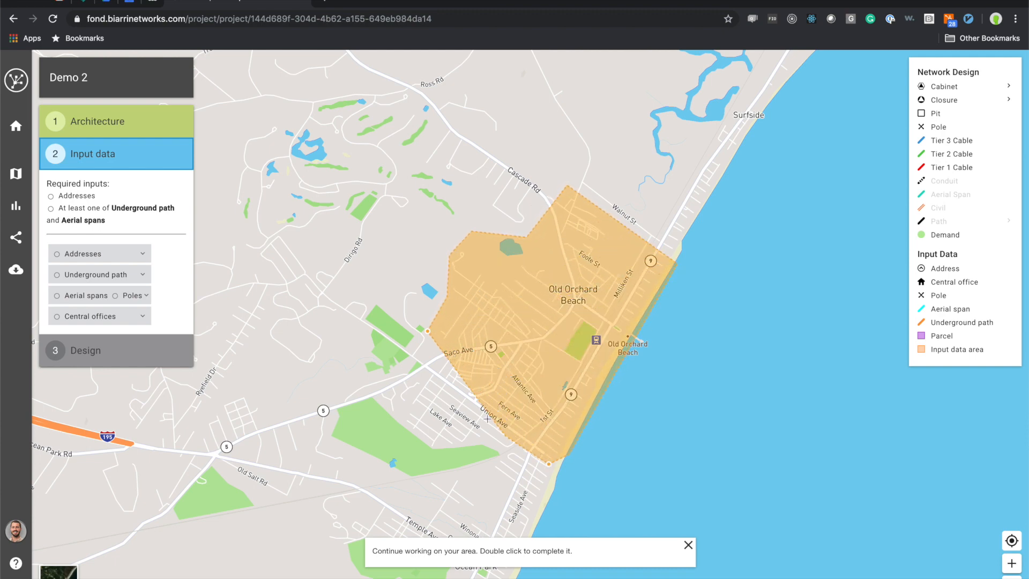
double_click(419, 369)
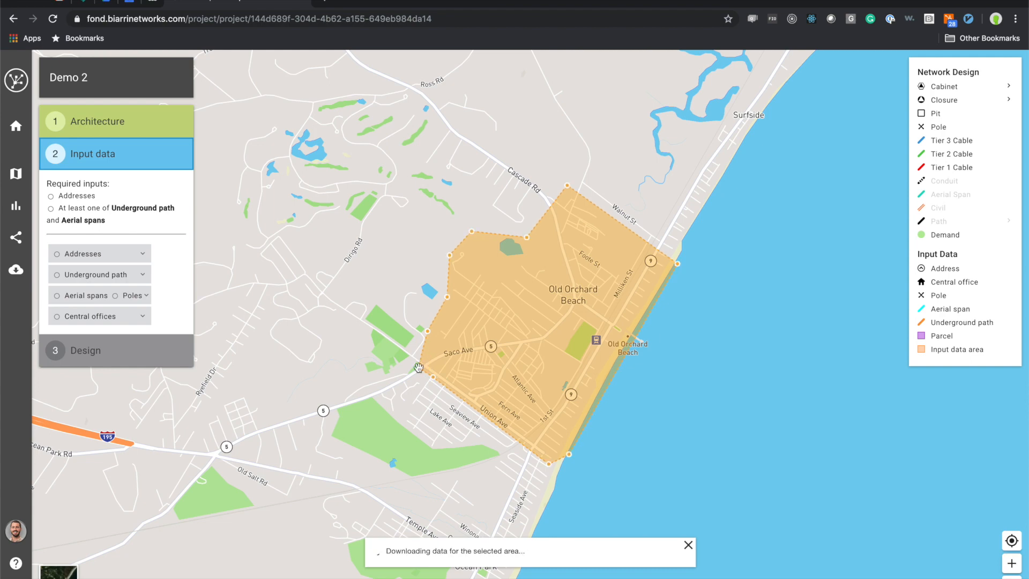
mouse_move(551, 343)
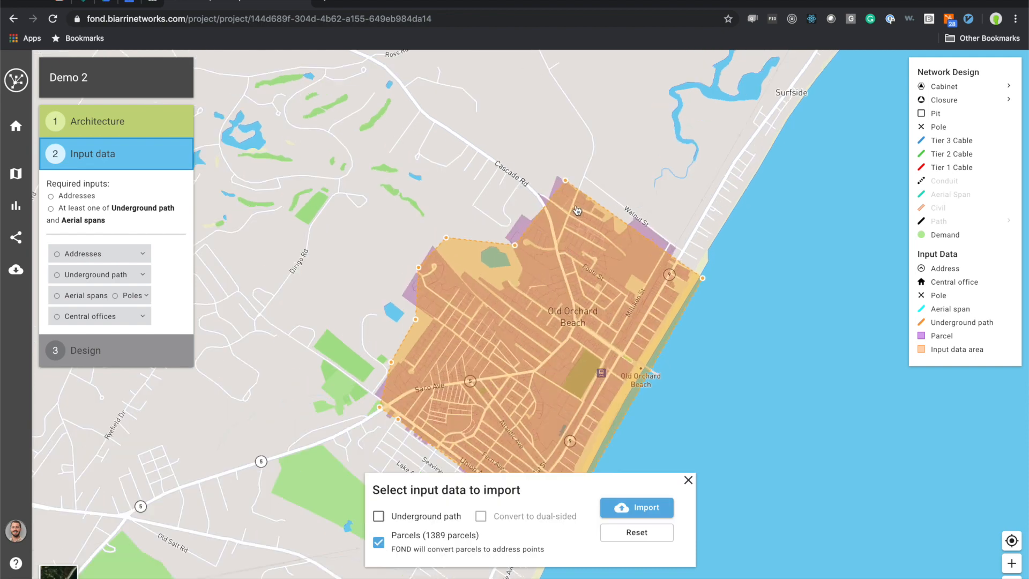
Import parcels and underground paths for the Old Orchard Beach area.
click(379, 515)
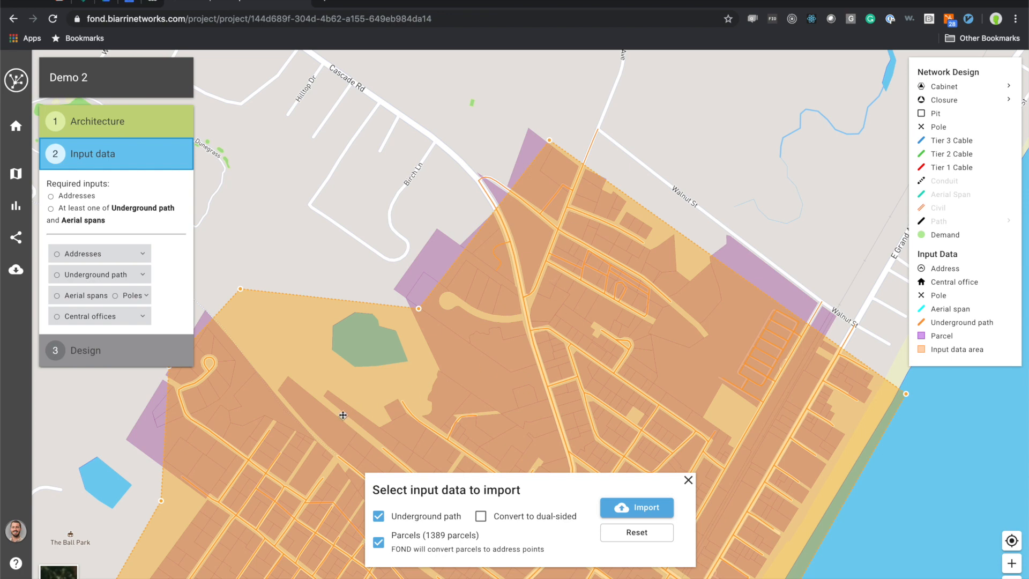
mouse_move(565, 365)
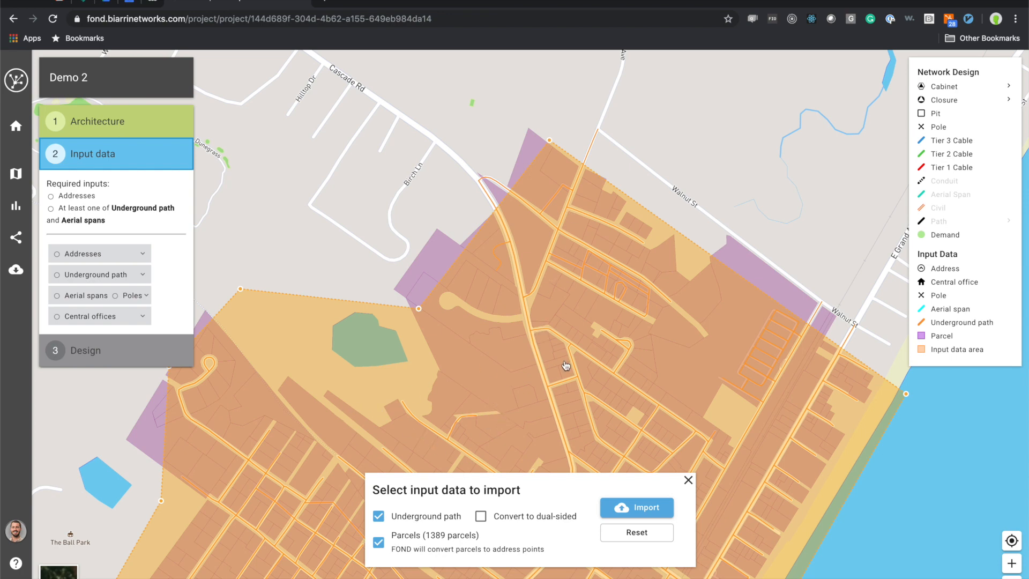
click(636, 508)
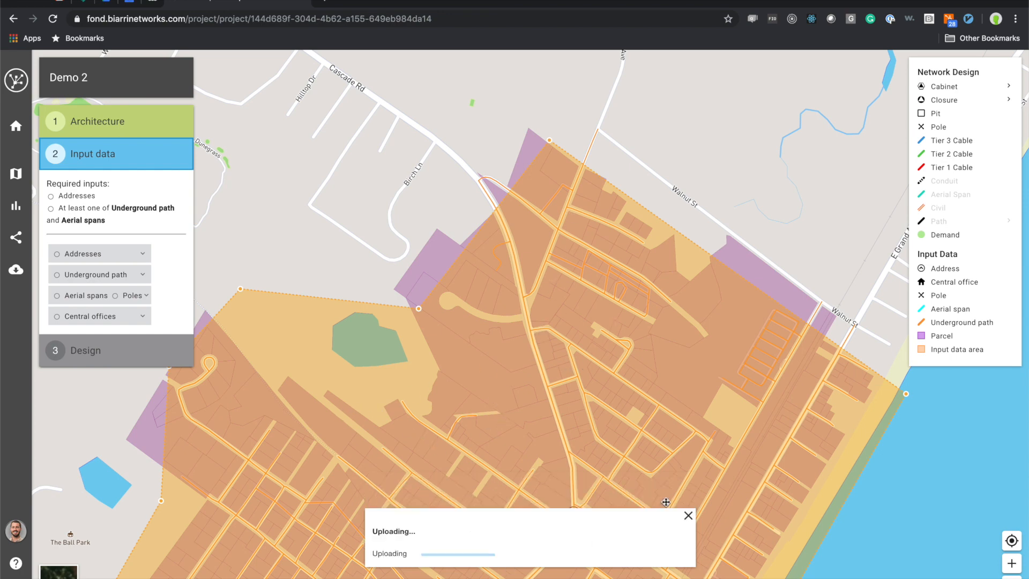
mouse_move(769, 197)
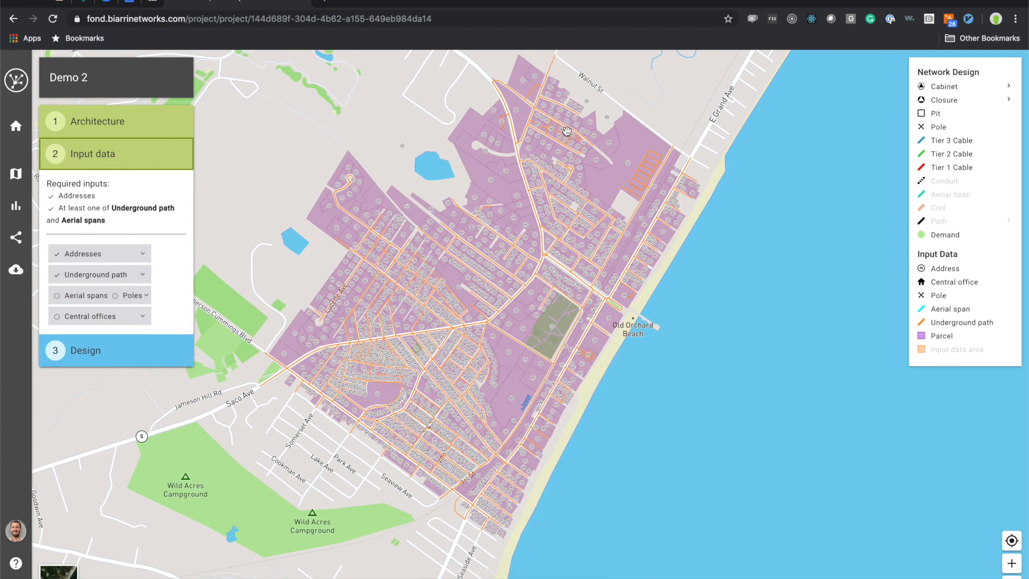
Inspect address points near the beach and save one with a demand value of 2.
click(941, 335)
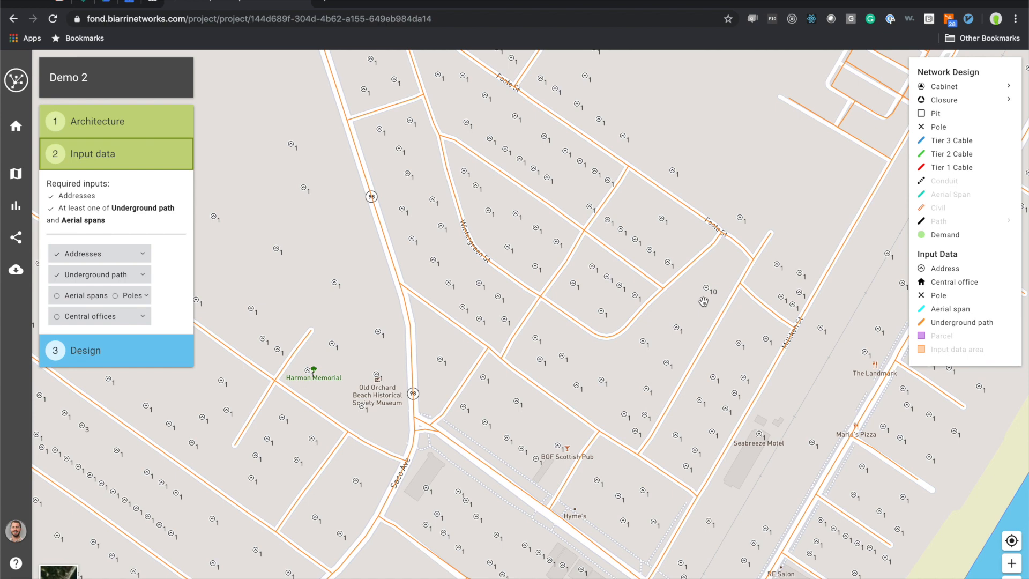
mouse_move(719, 302)
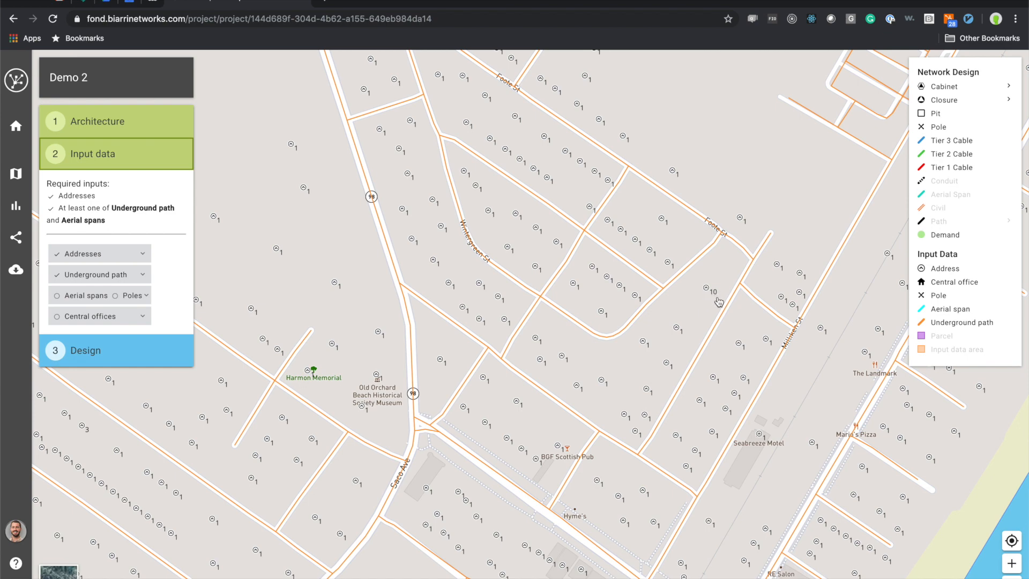
click(705, 289)
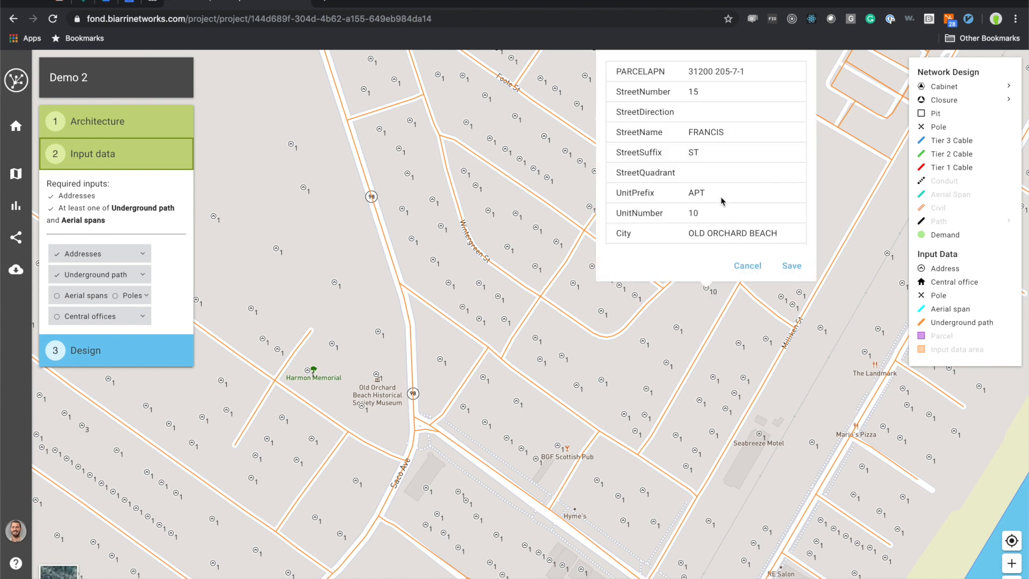
click(748, 266)
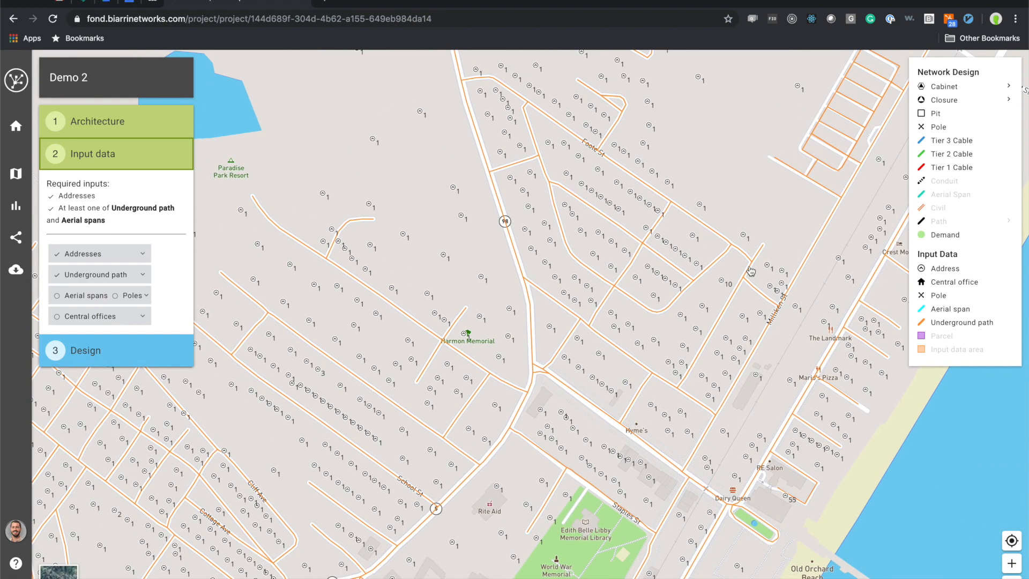
drag(750, 271, 809, 208)
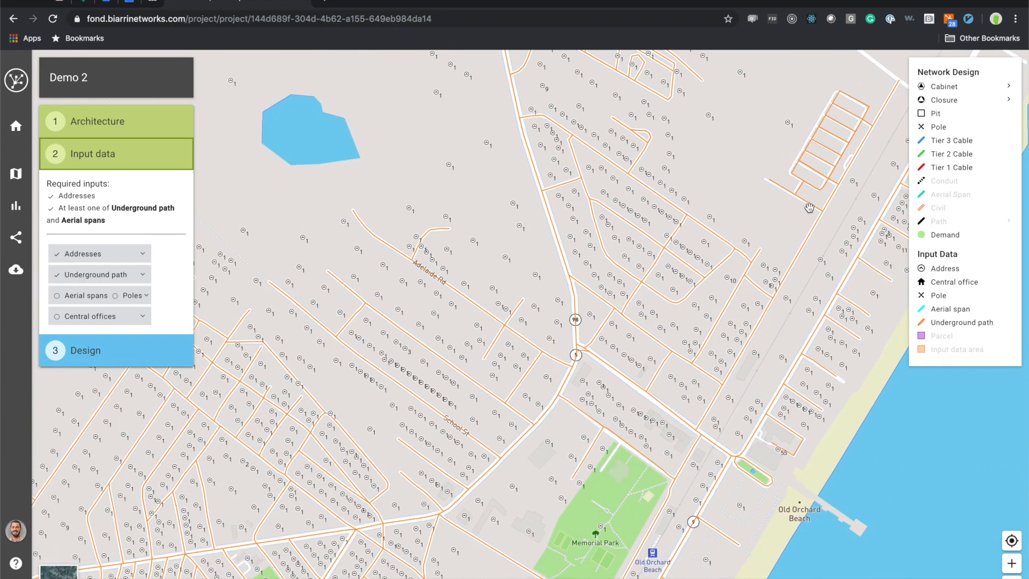
click(749, 244)
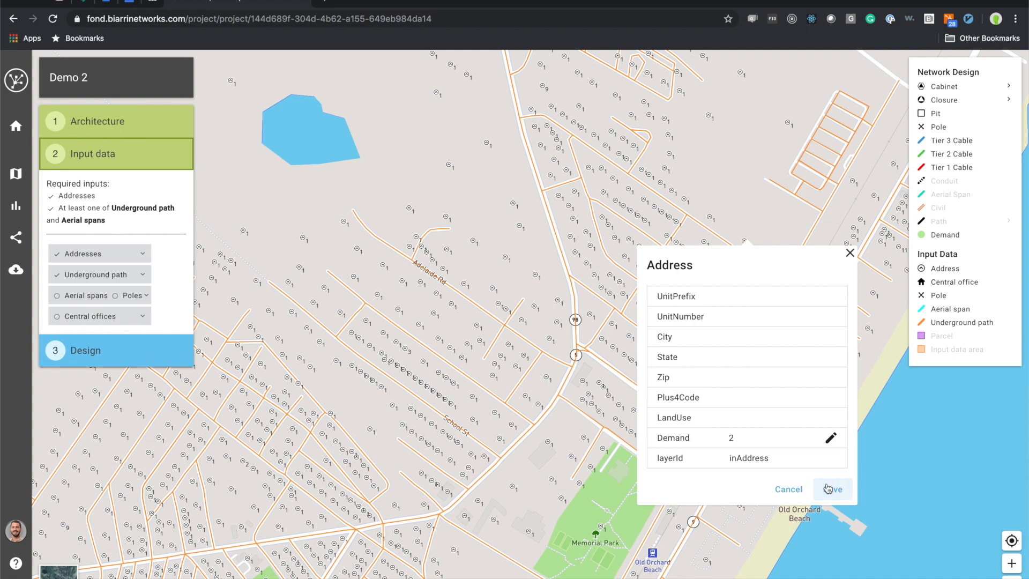
click(831, 489)
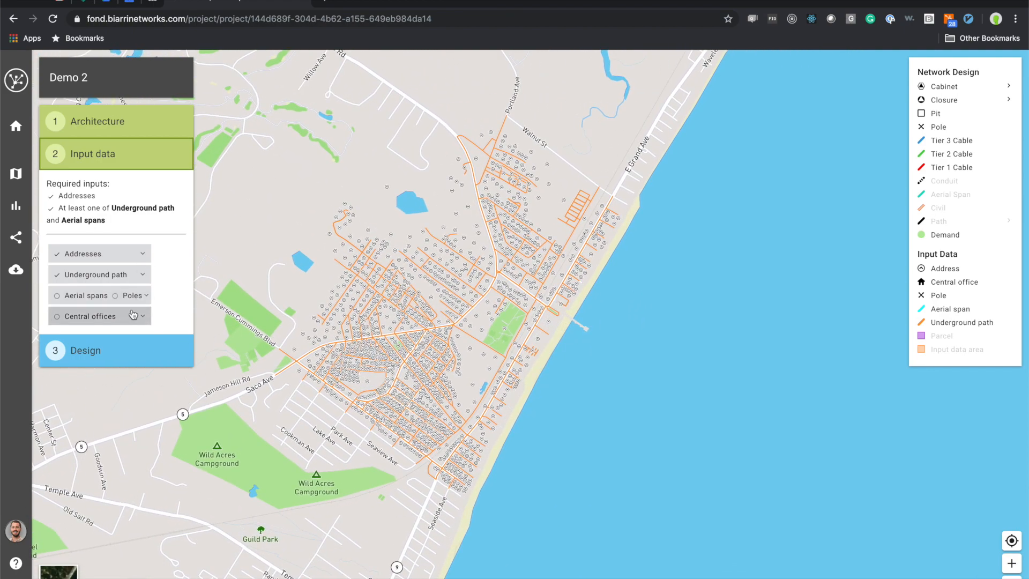
Draw a central office beside Memorial Park and move on to the Design step.
click(138, 315)
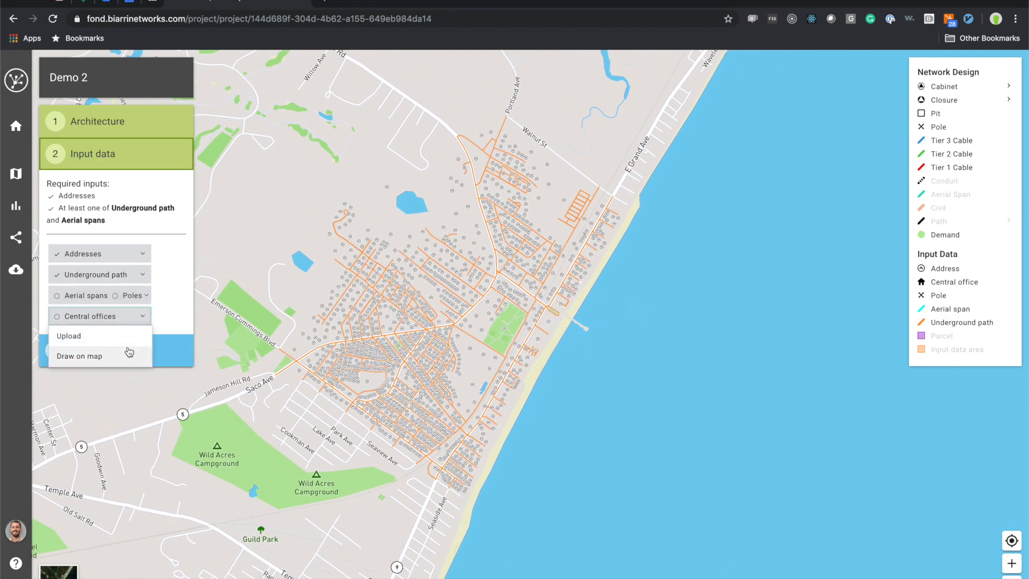
click(78, 355)
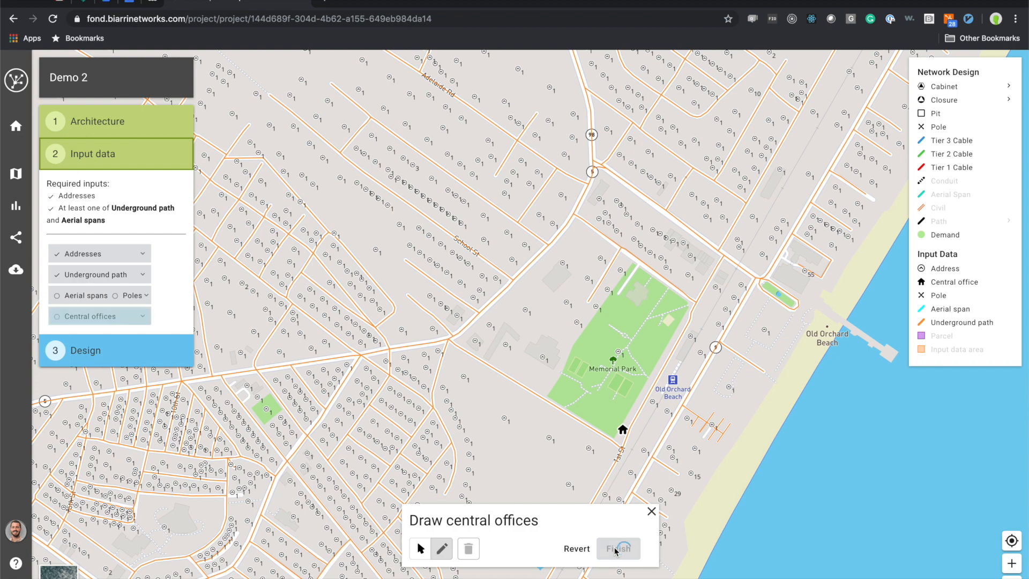
click(618, 548)
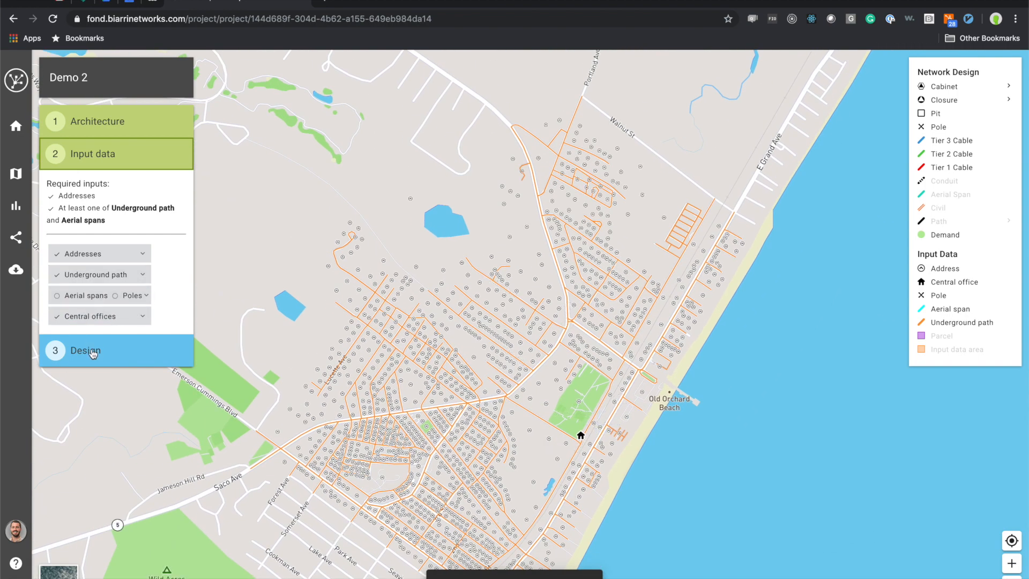
click(84, 351)
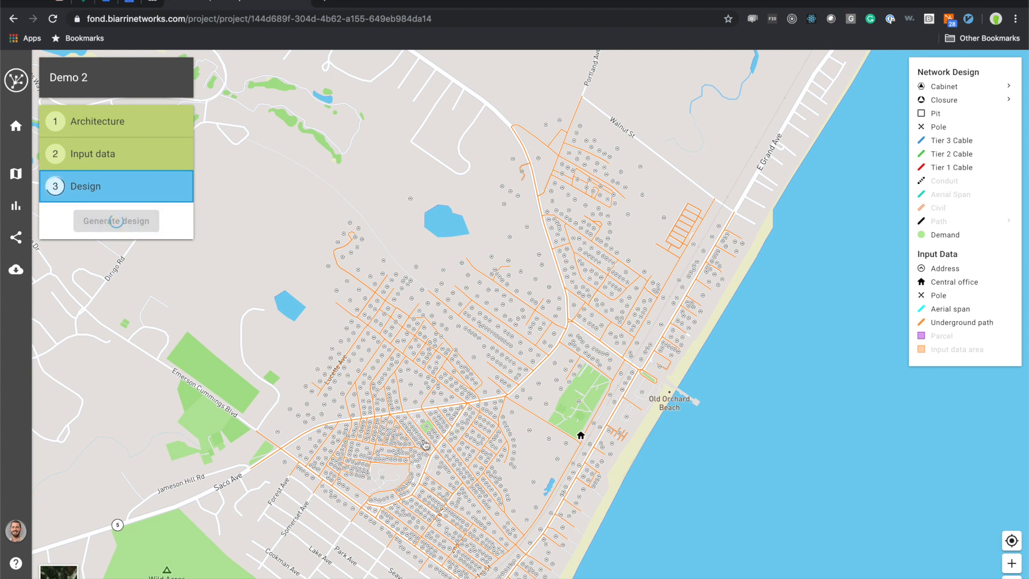
Start generating the Demo 2 network design.
click(115, 221)
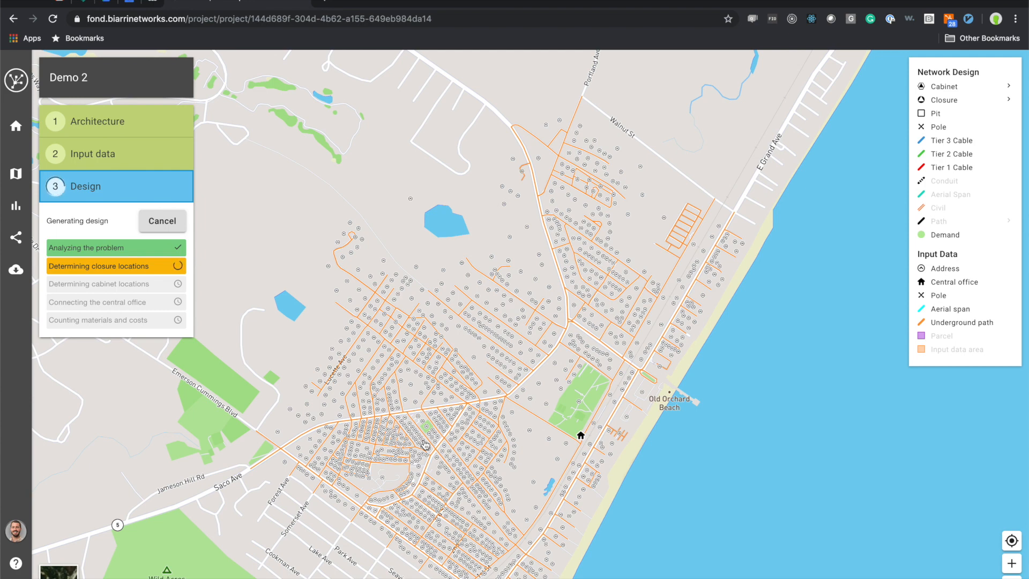
mouse_move(391, 223)
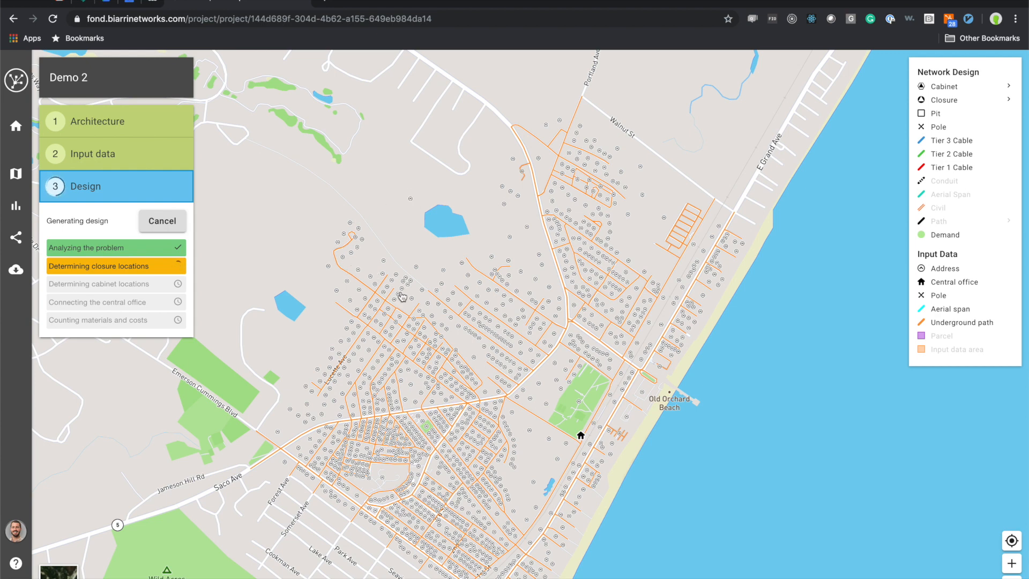
mouse_move(416, 310)
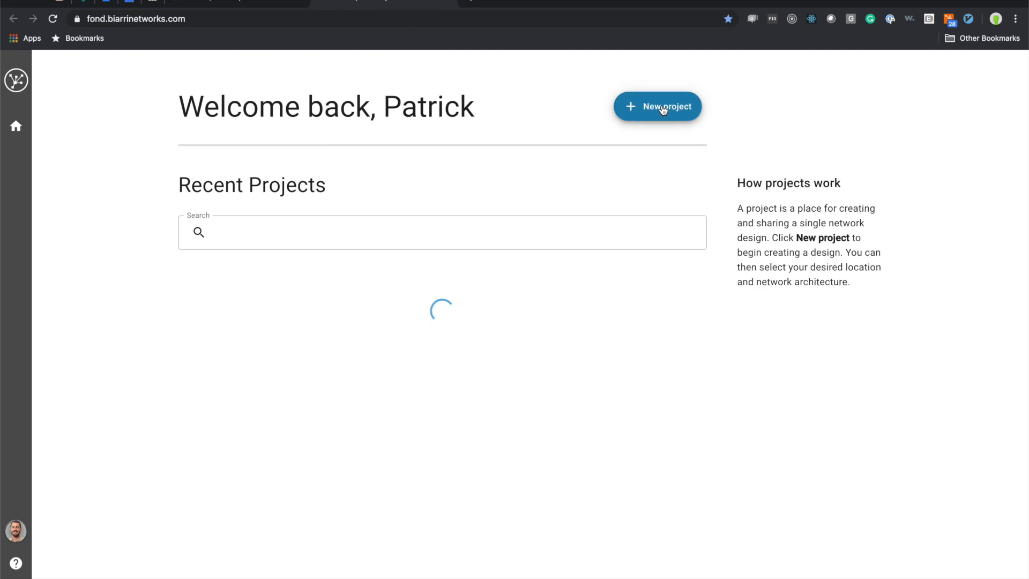
Create project 'Demo with aerial' and review the Demo 2 architecture's Tier 1 and Tier 2 settings.
click(662, 106)
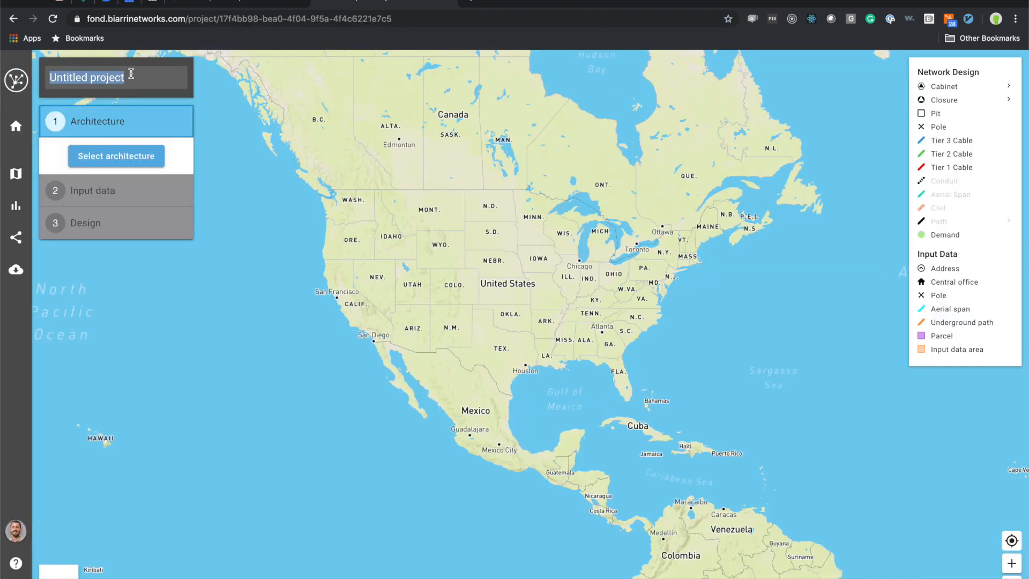
text(Demo with aerial)
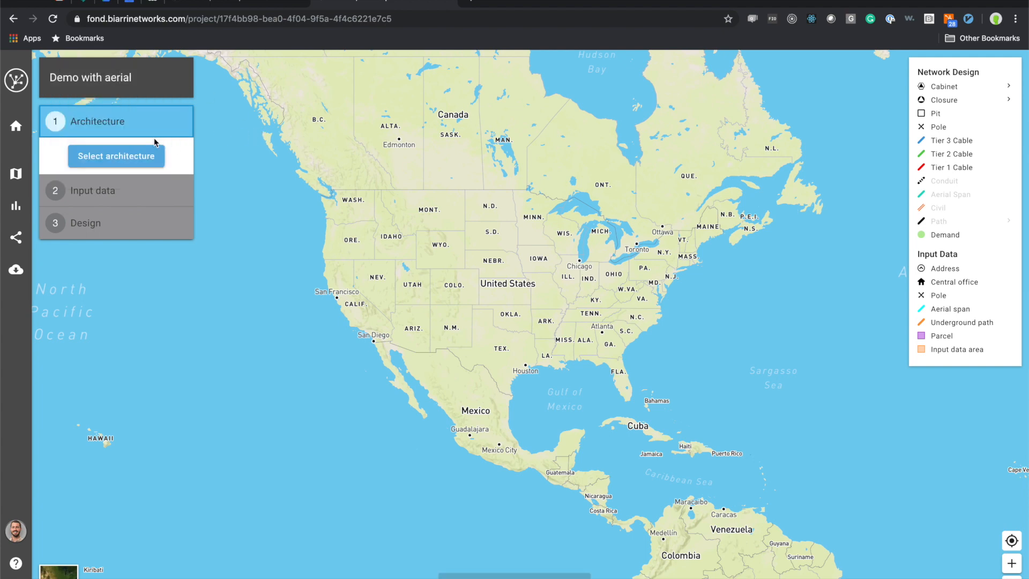
click(116, 156)
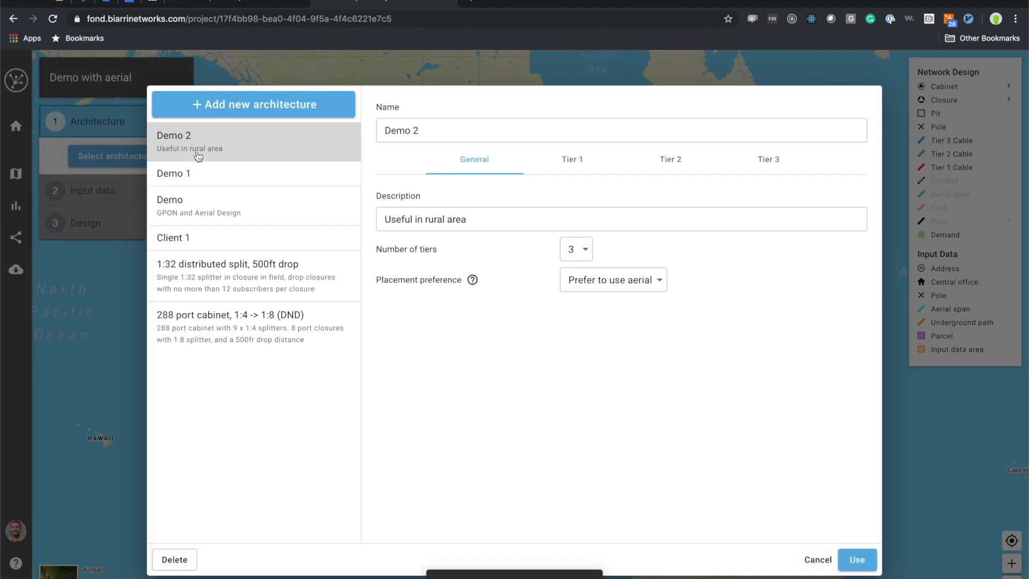
mouse_move(497, 186)
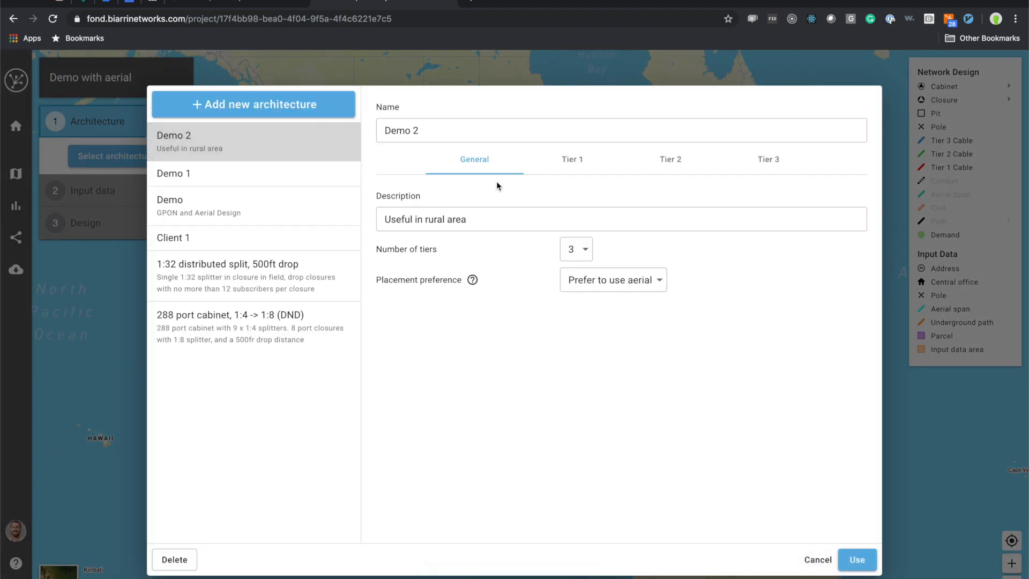
click(572, 159)
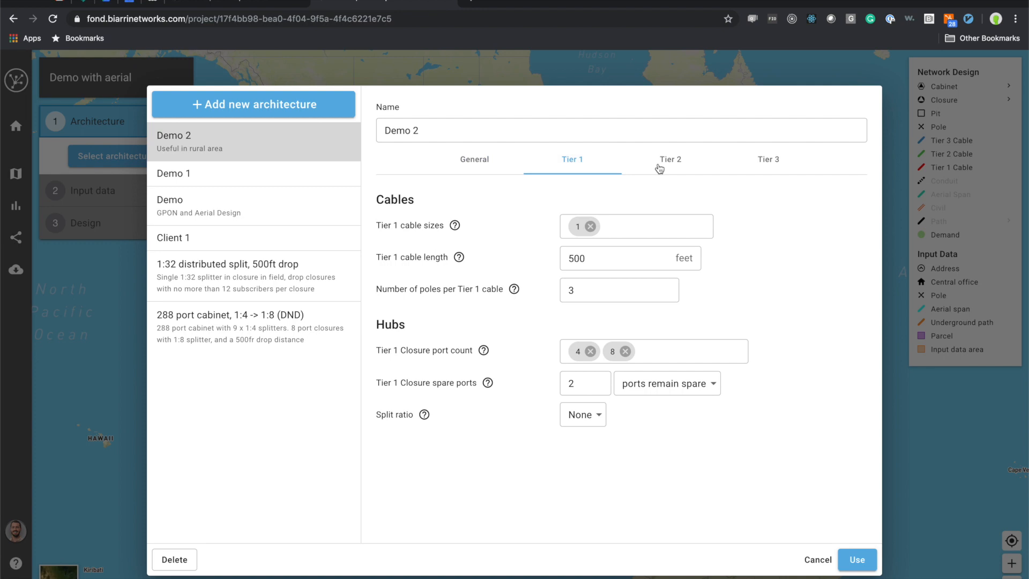
click(669, 158)
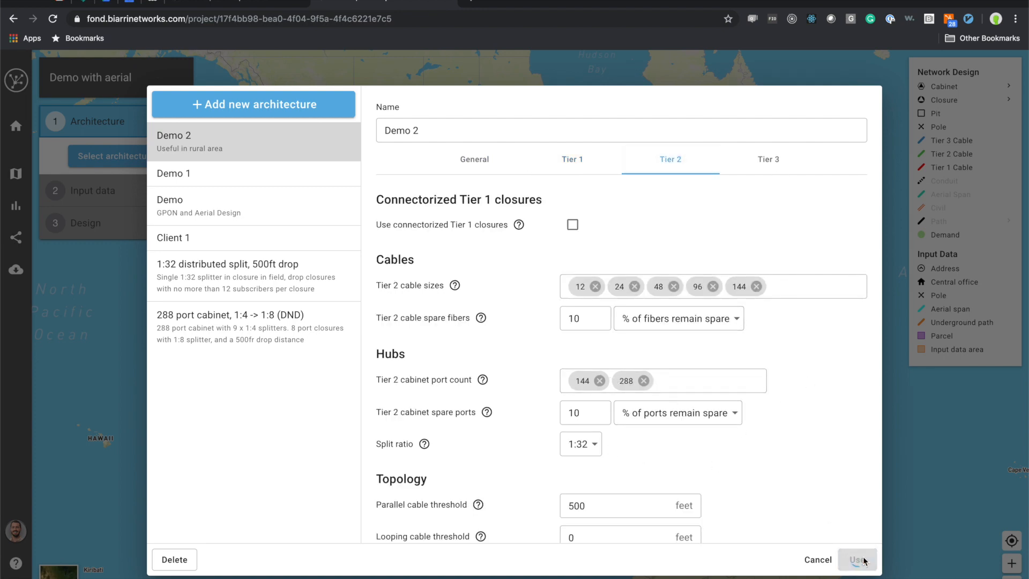
mouse_move(87, 218)
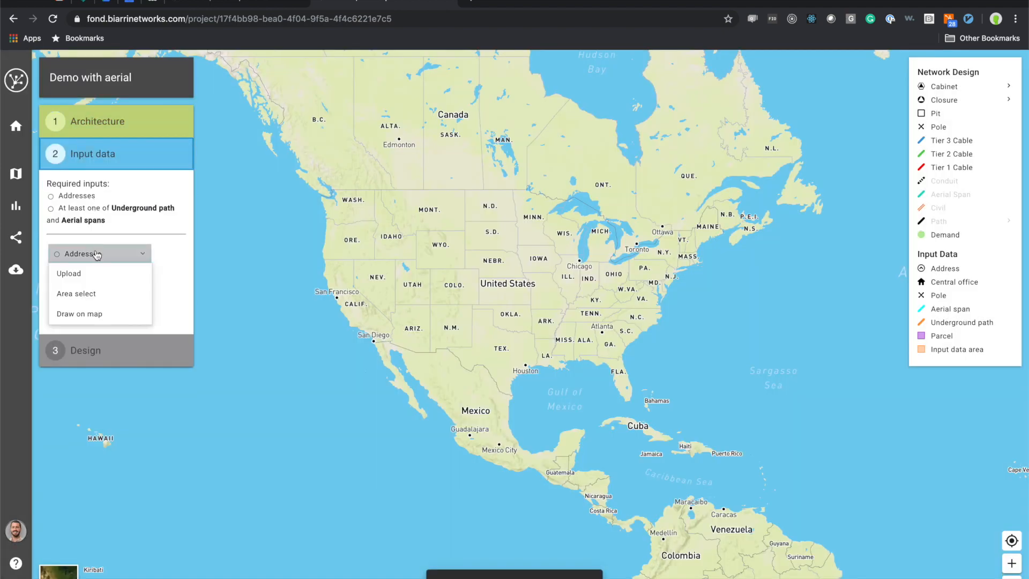
Upload the Address shapefile components so the island's address points appear on the map.
click(69, 273)
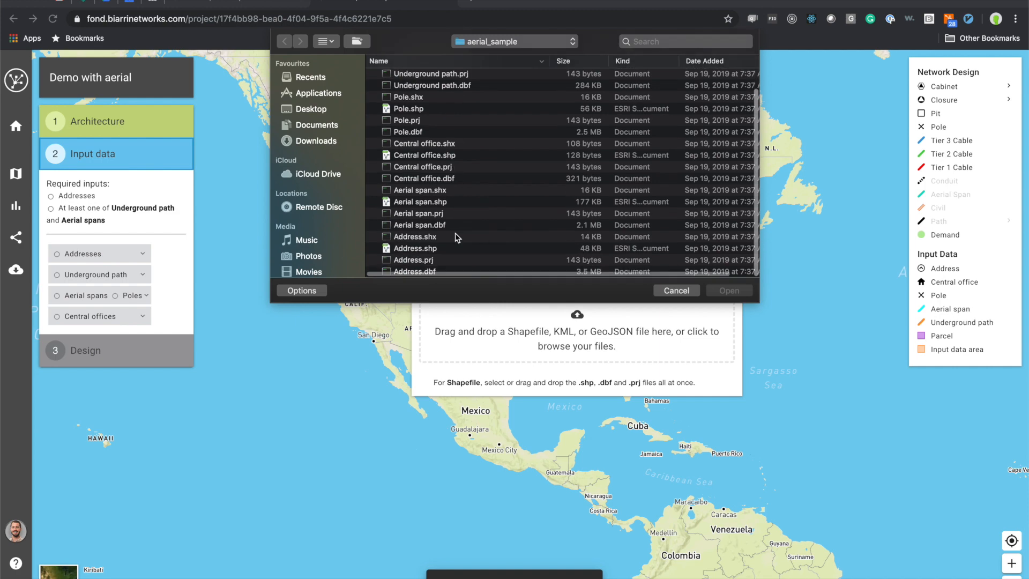
click(415, 249)
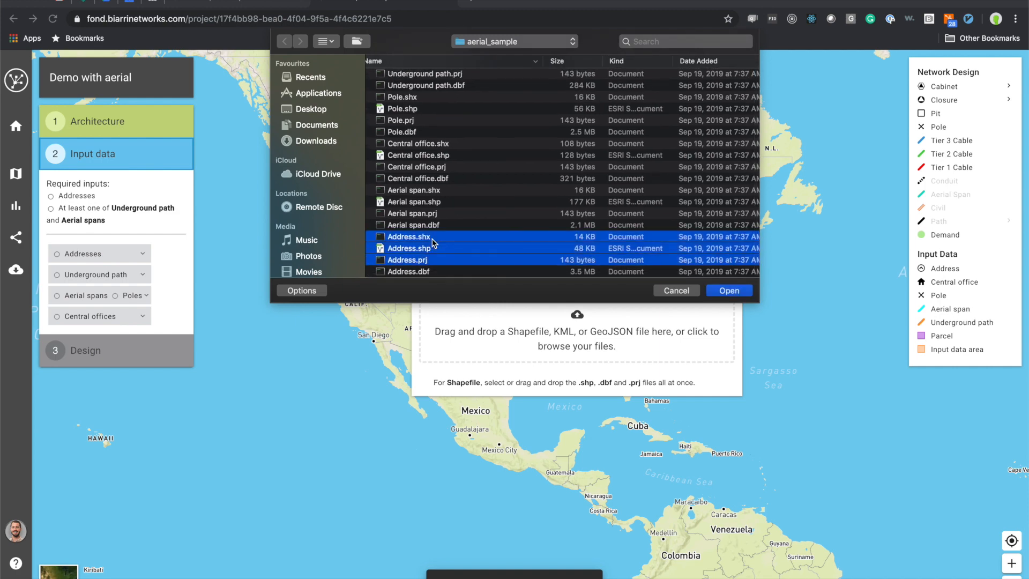
click(728, 291)
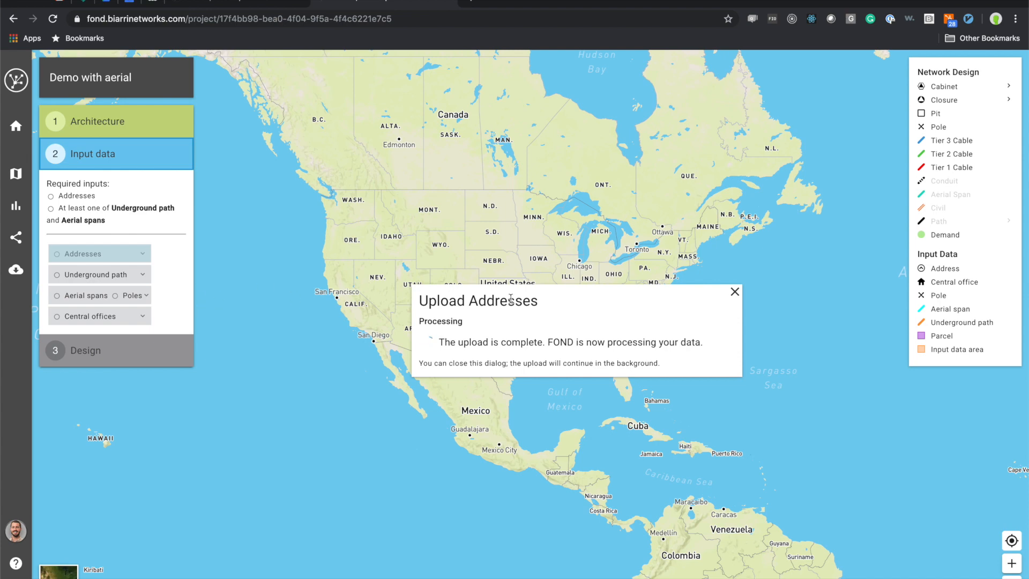
click(734, 292)
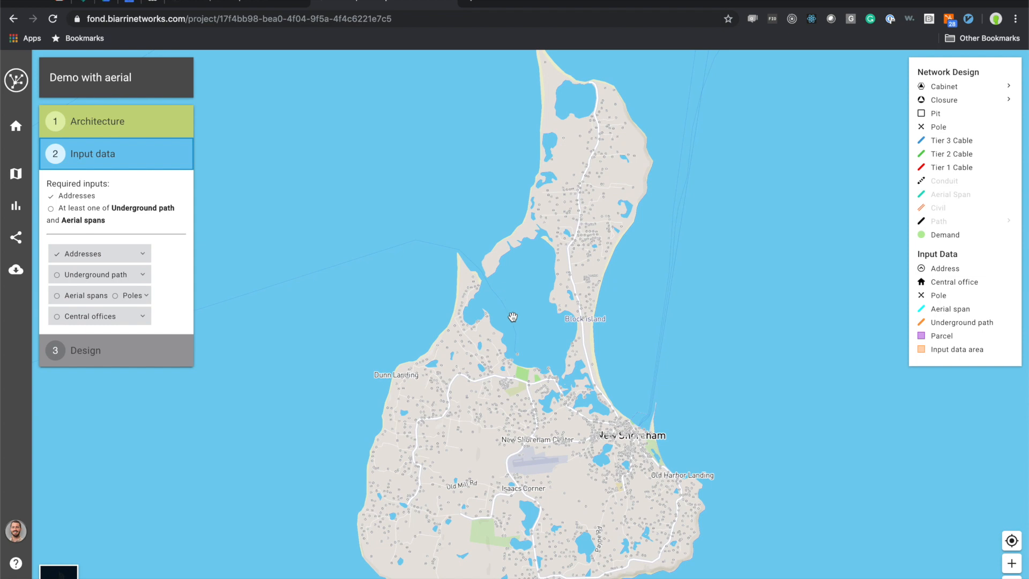
mouse_move(208, 250)
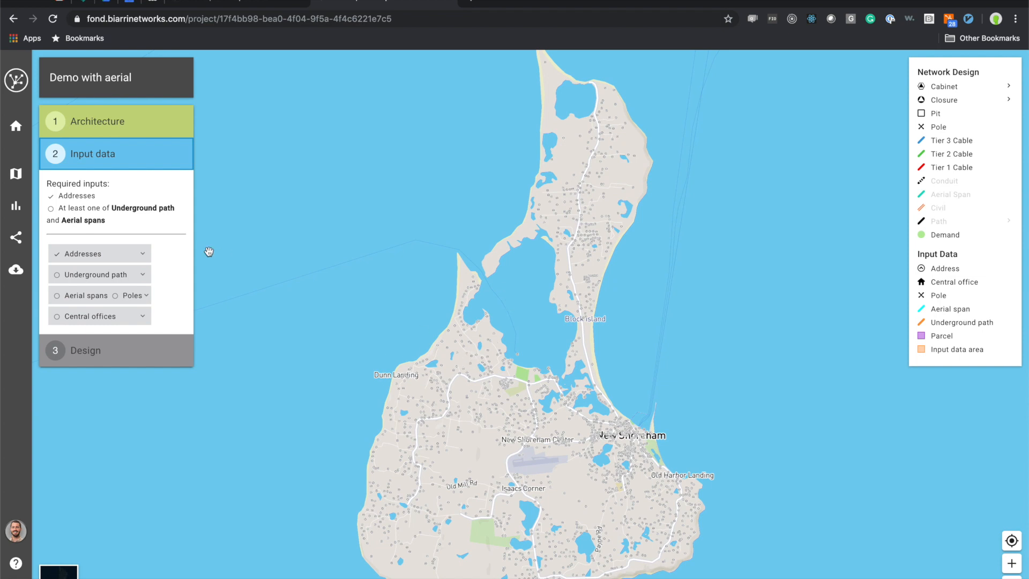
mouse_move(107, 279)
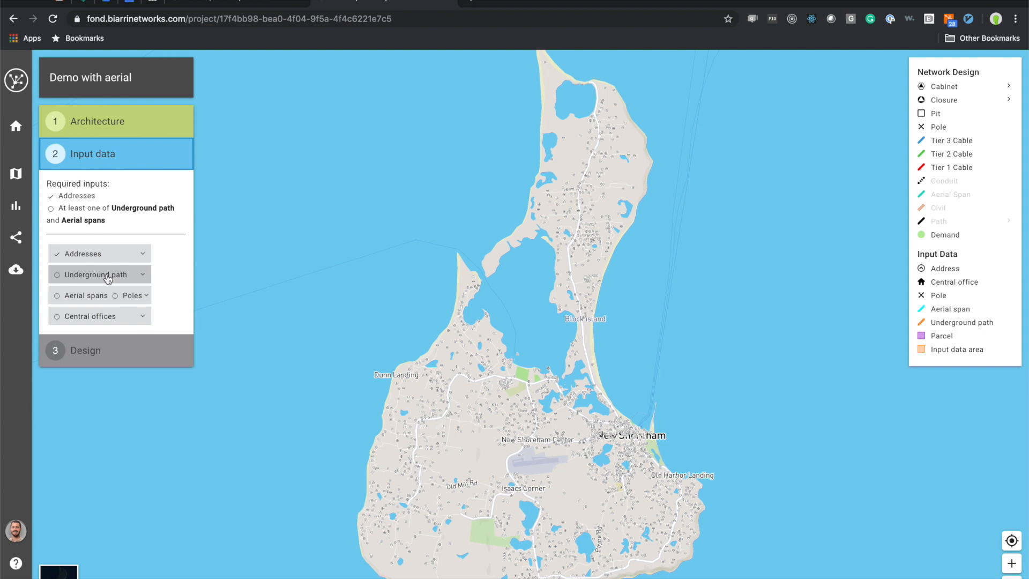
Upload the aerial span files for the spans-and-poles input.
click(139, 296)
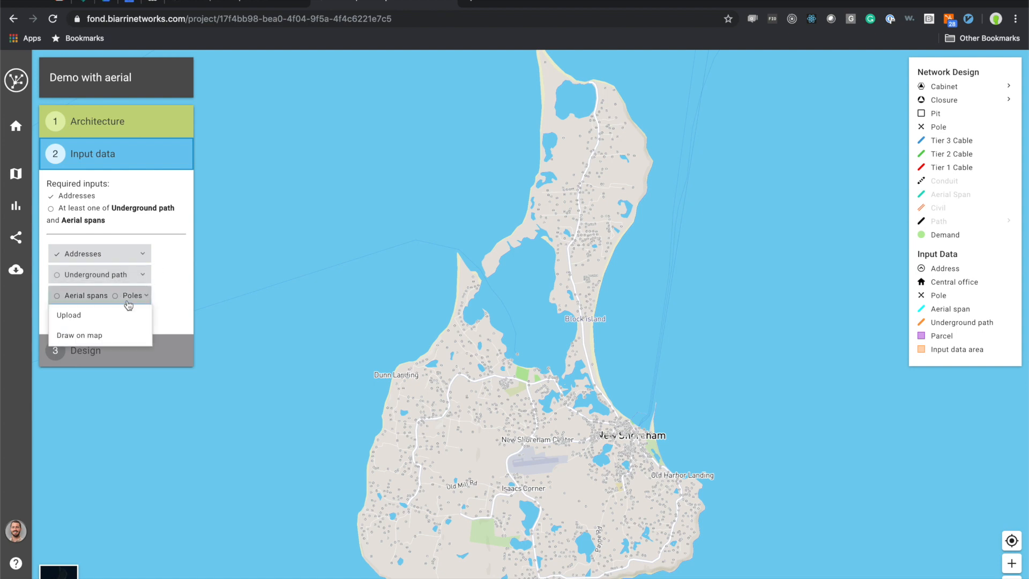
click(68, 315)
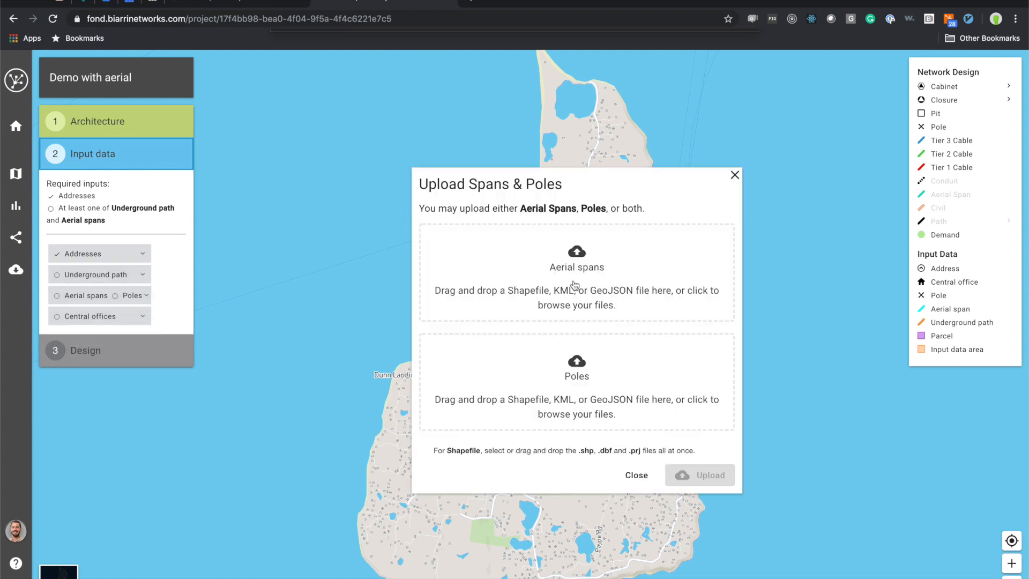
click(576, 272)
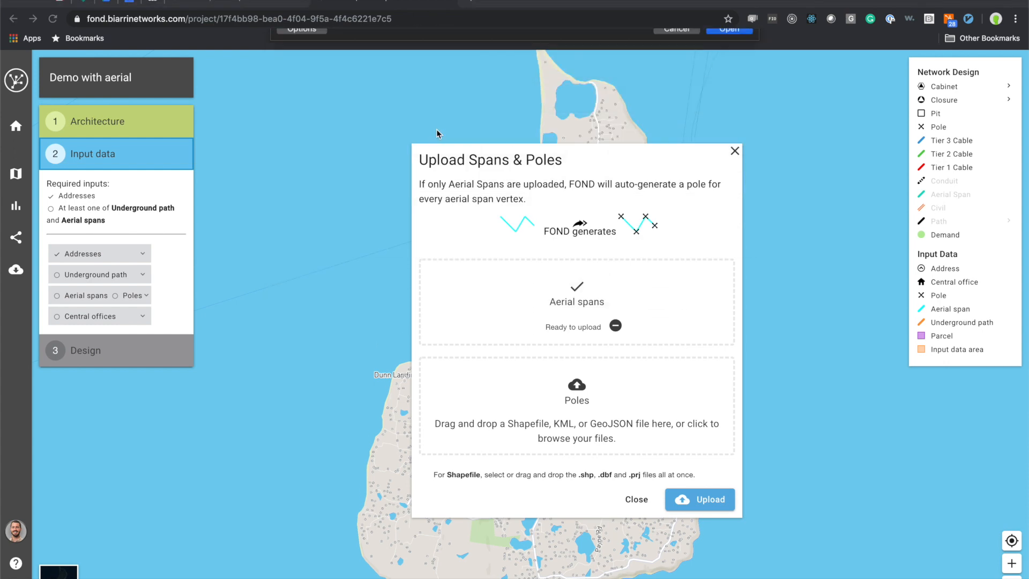
click(700, 499)
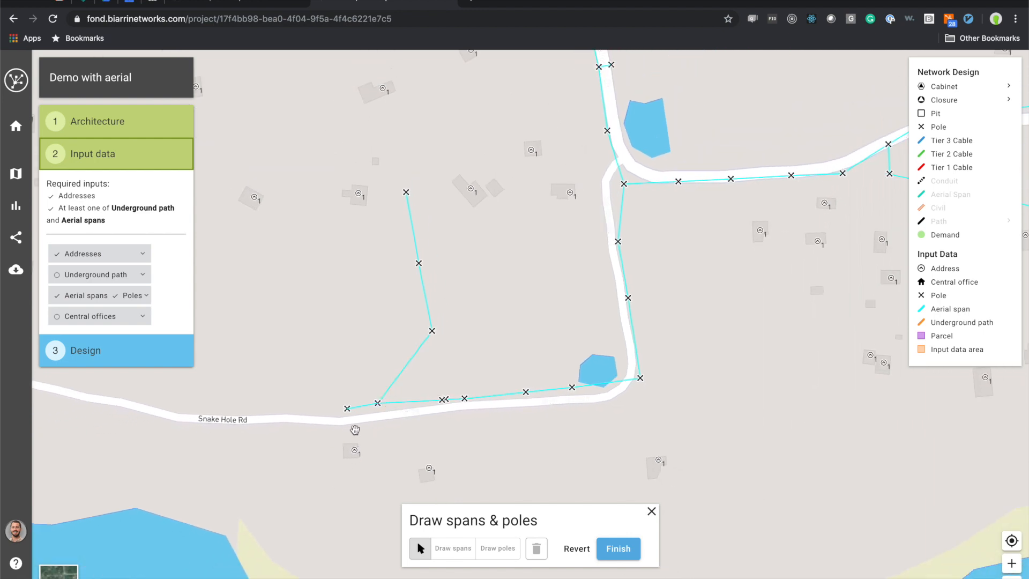
mouse_move(617, 549)
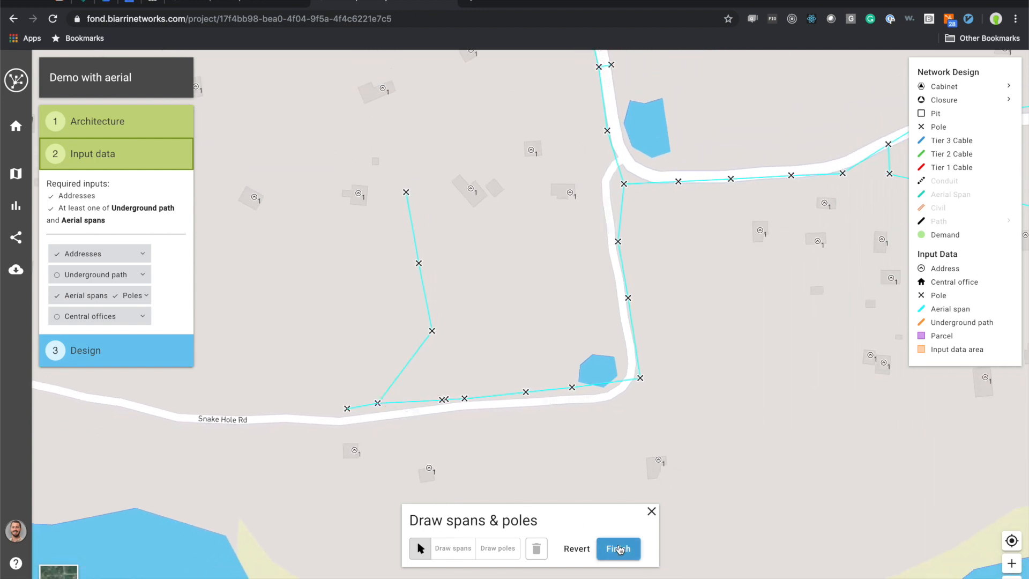
Finish the span-and-pole drawing session after reviewing the uploaded spans.
click(617, 549)
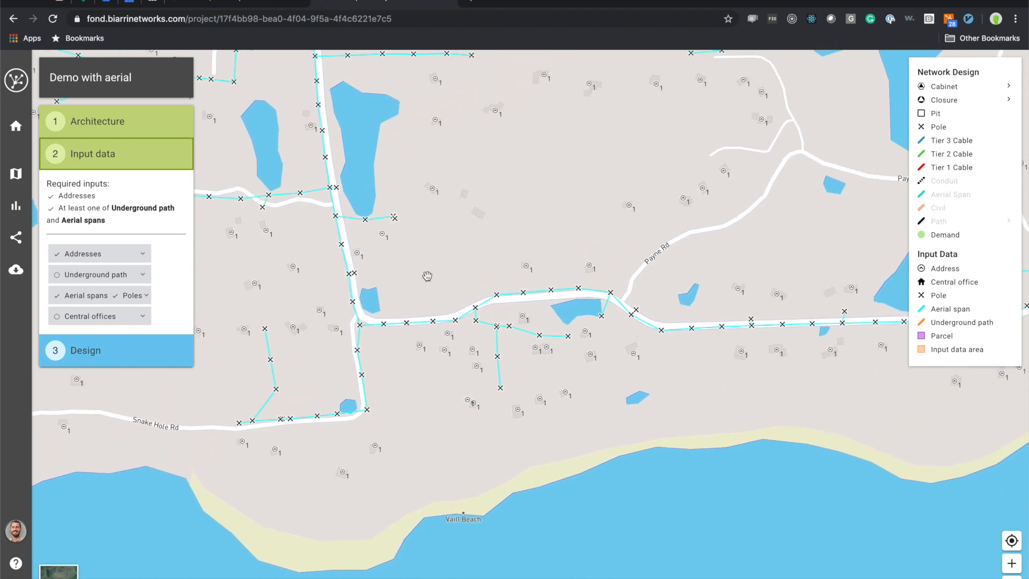
mouse_move(465, 349)
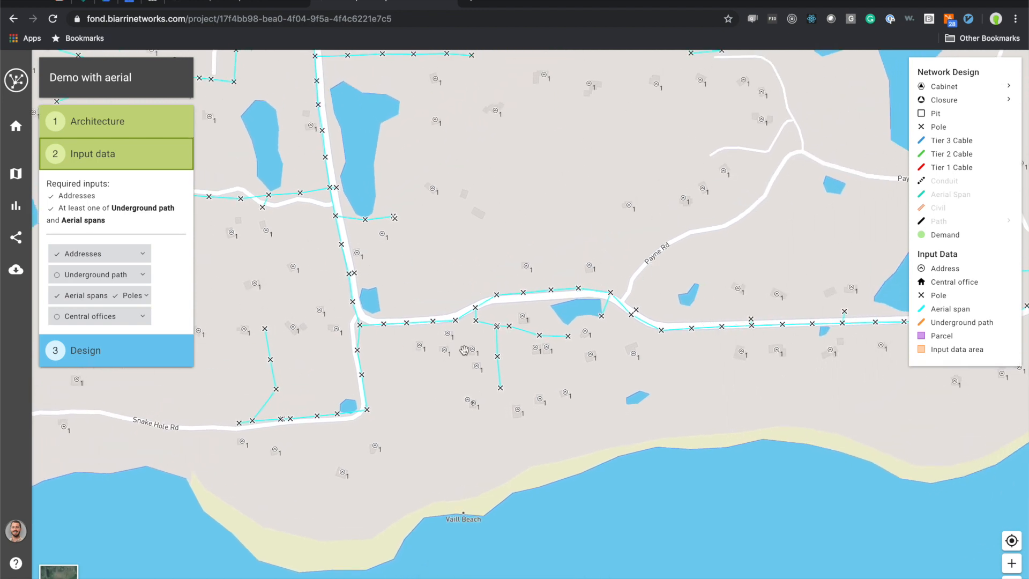
mouse_move(499, 318)
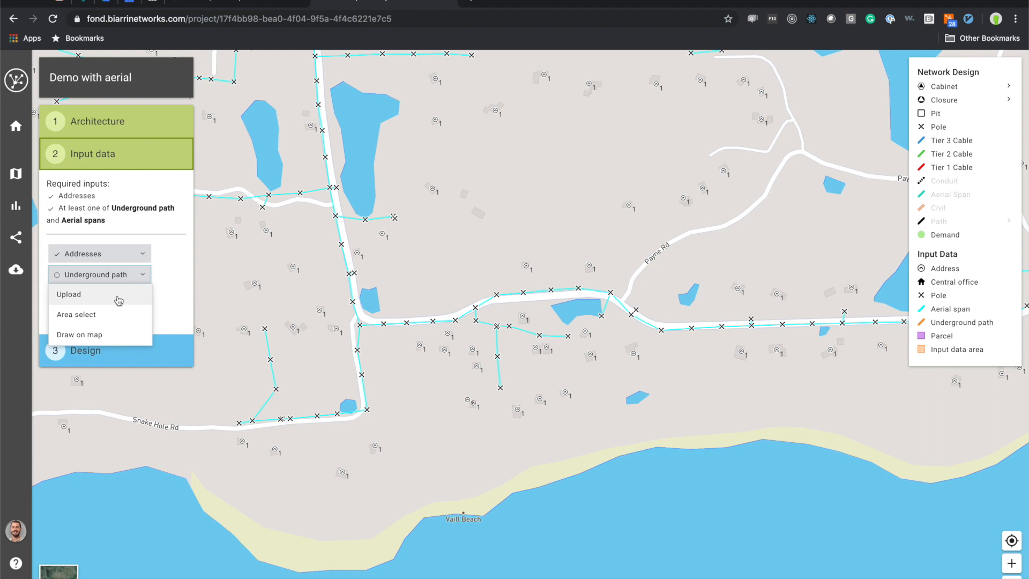
Upload the Underground path shapefiles so paths show across Block Island.
click(69, 294)
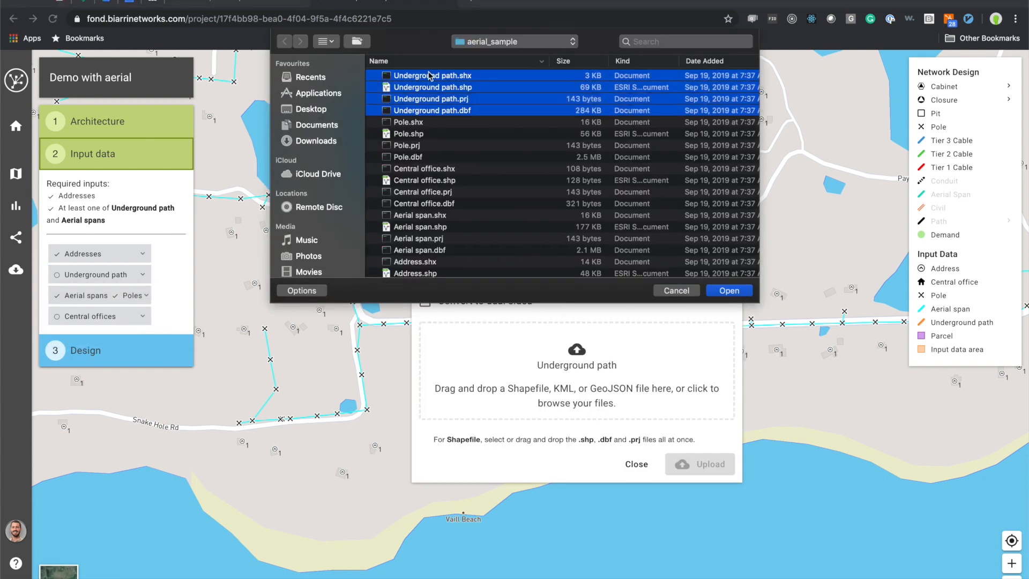
click(728, 290)
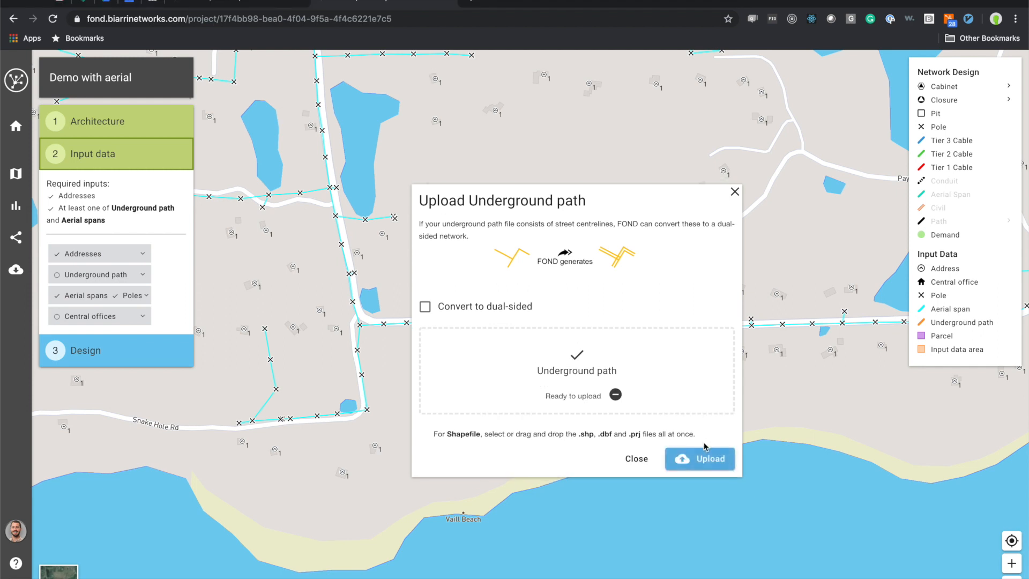
click(699, 459)
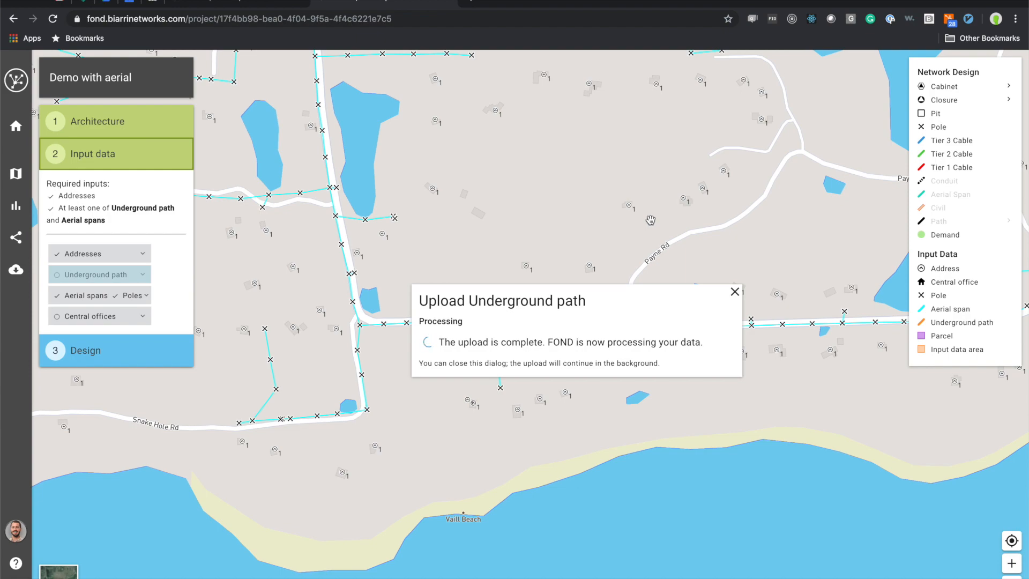
click(734, 291)
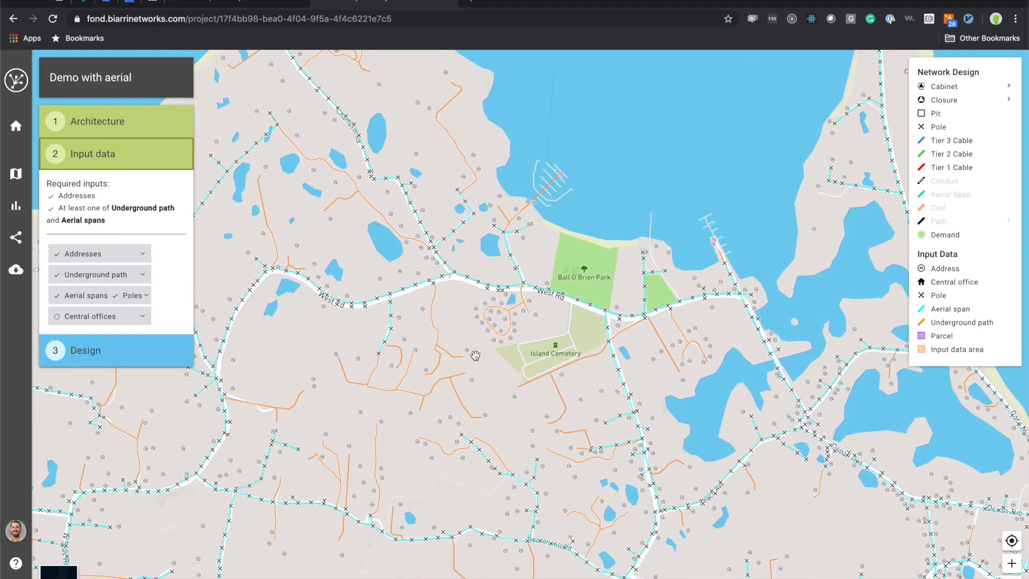
mouse_move(520, 323)
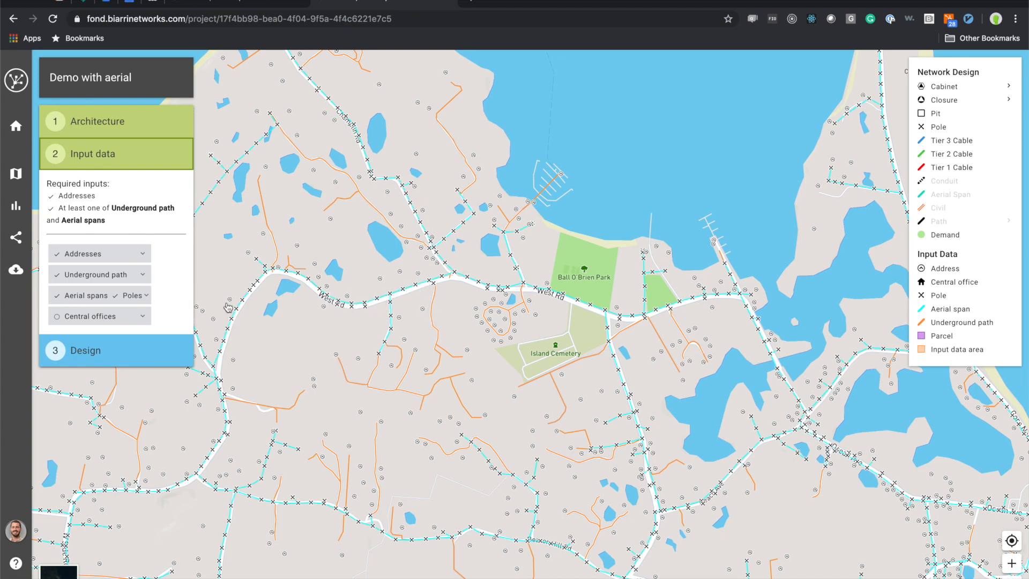
Draw a central office near New Shoreham Center and start generating the design.
click(99, 315)
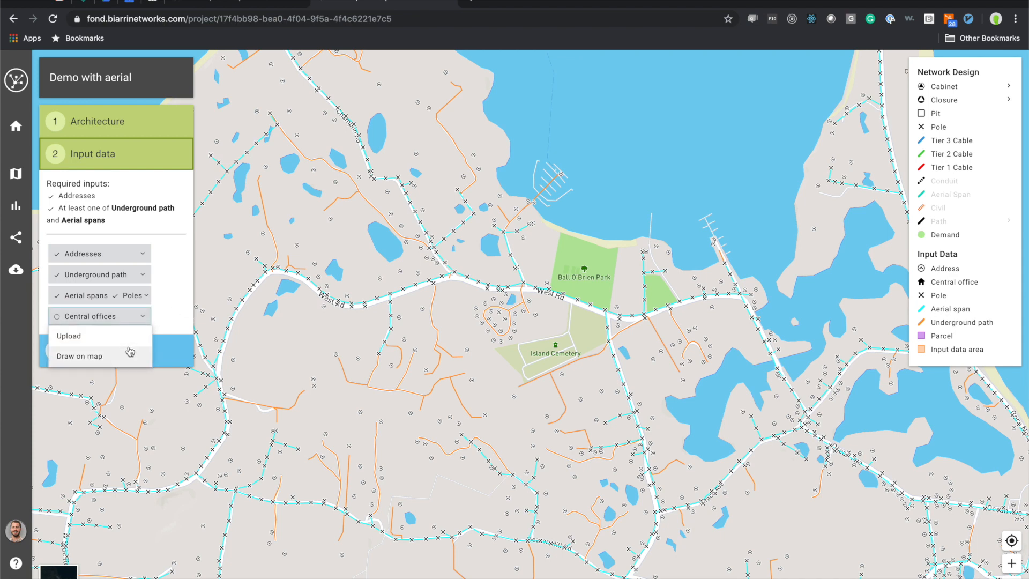
click(78, 356)
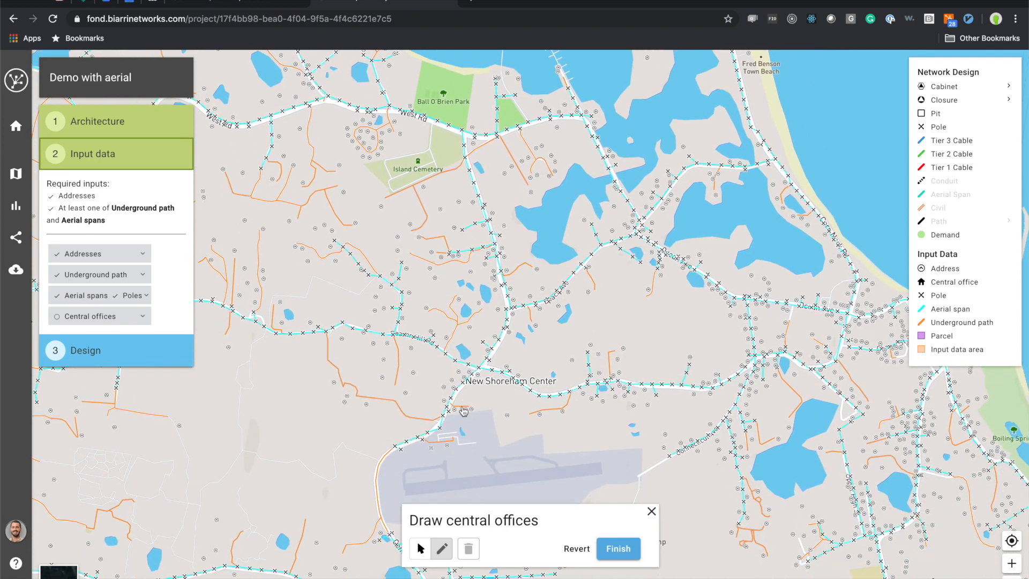
click(462, 411)
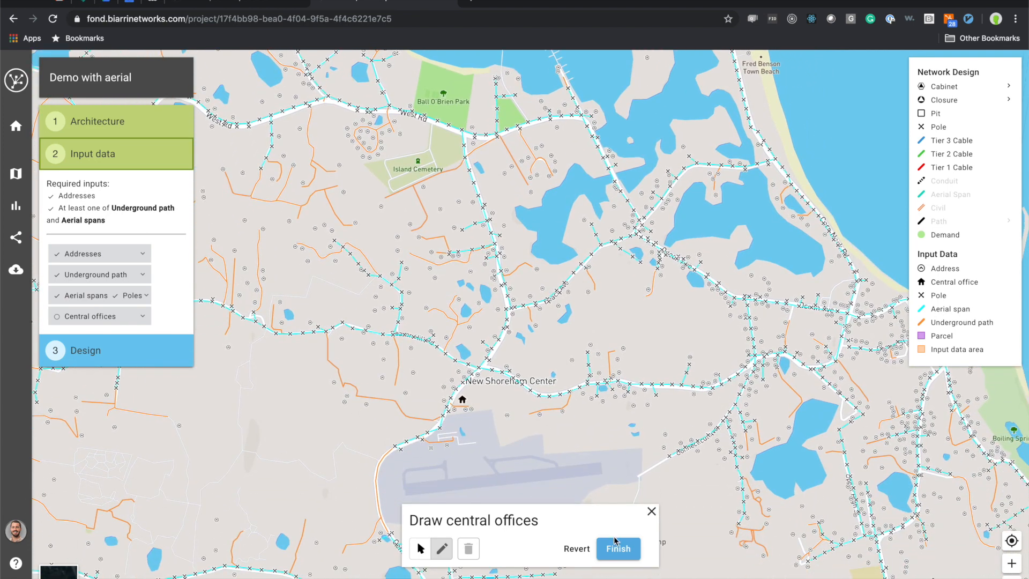
click(619, 549)
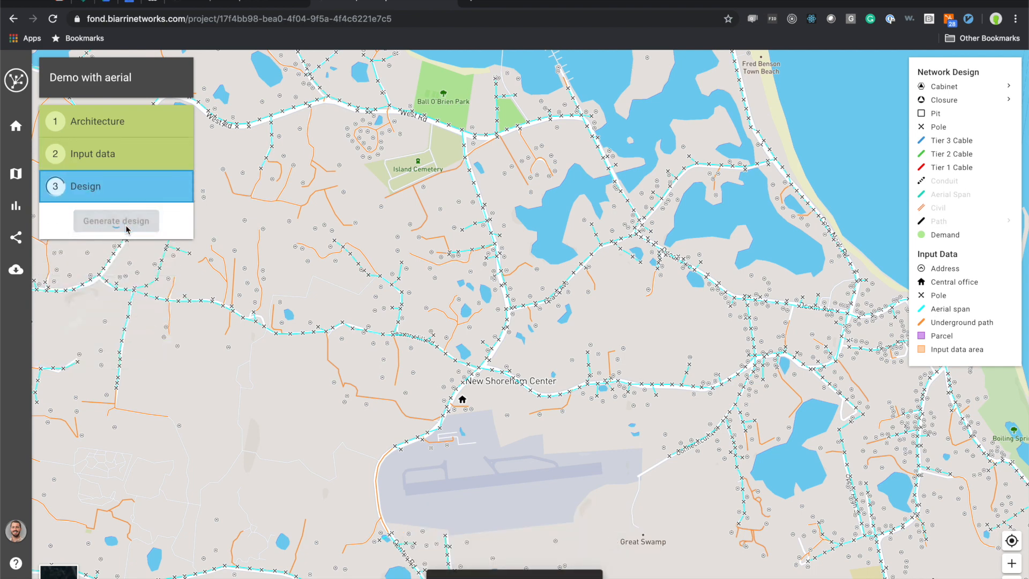
click(116, 220)
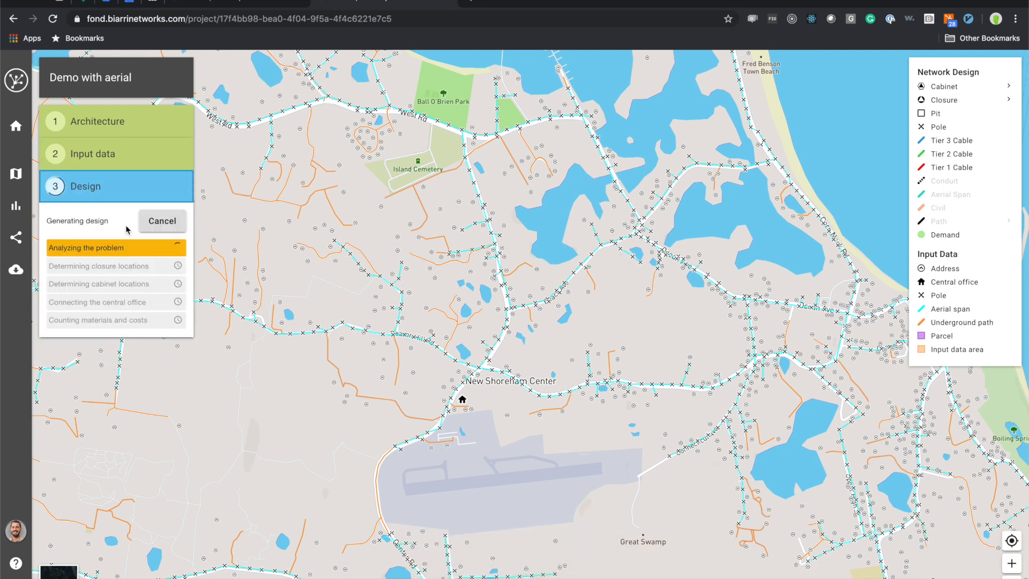
mouse_move(156, 150)
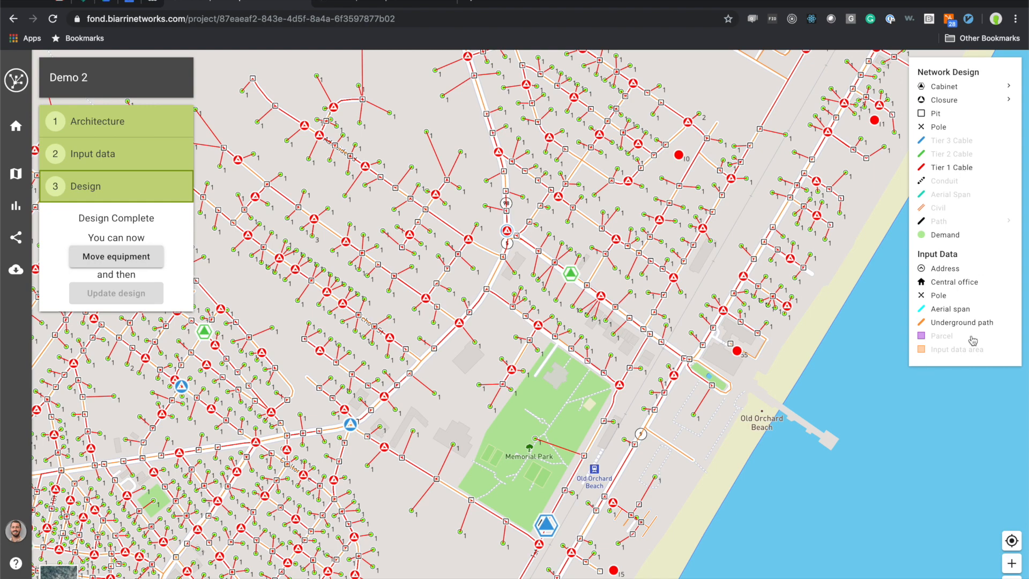
mouse_move(947, 272)
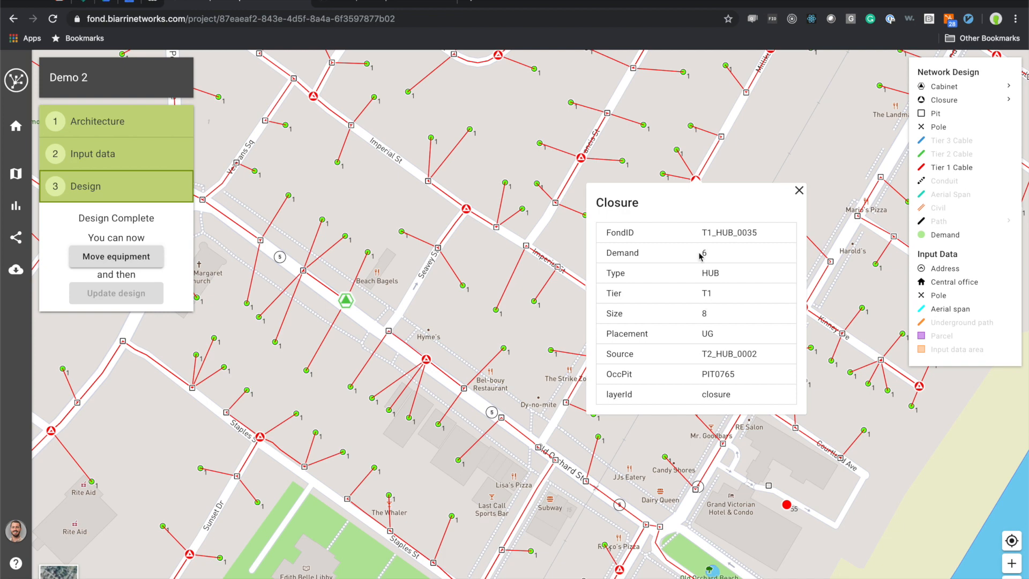
Inspect hub closures T1_HUB_0034 and T1_HUB_0144 on the completed design map.
click(798, 191)
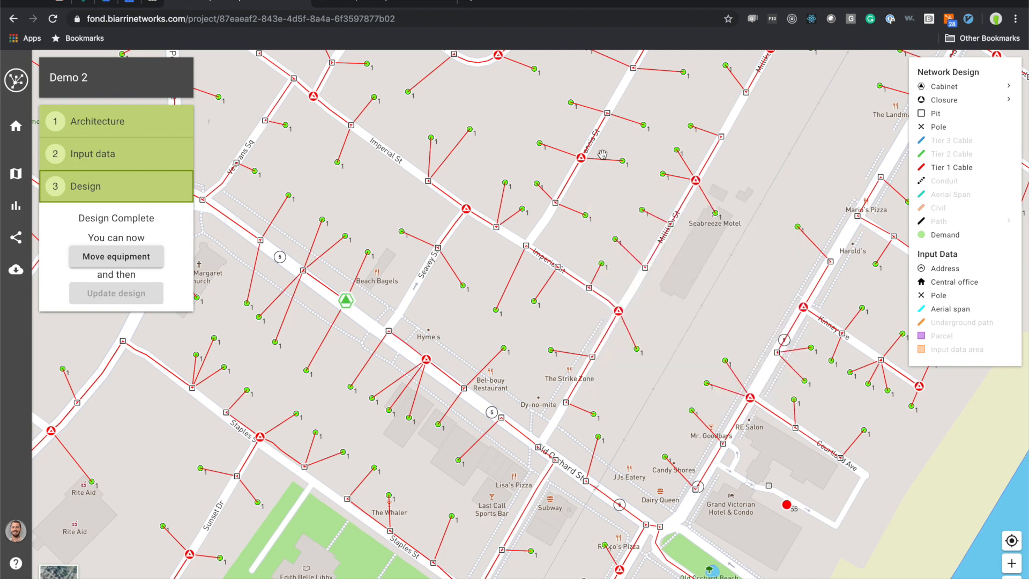
click(581, 156)
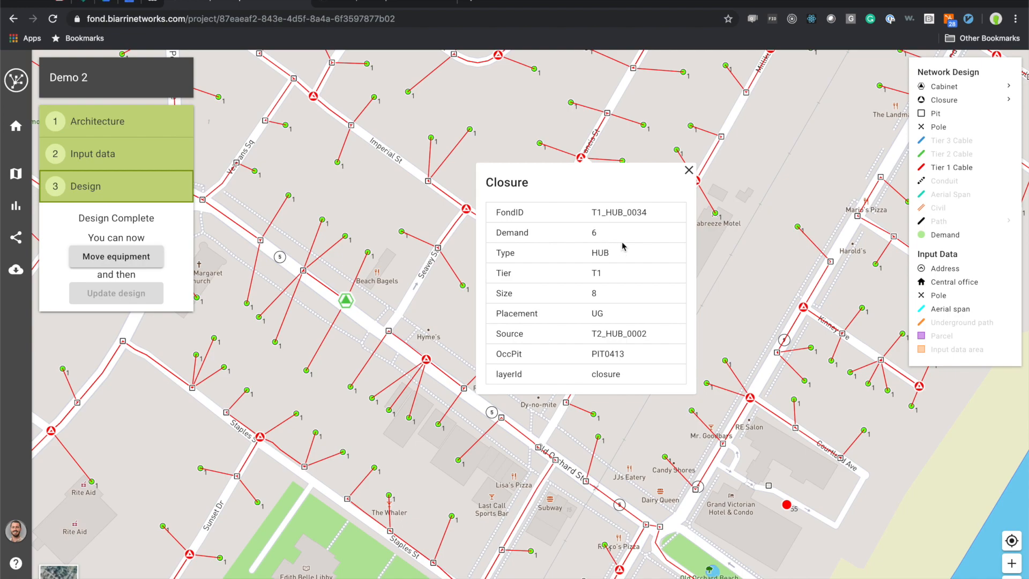
click(688, 170)
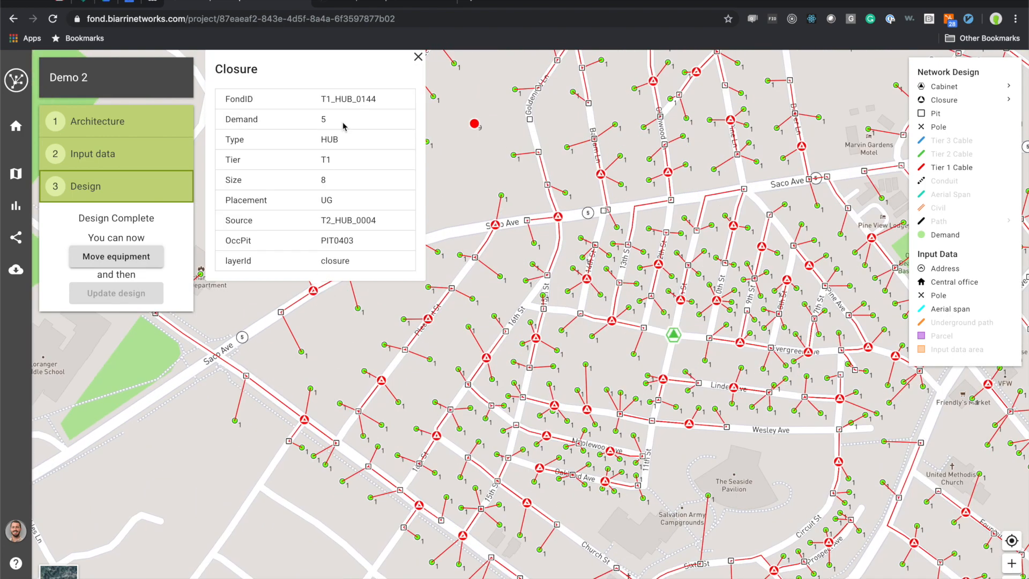
mouse_move(437, 171)
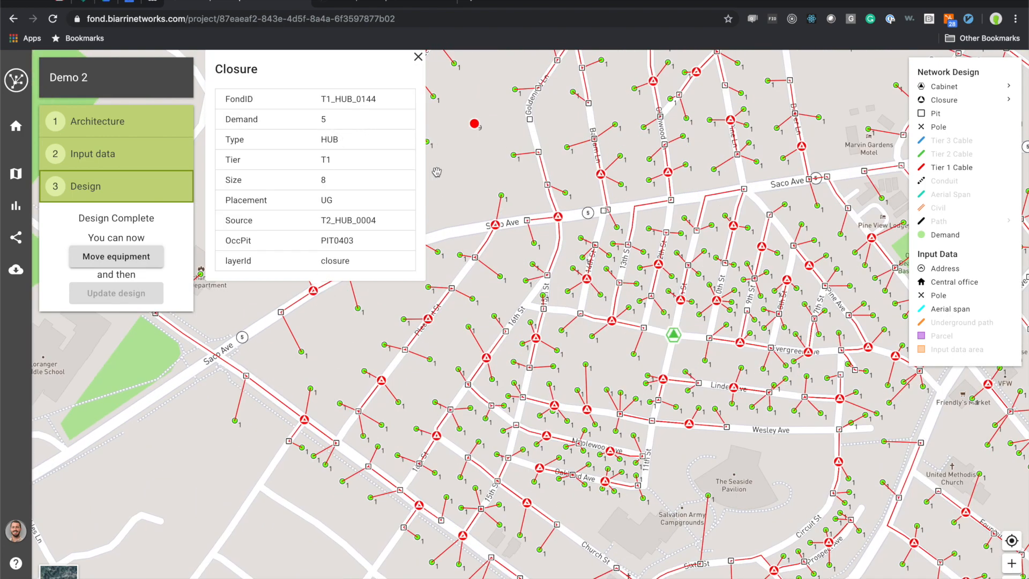
click(418, 57)
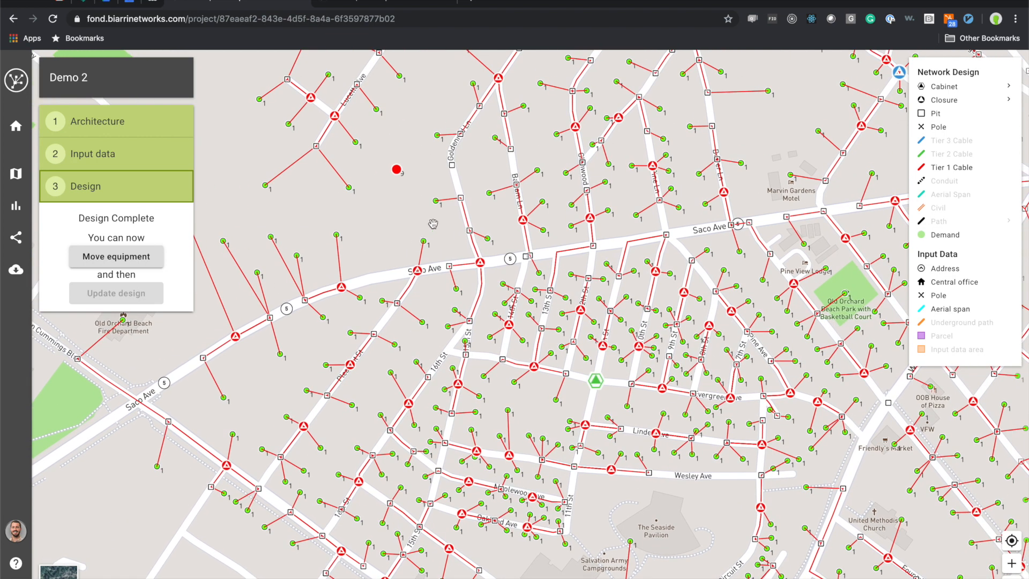
mouse_move(958, 145)
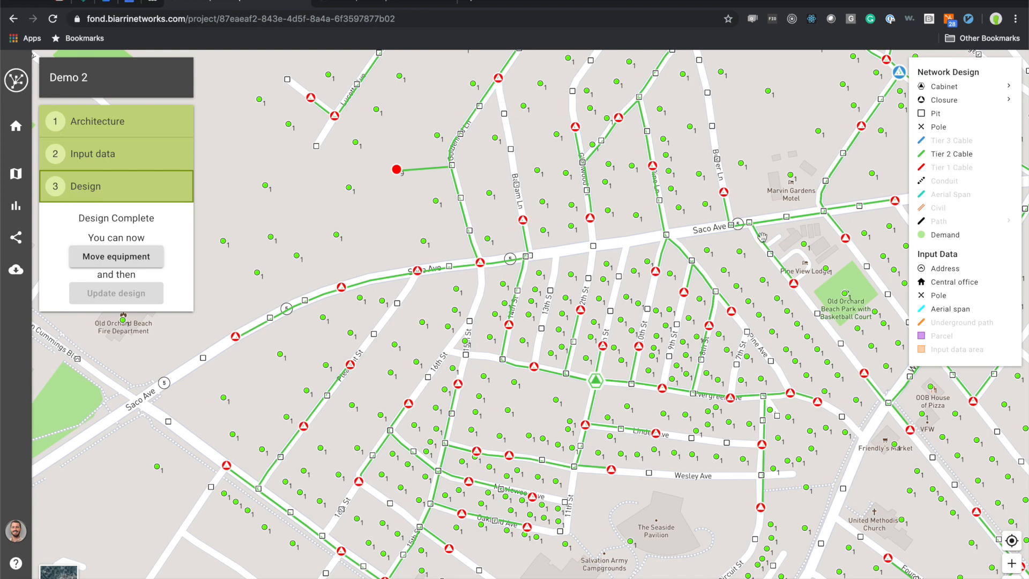
mouse_move(449, 174)
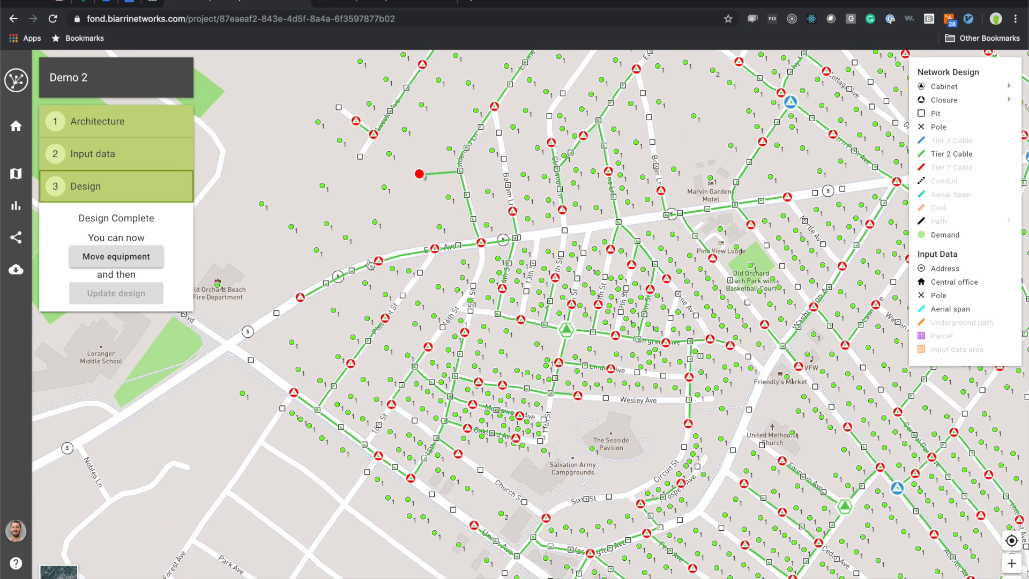
mouse_move(878, 289)
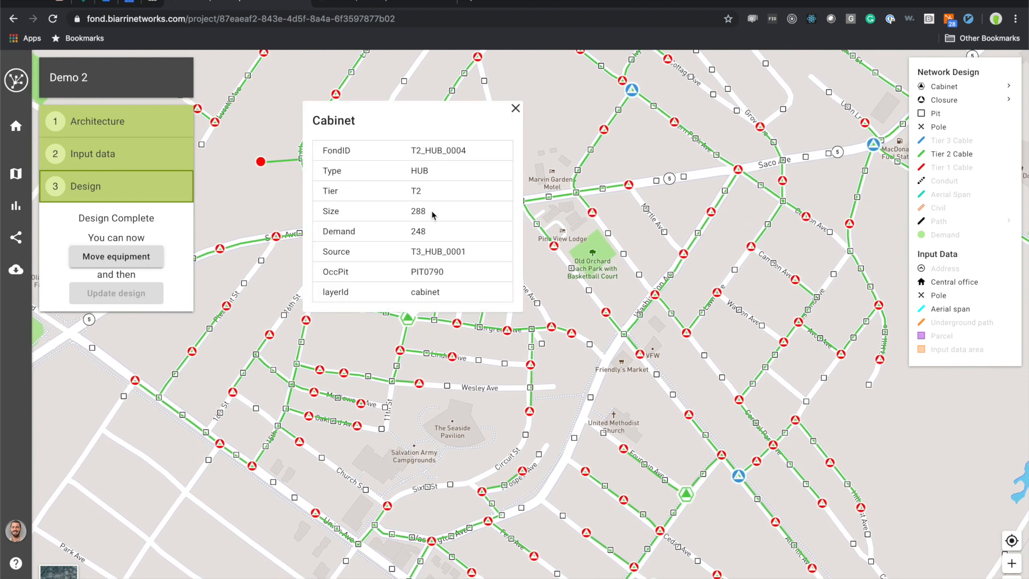
Move the Evergreen Ave cabinet east toward the Pine Ave intersection.
click(515, 107)
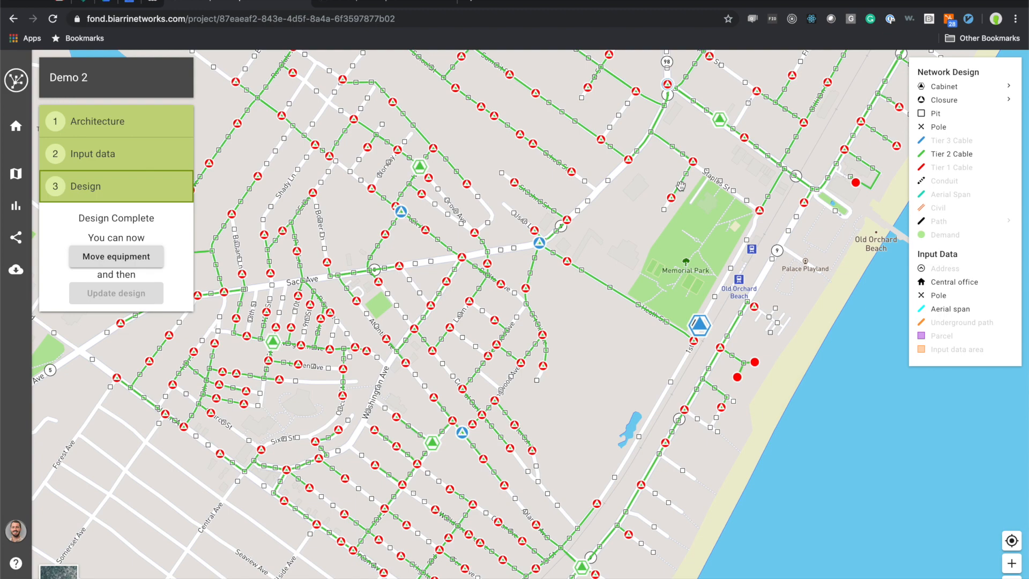
mouse_move(354, 316)
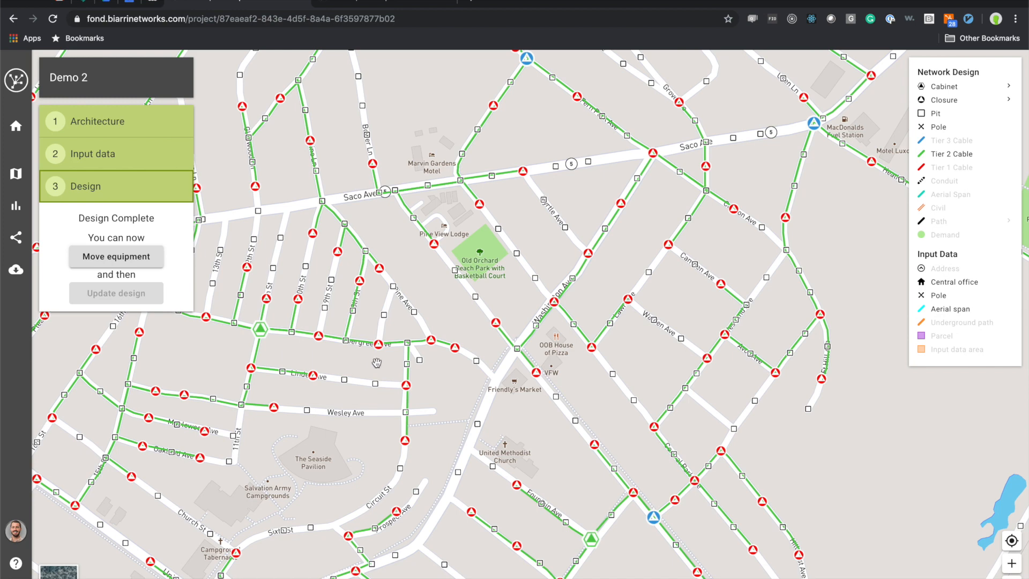
click(116, 256)
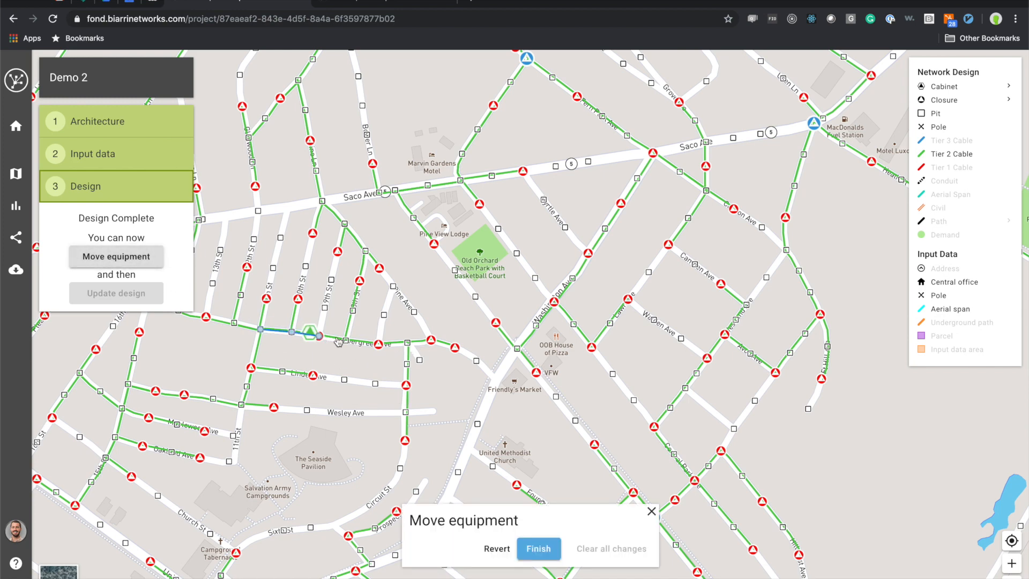
drag(308, 331, 407, 341)
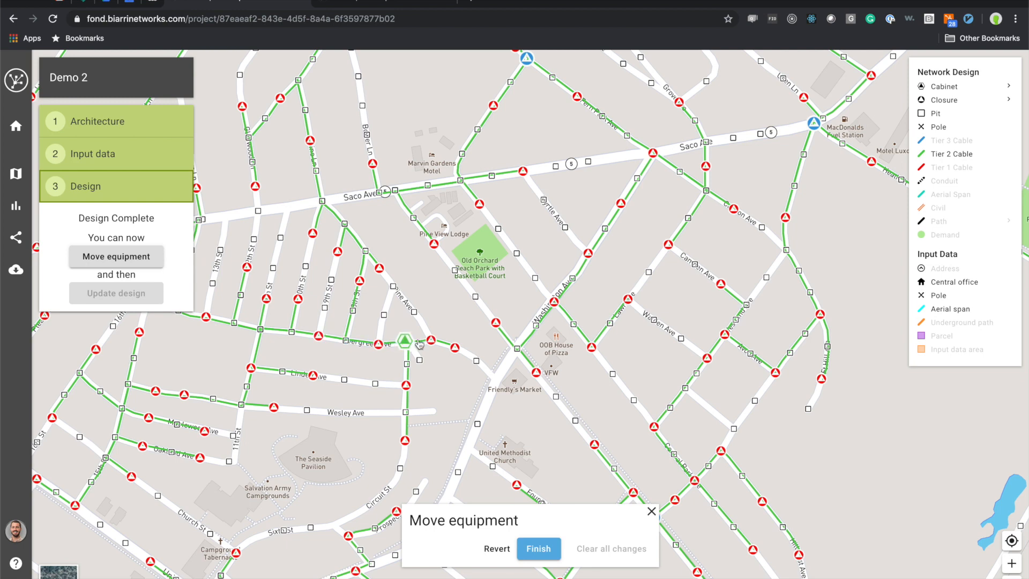
mouse_move(956, 143)
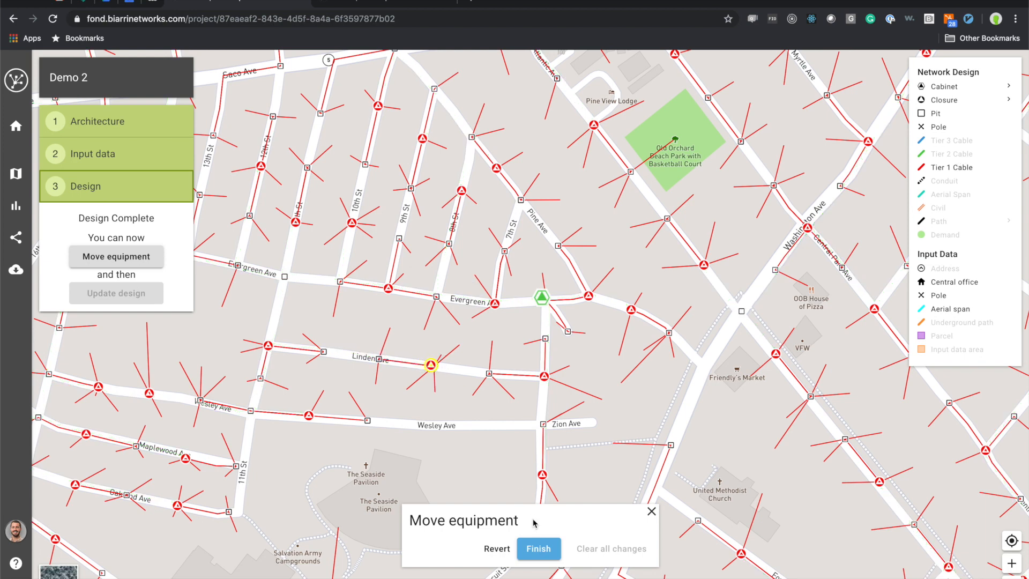
click(538, 548)
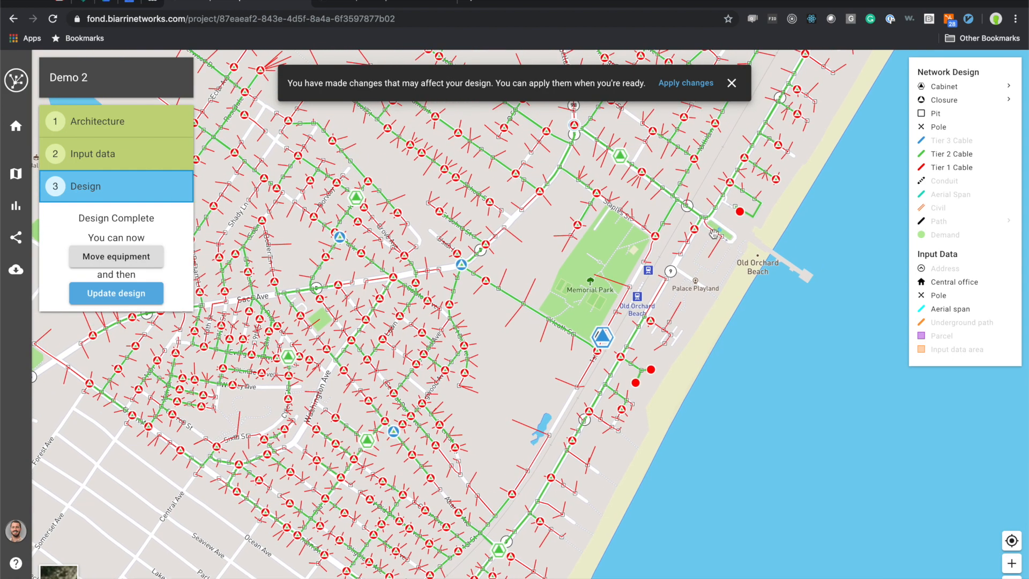
mouse_move(685, 250)
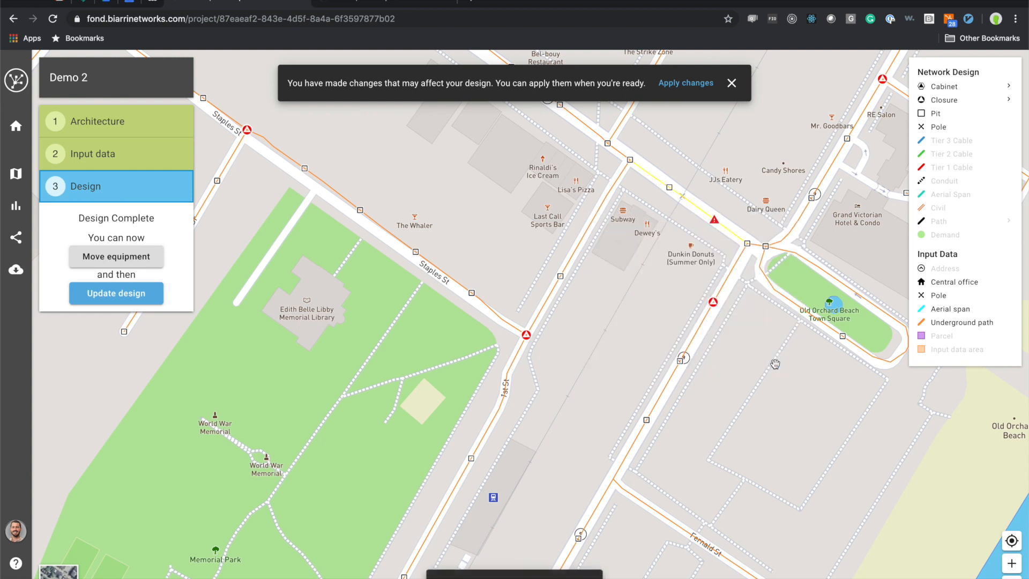
Set two underground path segments near the beach to the Avoid preference.
scroll(down, 3)
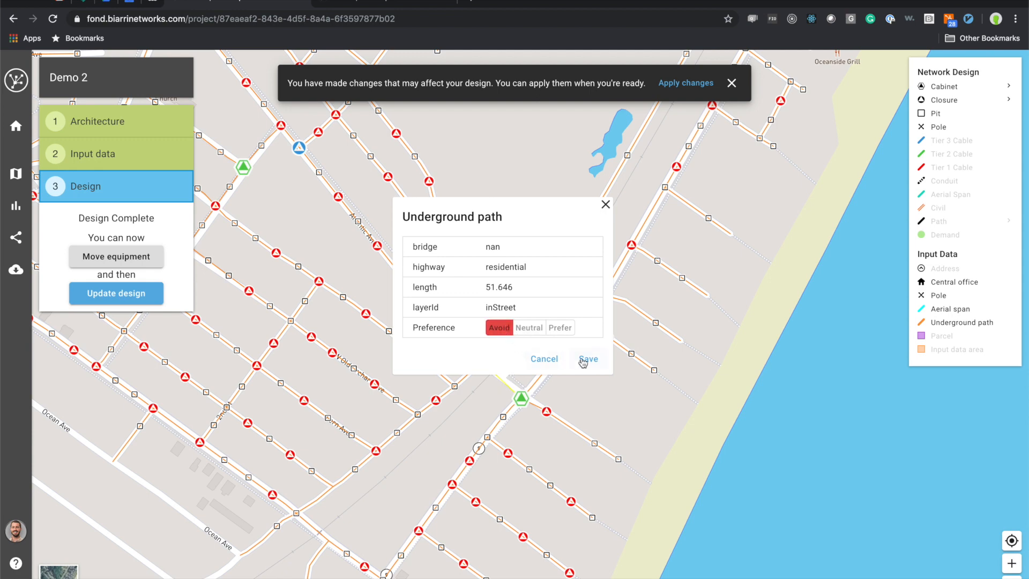
click(587, 358)
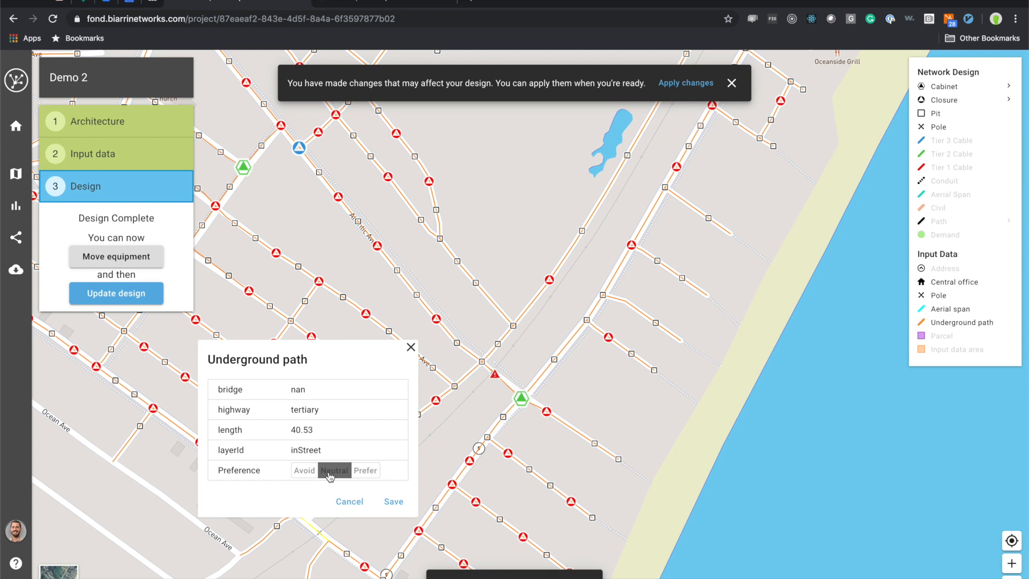
click(305, 471)
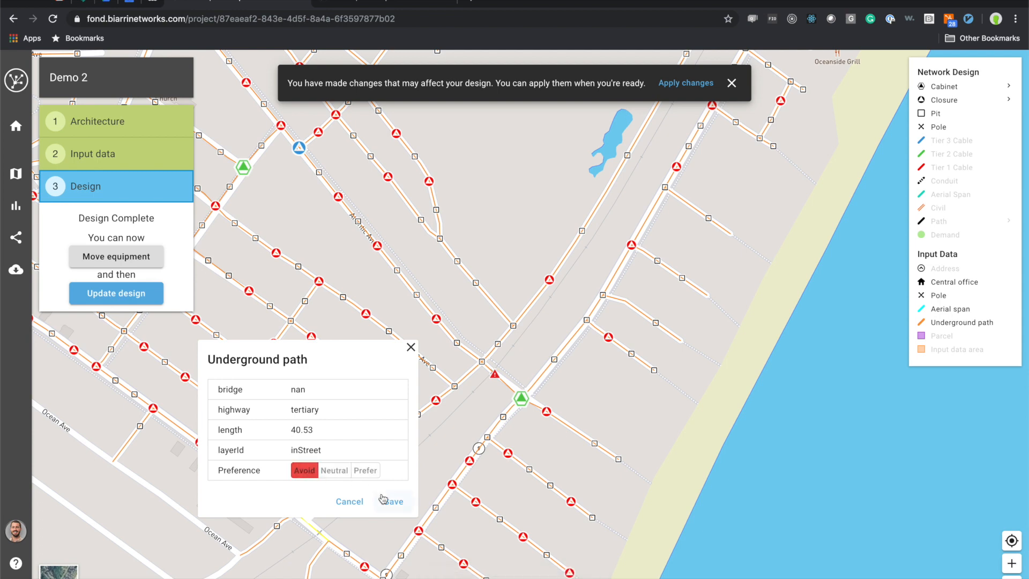
click(394, 501)
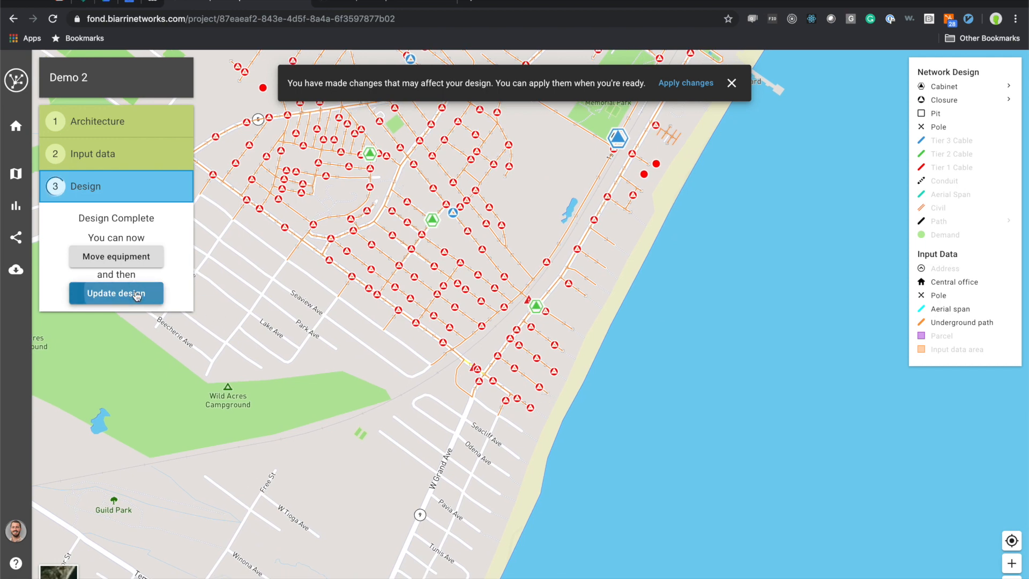
Regenerate the Demo 2 design with the path preferences and moved equipment.
click(115, 293)
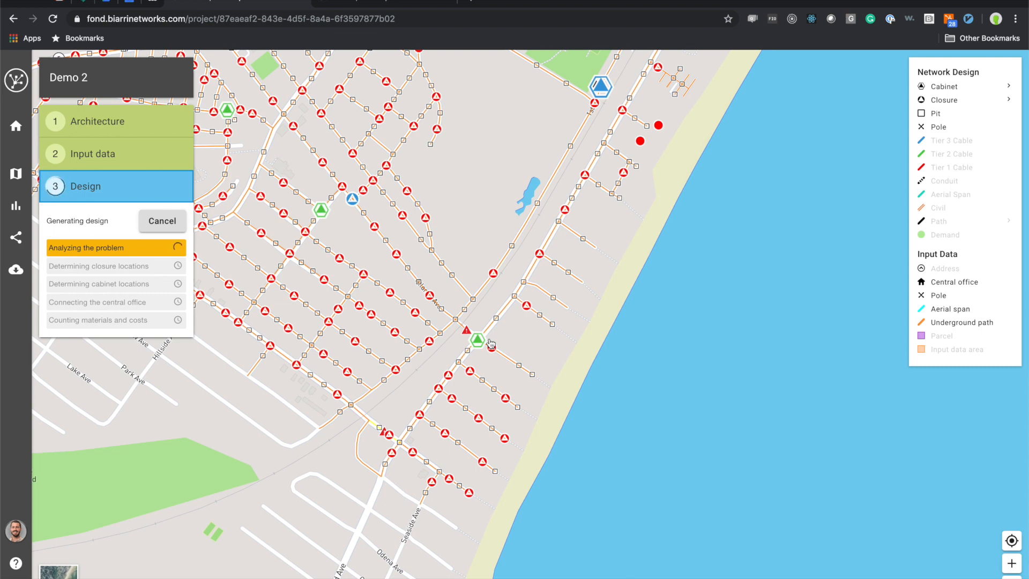
mouse_move(384, 425)
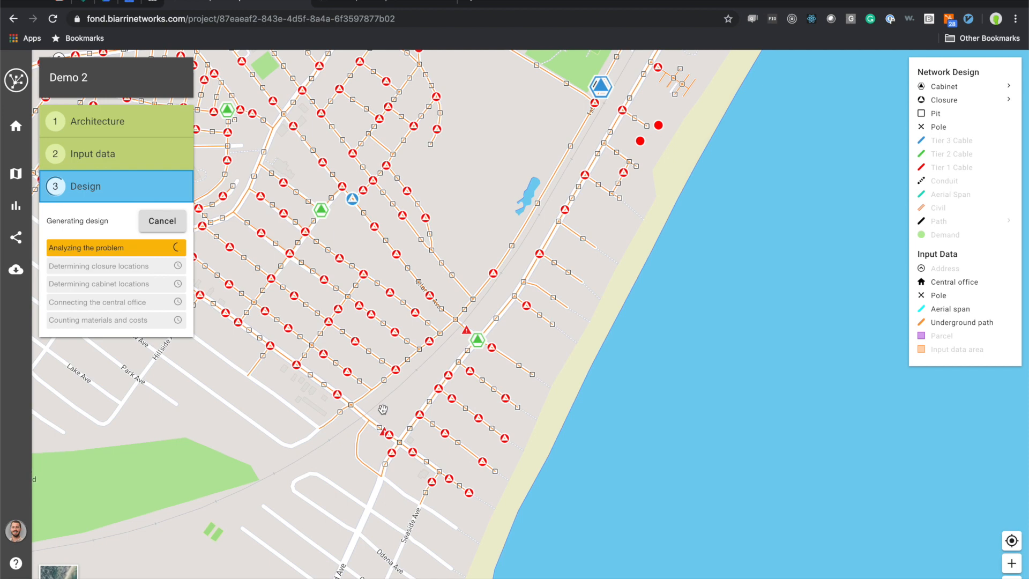
mouse_move(532, 257)
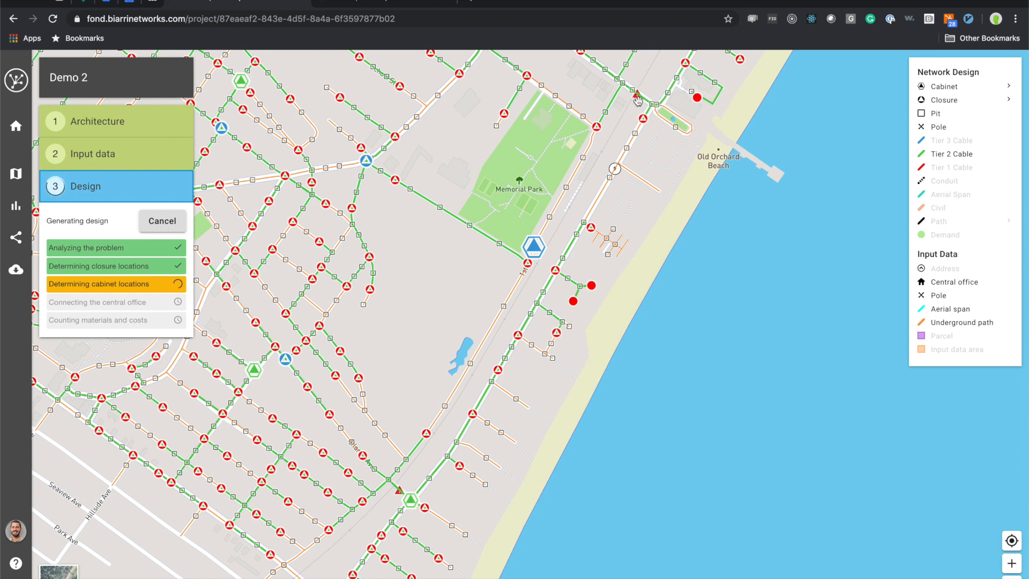
mouse_move(390, 506)
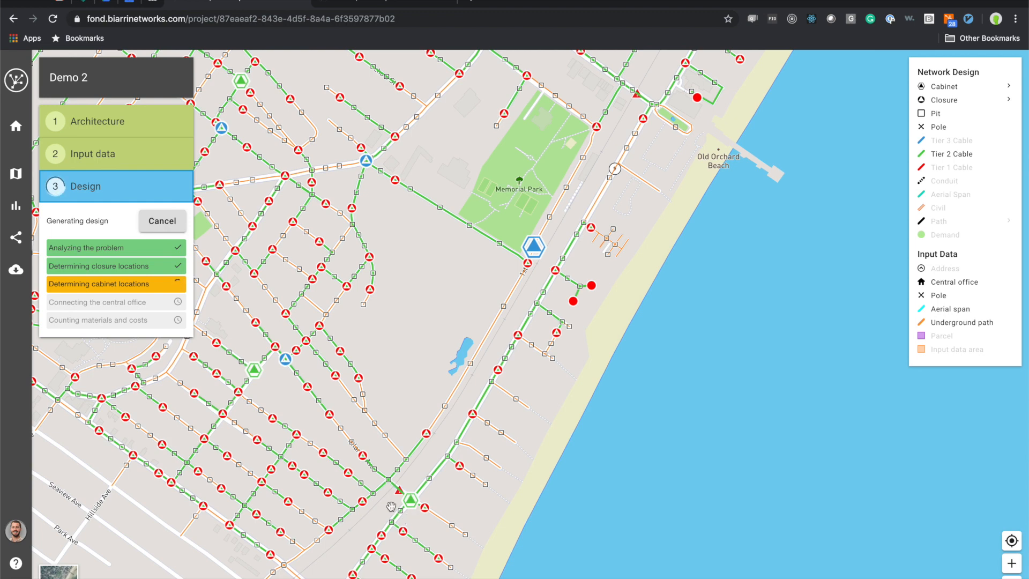
mouse_move(403, 514)
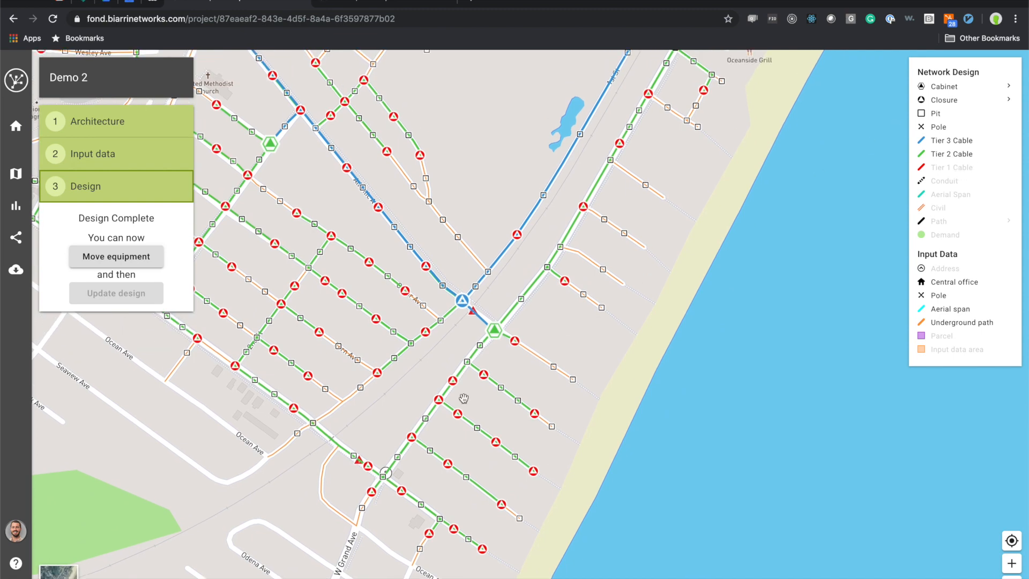
Finish the Move equipment session on the completed Demo 2 design.
click(116, 257)
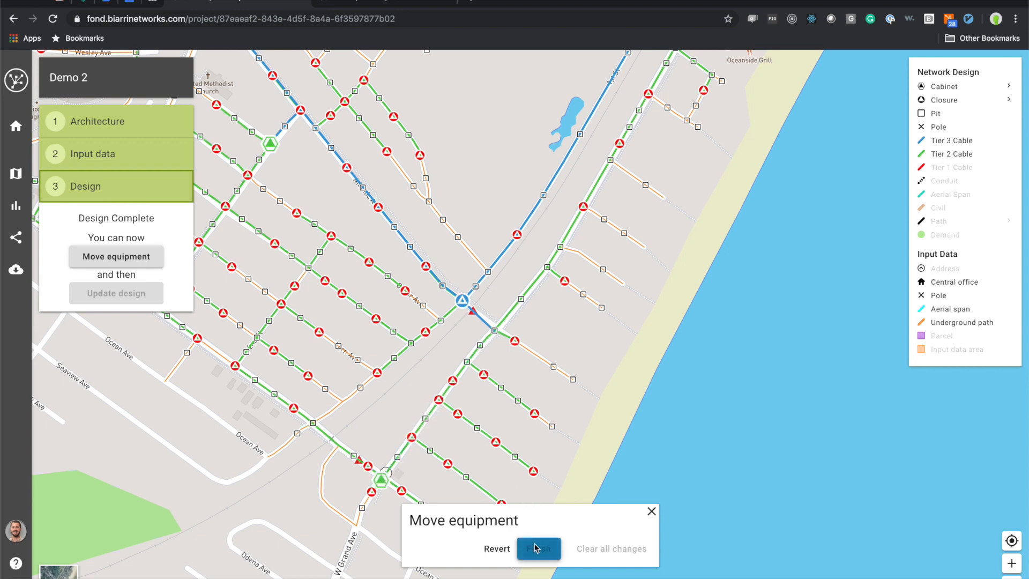
click(538, 547)
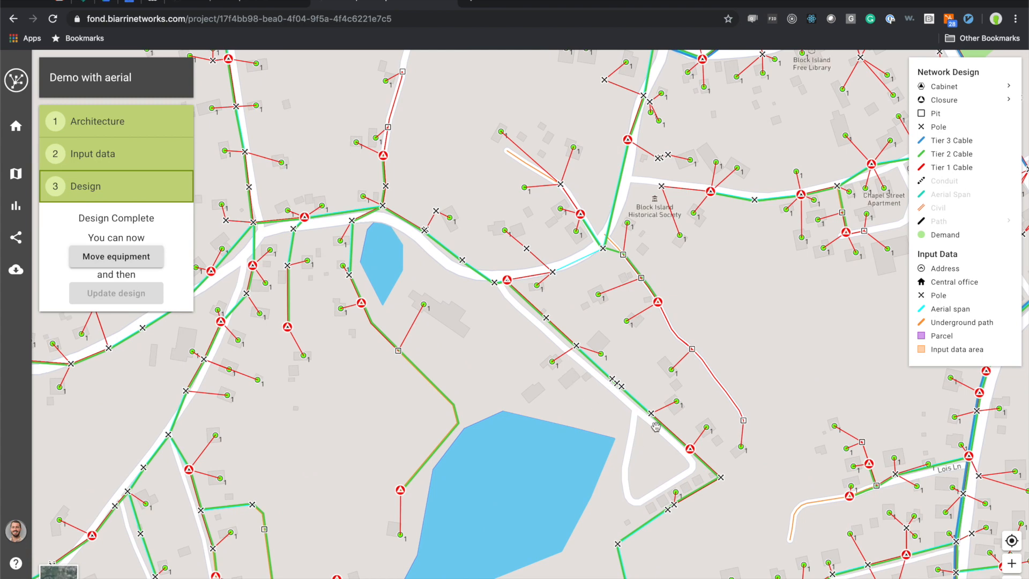
mouse_move(762, 420)
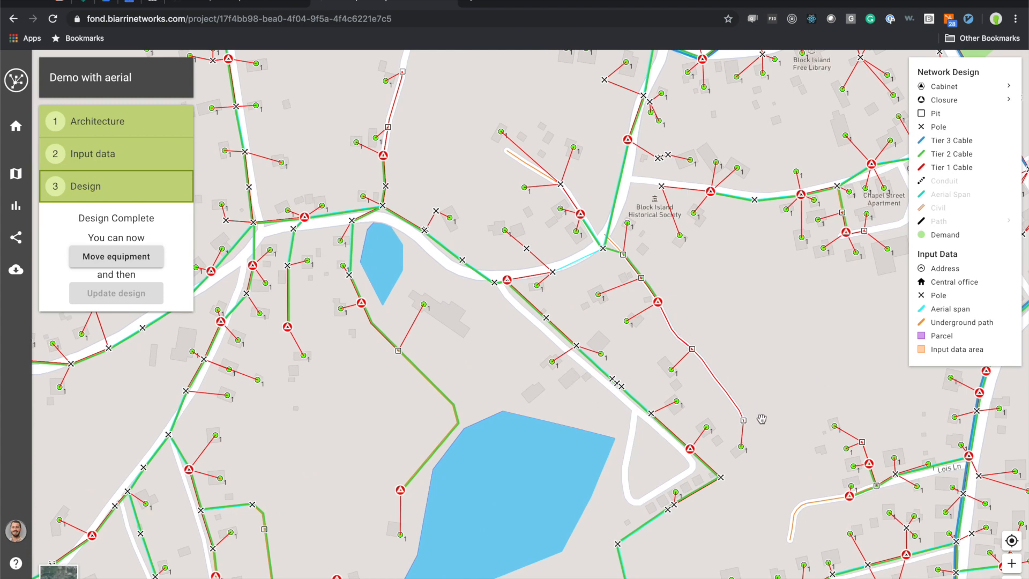
mouse_move(776, 337)
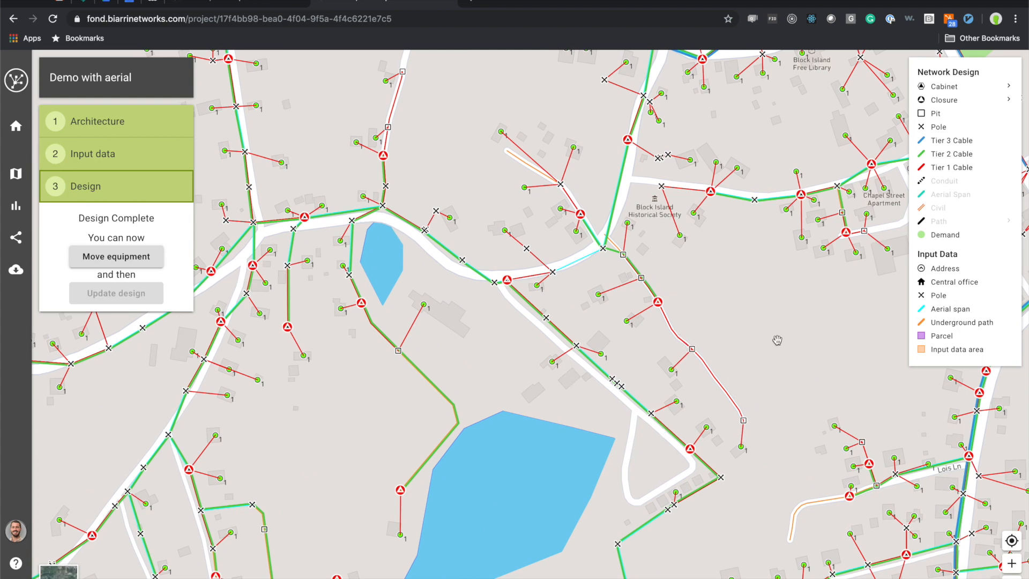
mouse_move(16, 189)
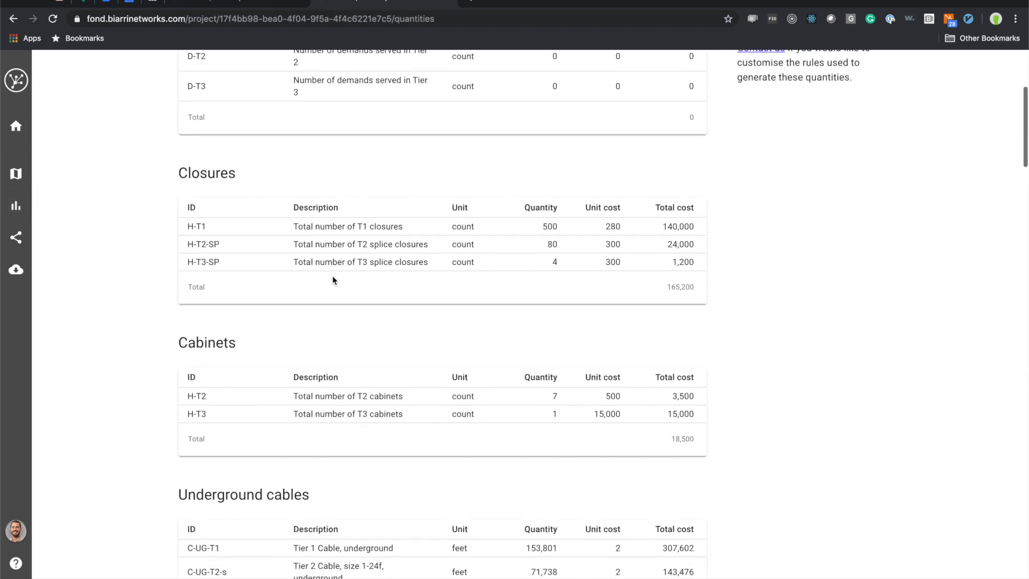
Review the underground and aerial cable quantities, then return to the Demo with aerial map.
scroll(down, 3)
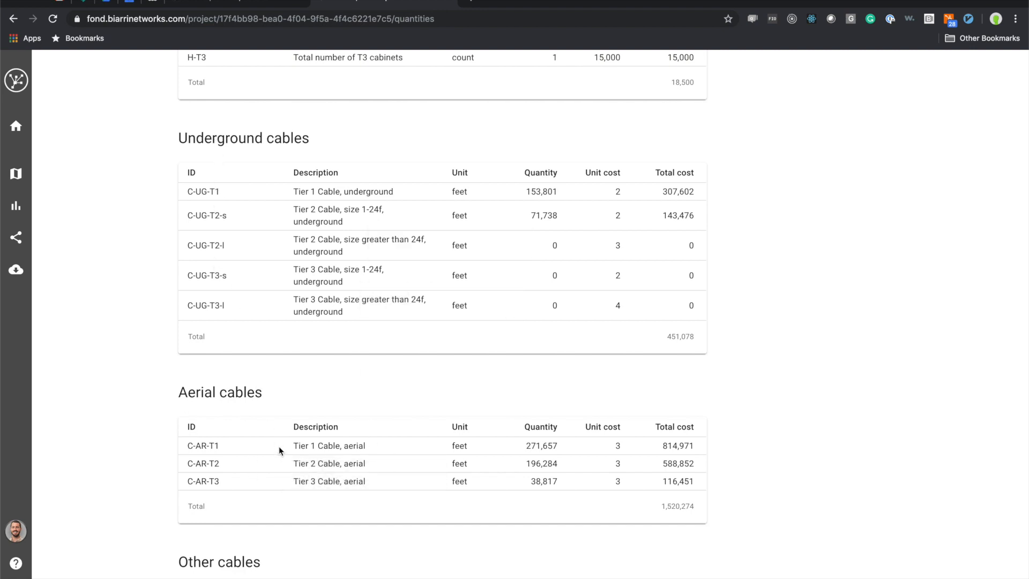
mouse_move(280, 450)
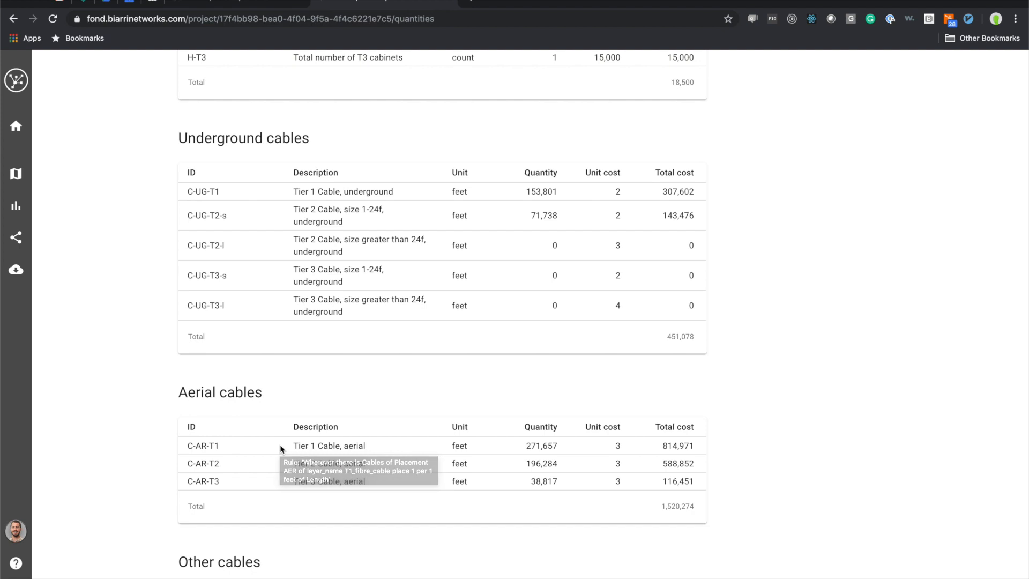
mouse_move(281, 448)
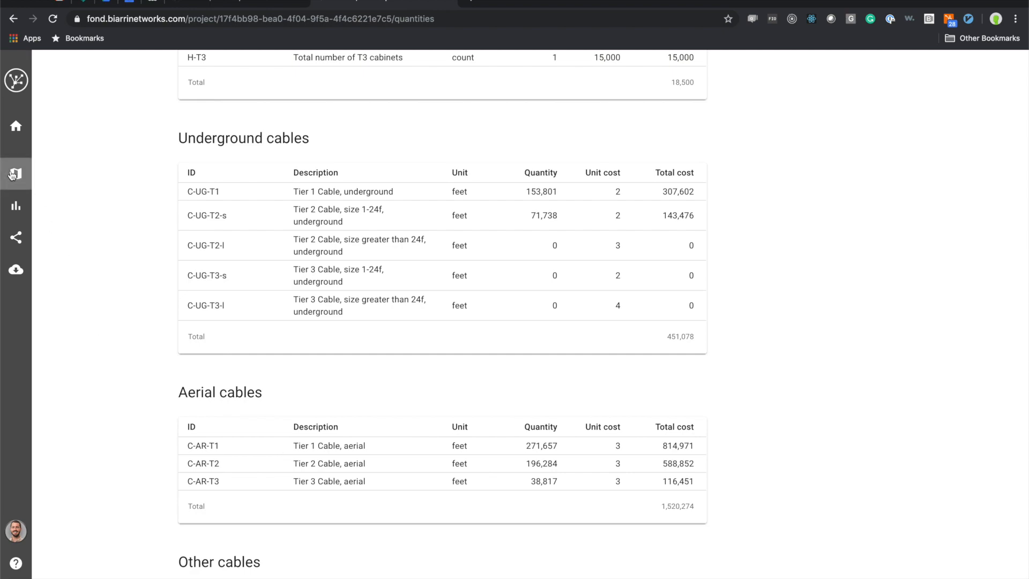
click(15, 174)
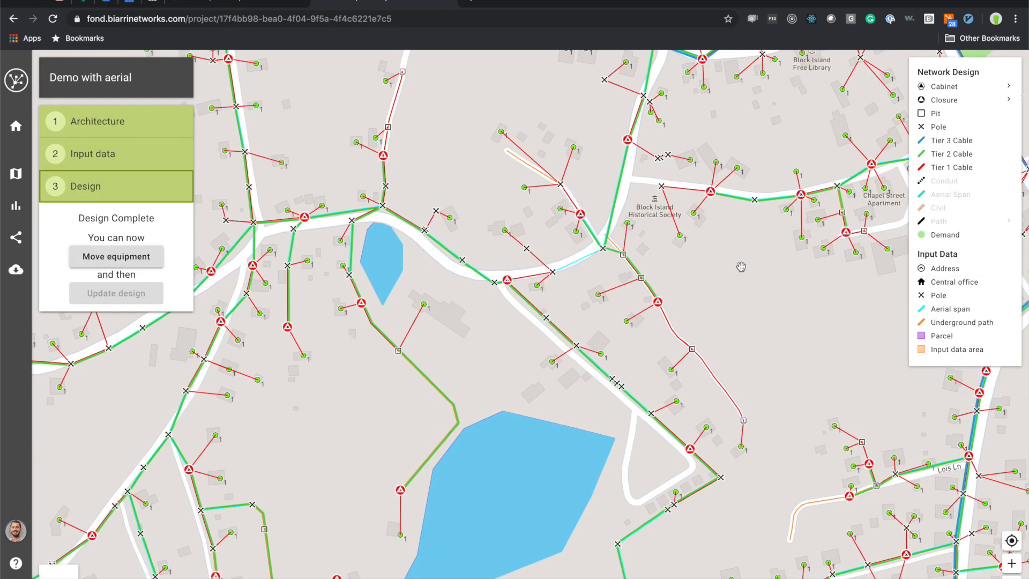
mouse_move(960, 145)
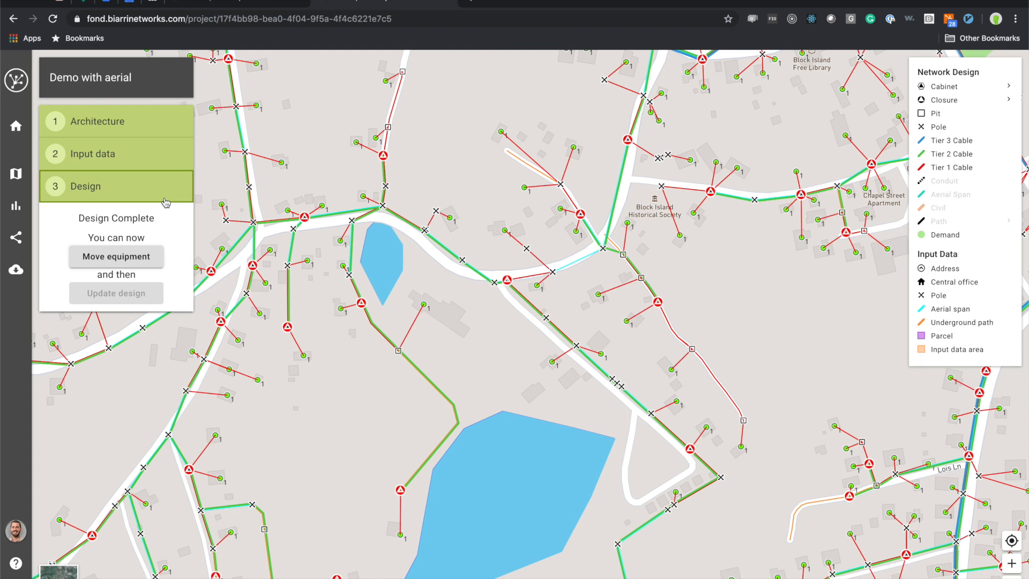
mouse_move(16, 270)
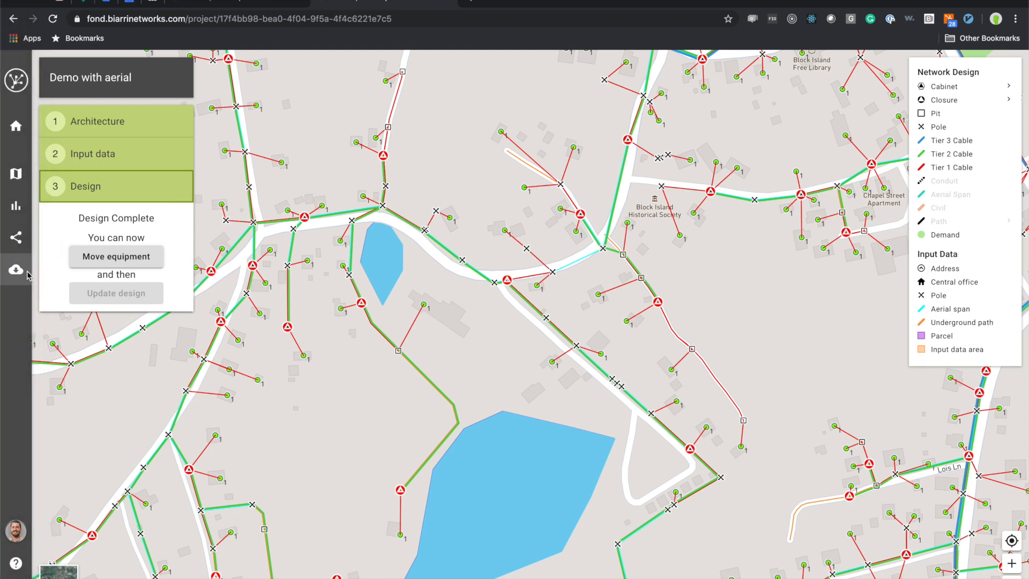
Show the download options (GeoJSON, ESRI Shapefile, KML) for the Demo with aerial design.
click(16, 266)
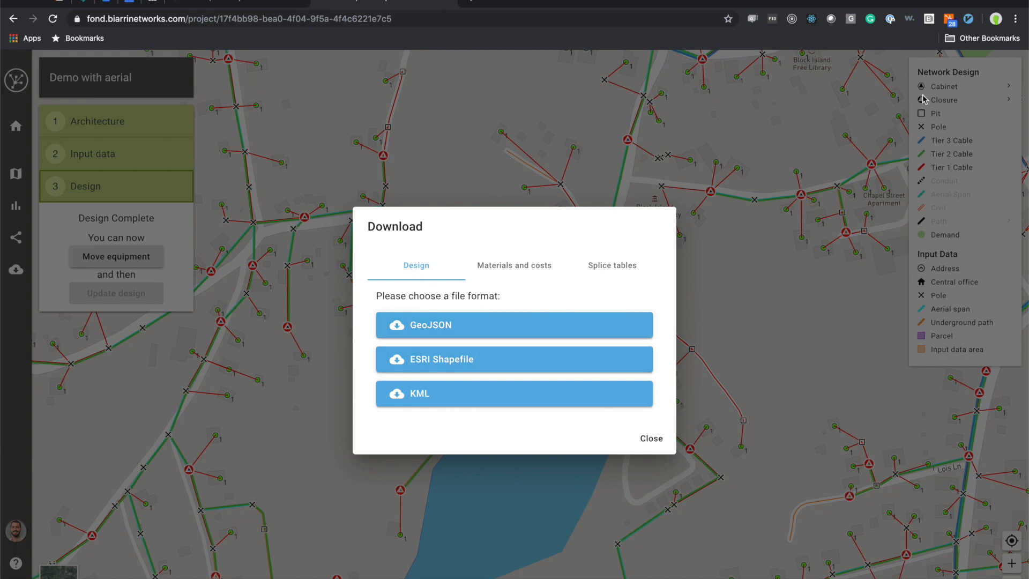
mouse_move(542, 375)
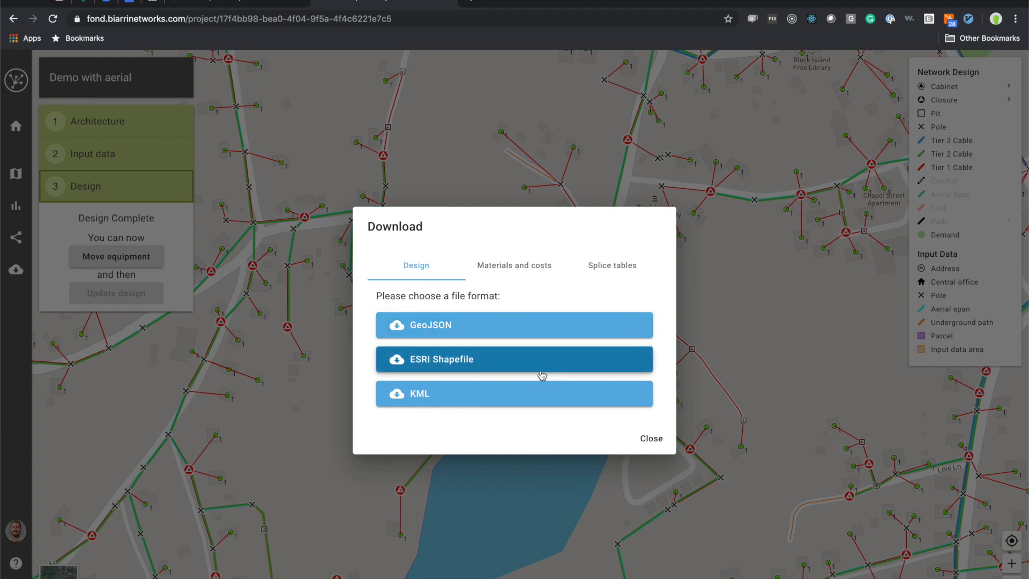
Review the Materials-and-costs CSV and Splice tables download options, then close the Download dialog.
click(515, 266)
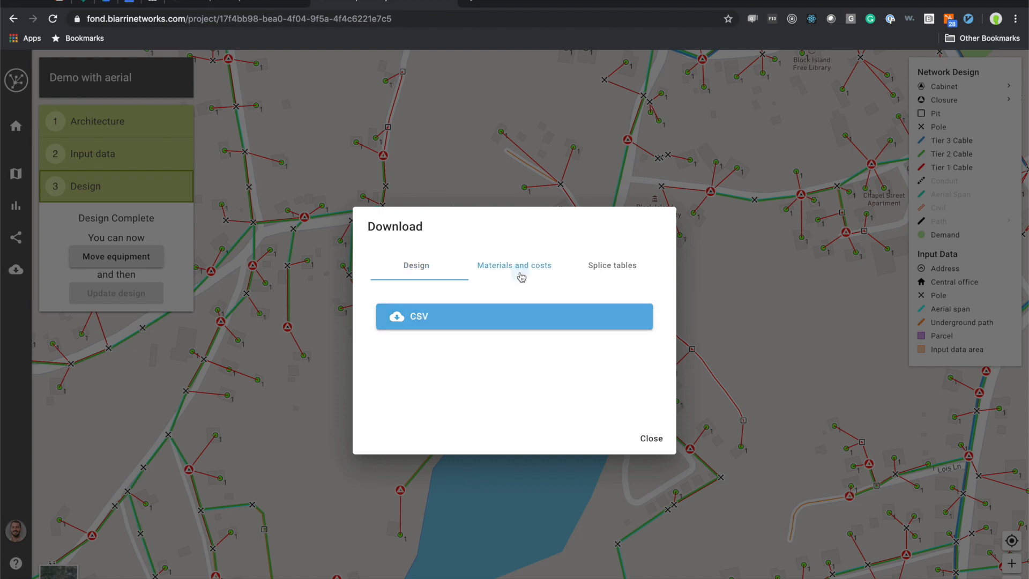
click(515, 266)
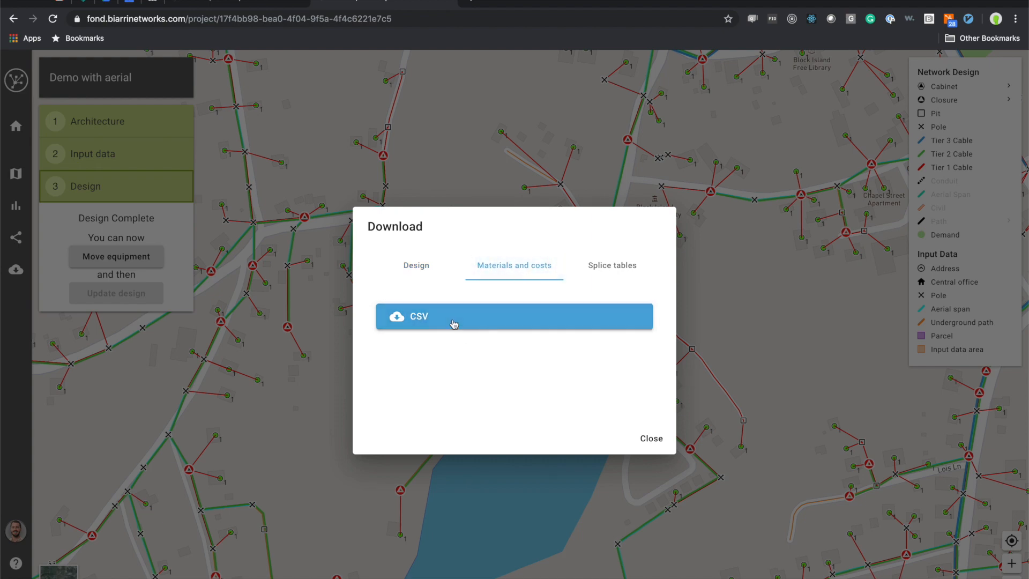
mouse_move(485, 339)
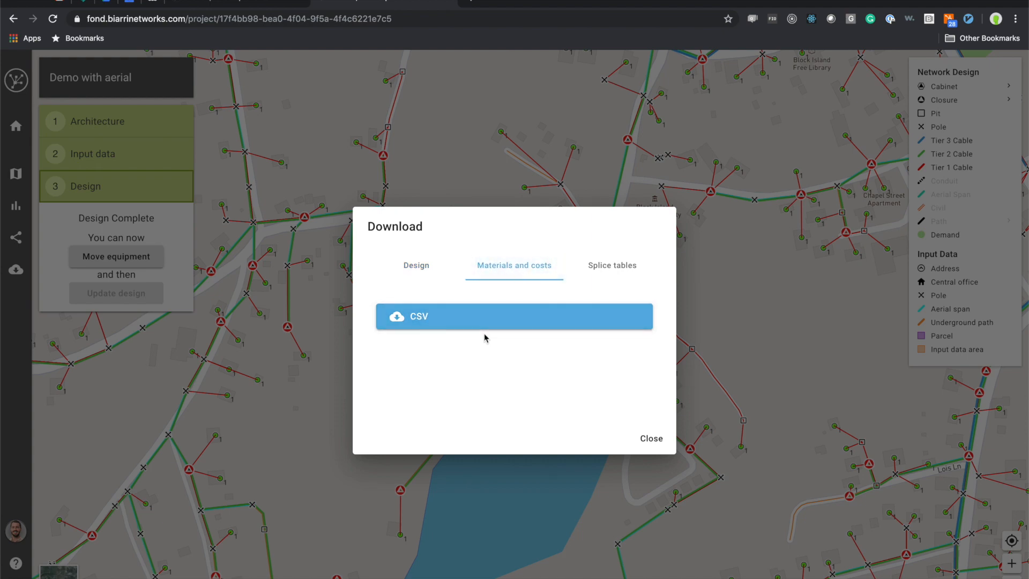
click(612, 266)
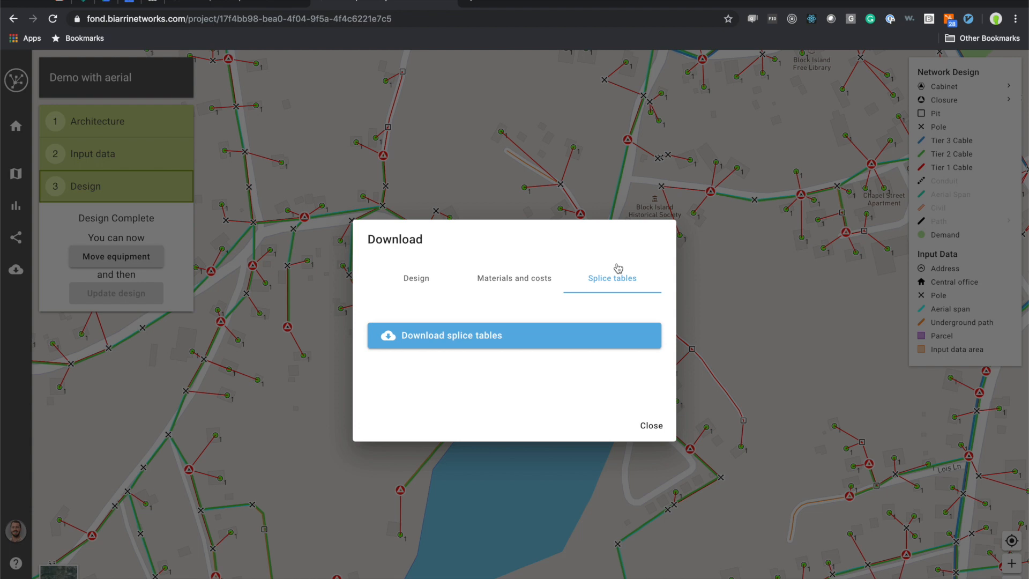
mouse_move(670, 399)
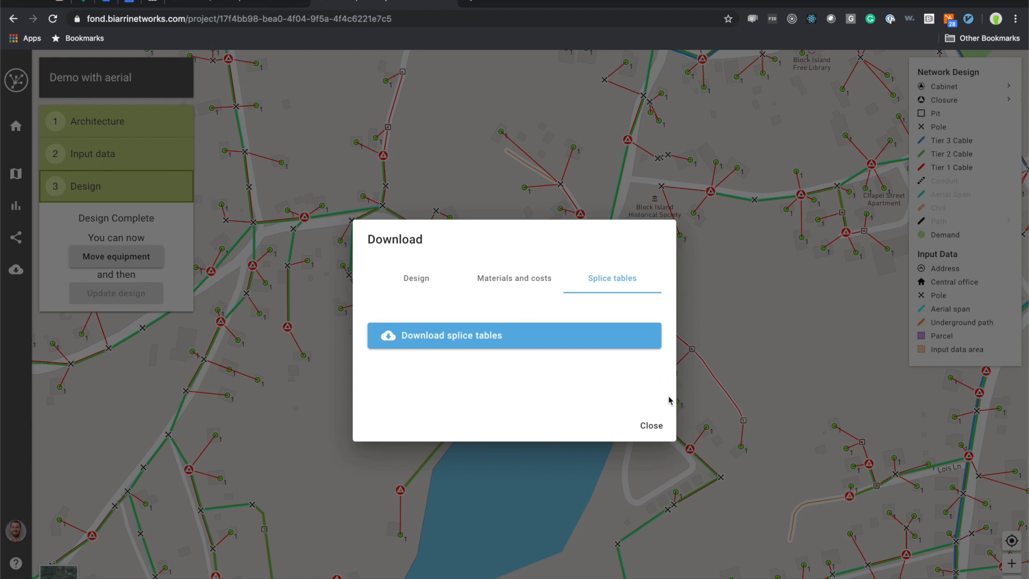
mouse_move(662, 430)
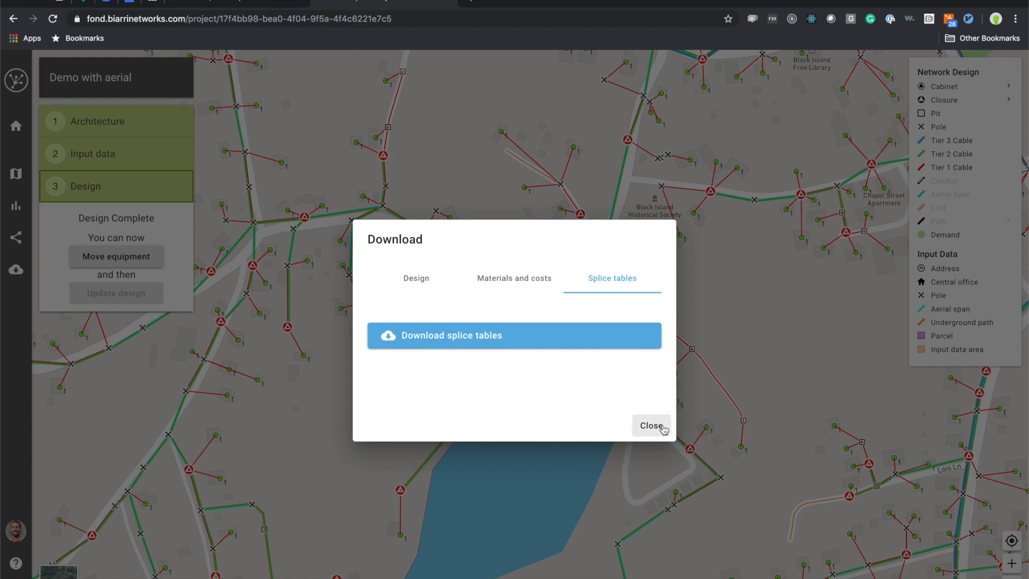
click(651, 426)
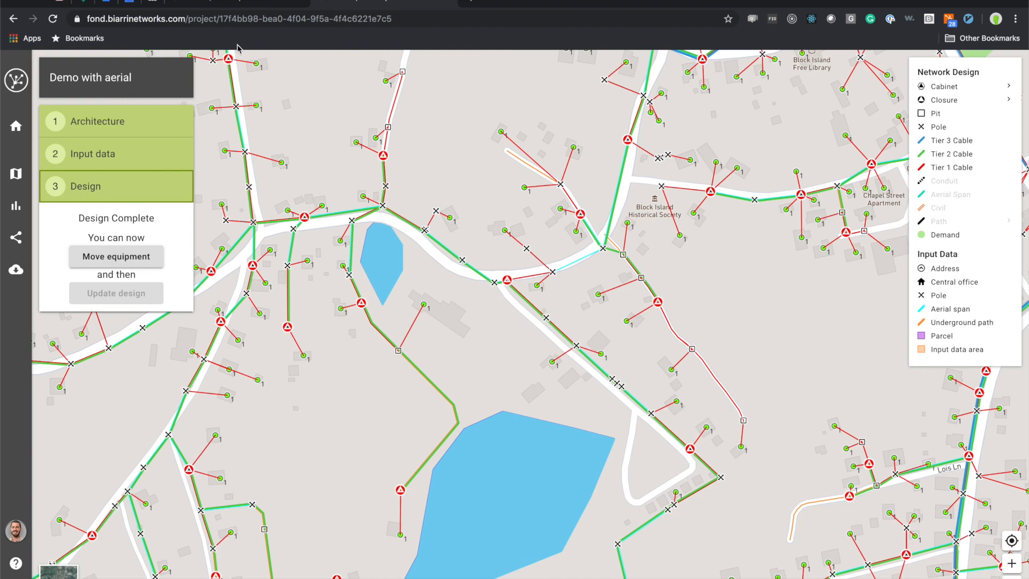